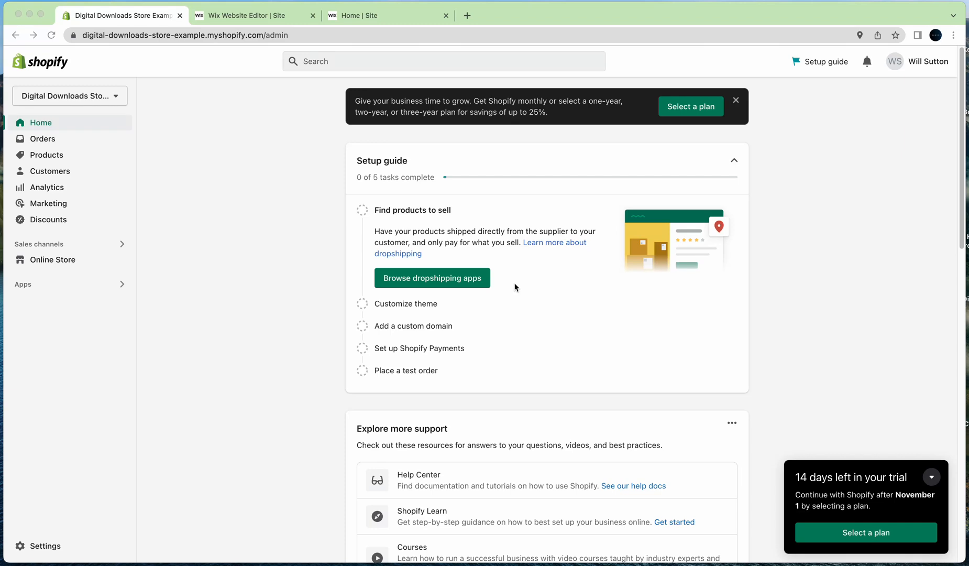
{"action": "mouse_move", "coordinate": [272, 214]}
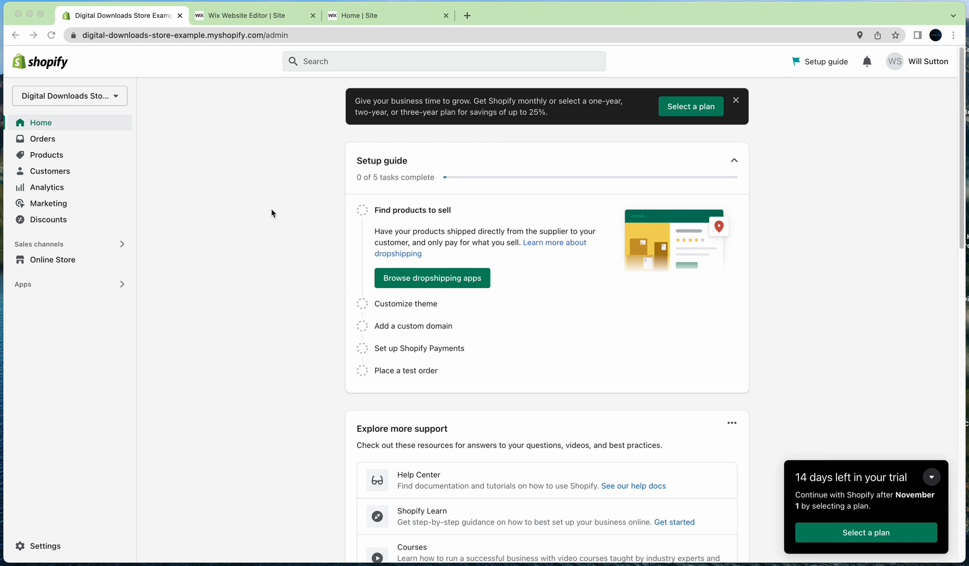
{"action": "mouse_move", "coordinate": [119, 353]}
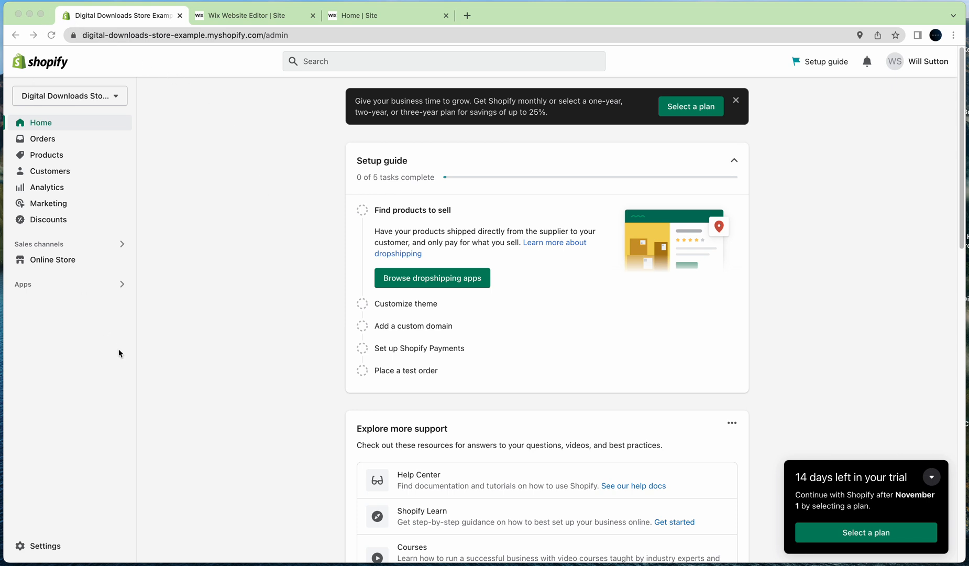
{"action": "mouse_move", "coordinate": [833, 521]}
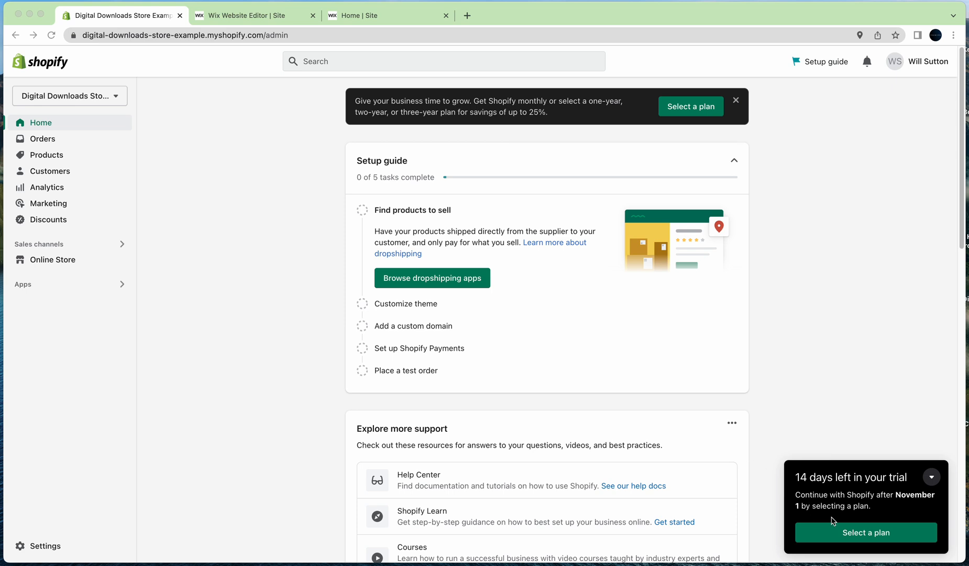
{"action": "mouse_move", "coordinate": [854, 460]}
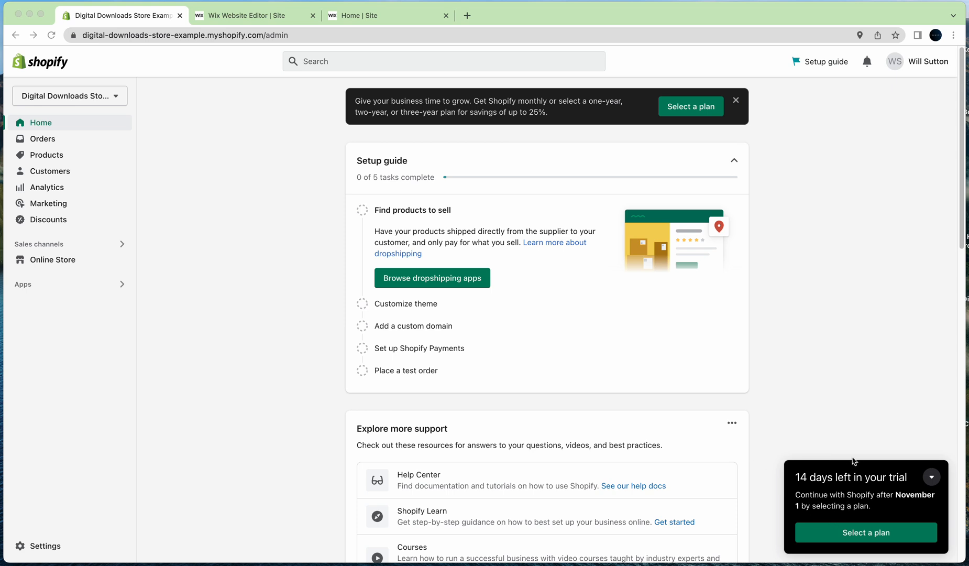
{"action": "mouse_move", "coordinate": [183, 179]}
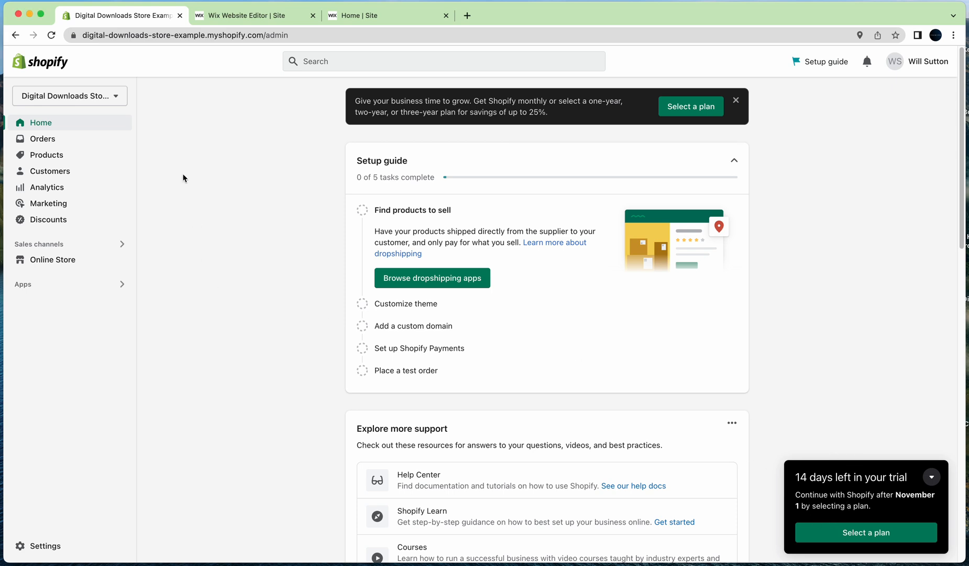
{"action": "mouse_move", "coordinate": [100, 155]}
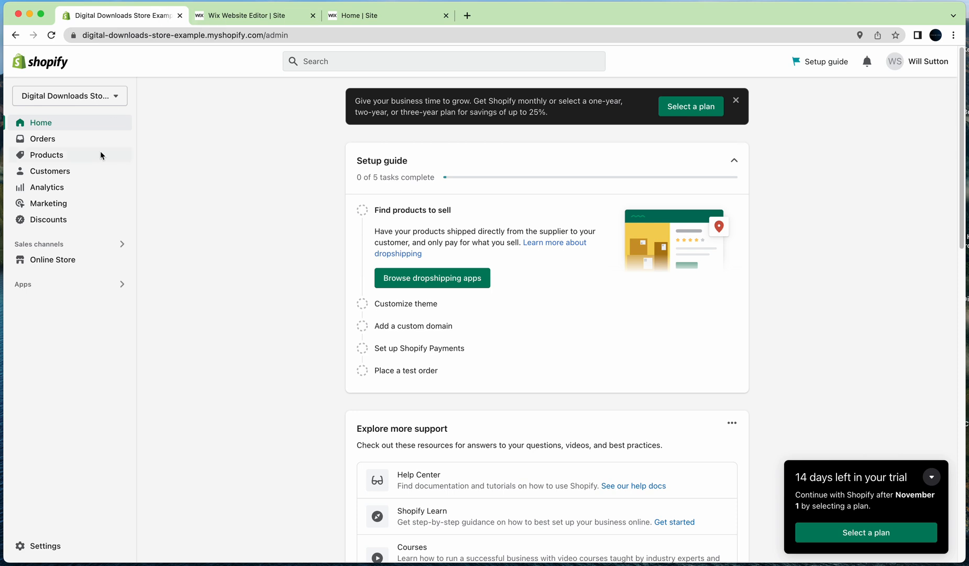
Step: Review the Course product's pricing, inventory and shipping sections, then return to the products list
{"action": "left_click", "coordinate": [46, 155]}
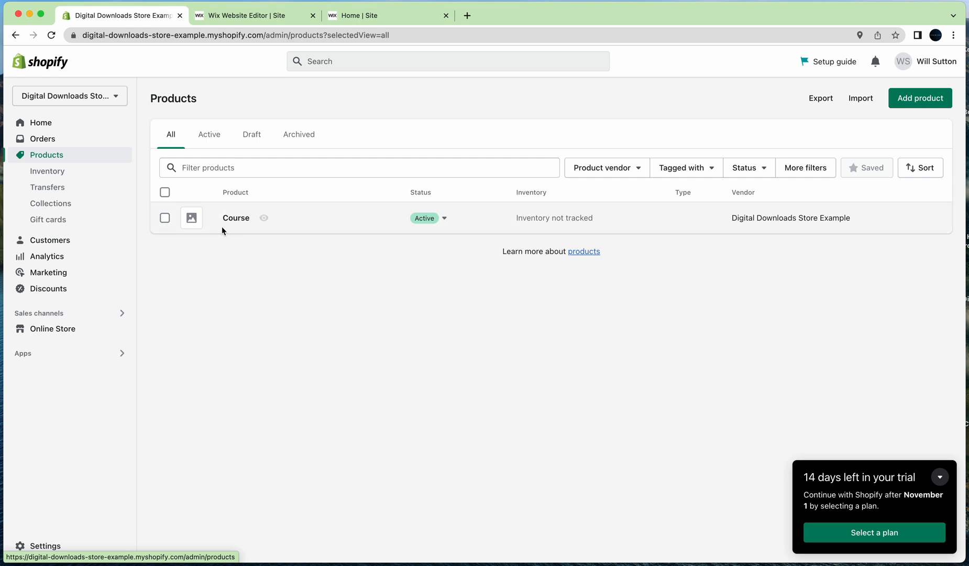
{"action": "mouse_move", "coordinate": [236, 218]}
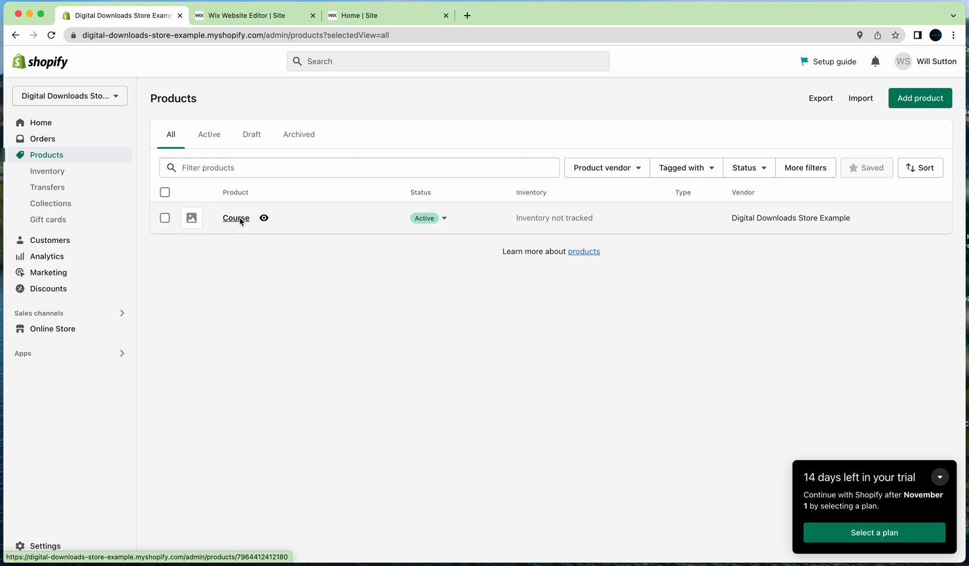
{"action": "left_click", "coordinate": [235, 218]}
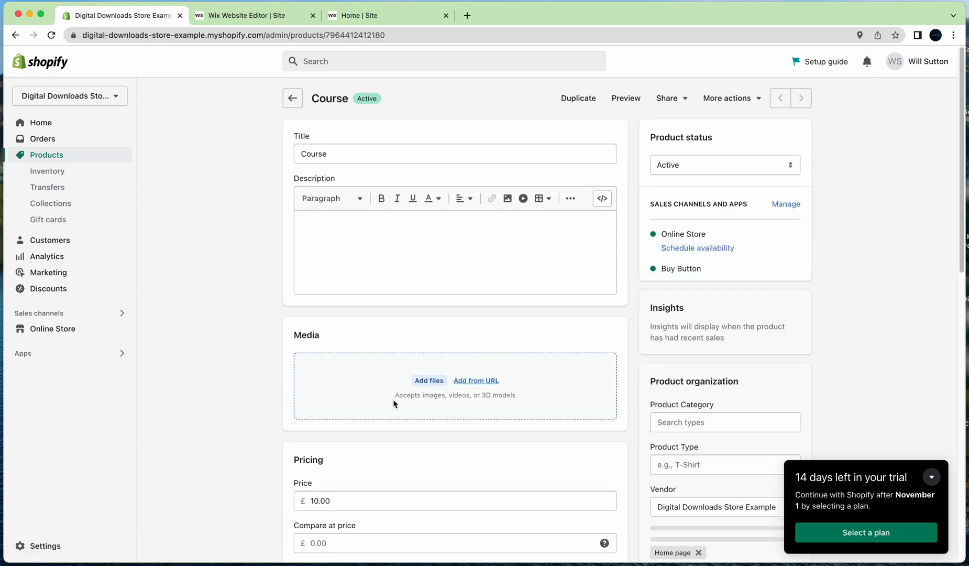
{"action": "scroll", "scroll_direction": "down", "scroll_amount": 3}
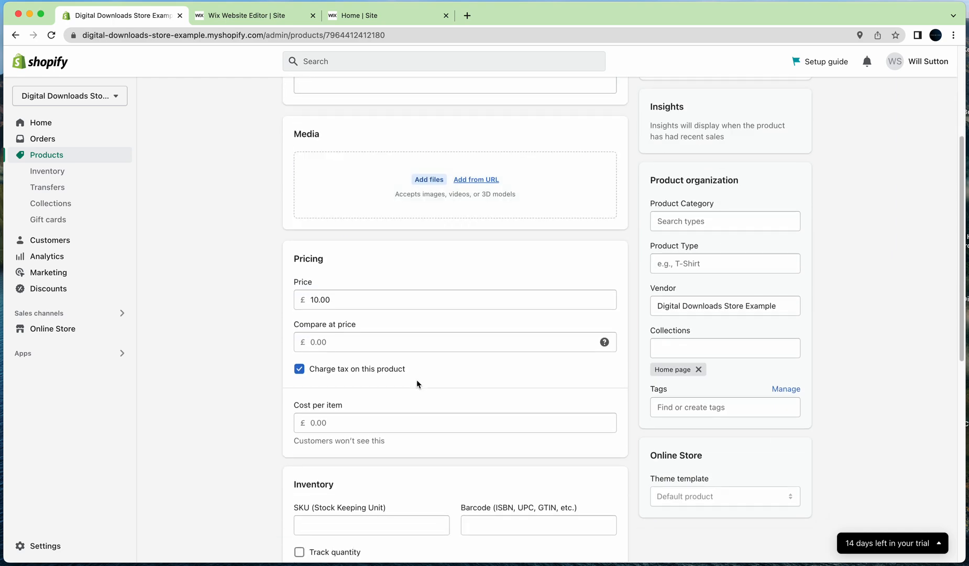
{"action": "scroll", "scroll_direction": "down", "scroll_amount": 3}
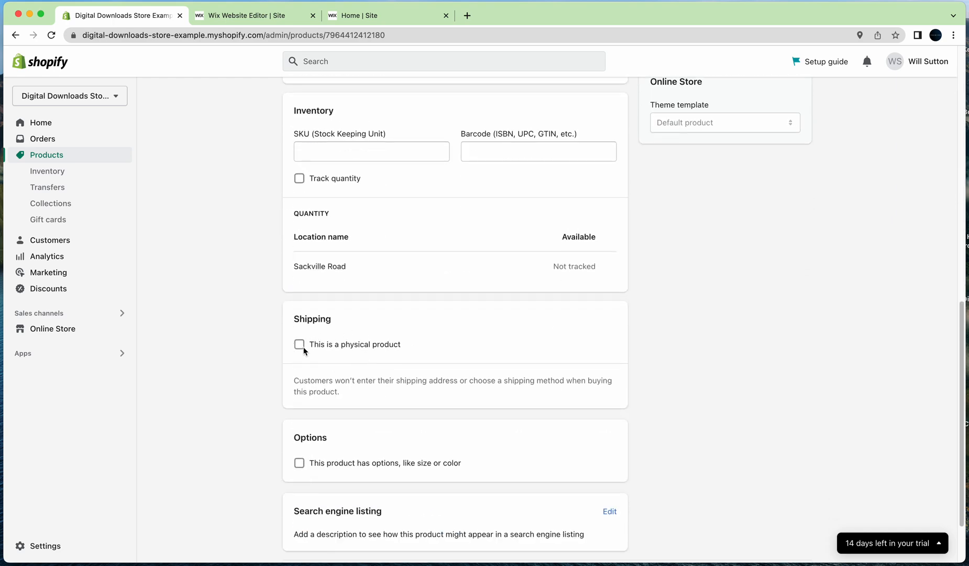
{"action": "mouse_move", "coordinate": [280, 353]}
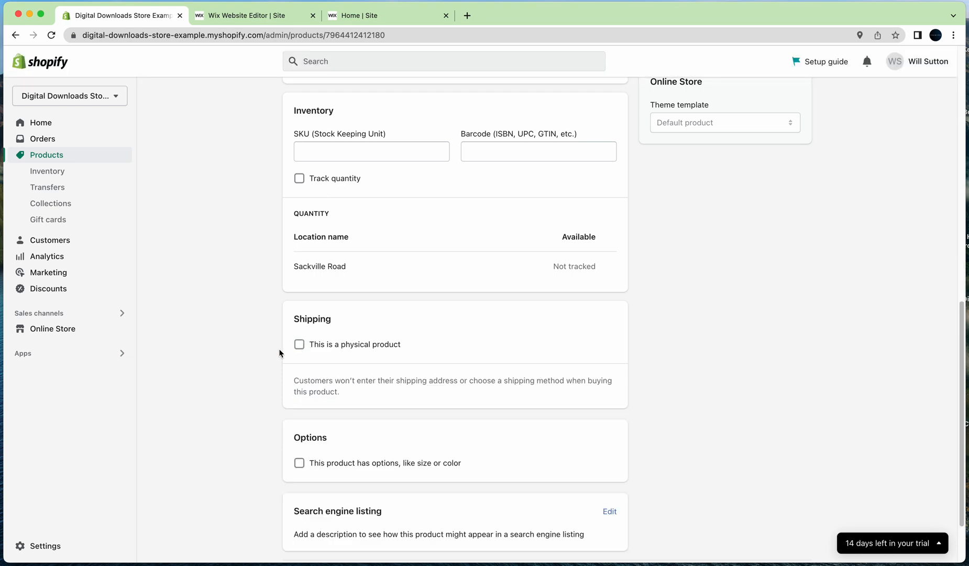
{"action": "scroll", "scroll_direction": "down", "scroll_amount": 3}
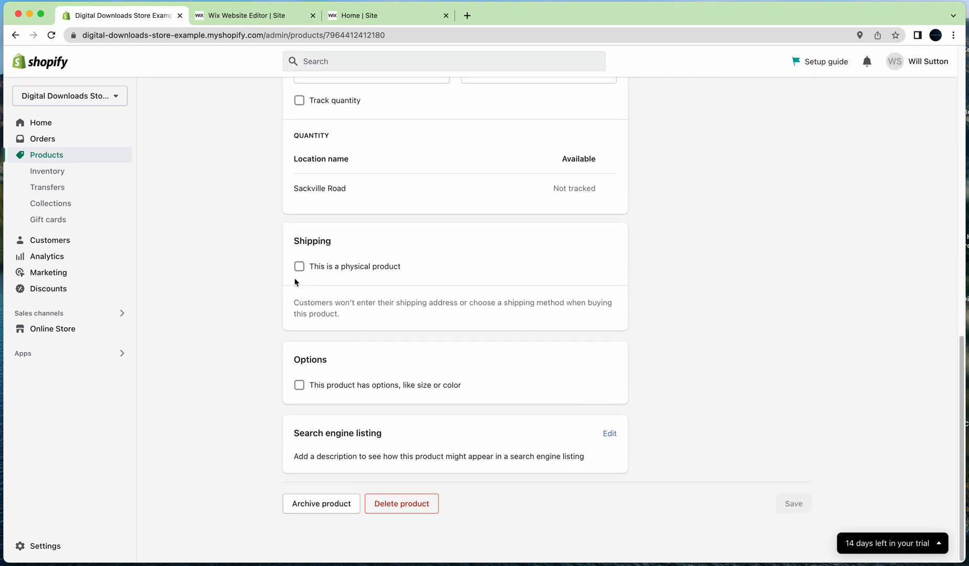
{"action": "left_click", "coordinate": [46, 155]}
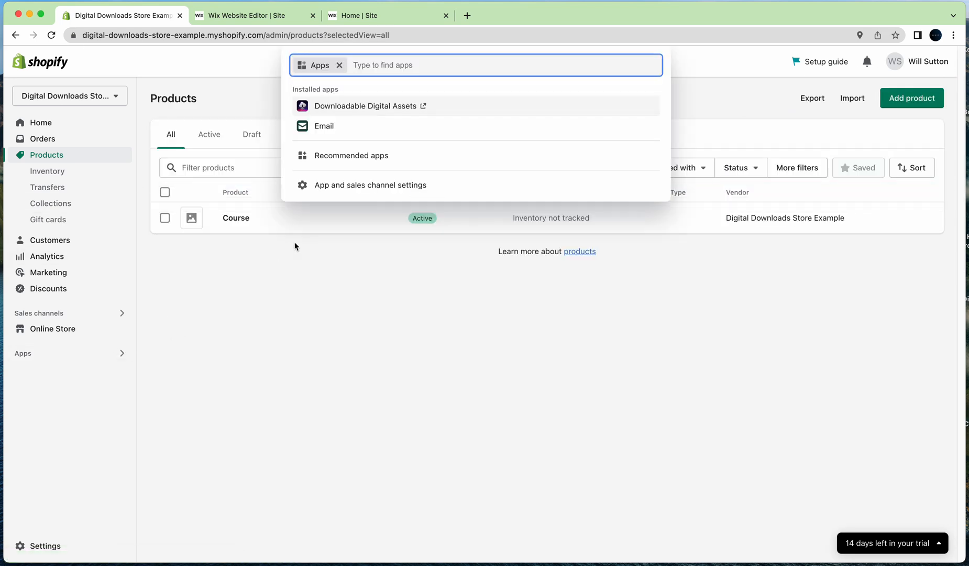
{"action": "mouse_move", "coordinate": [433, 114]}
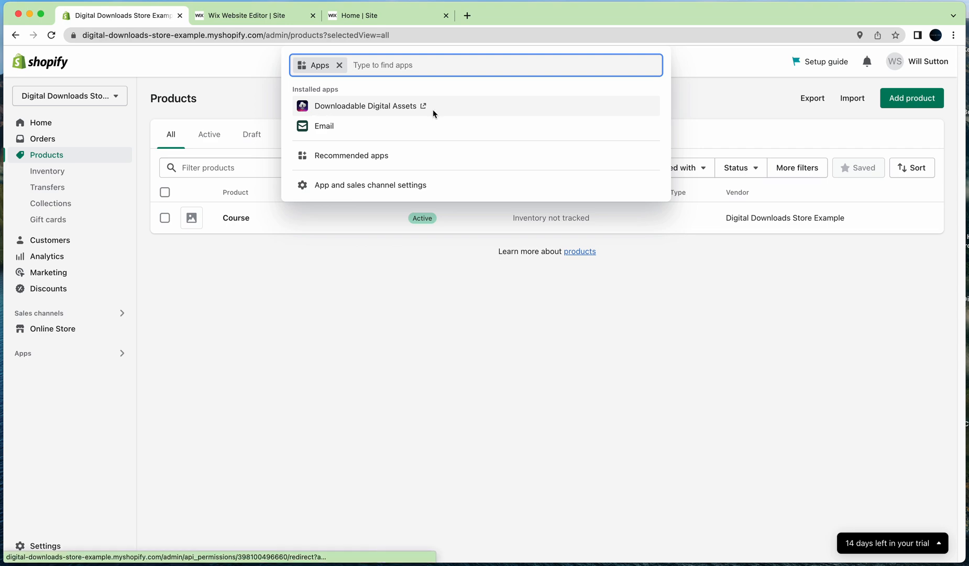
Step: Show the store's App and sales channel settings listing the installed apps
{"action": "left_click", "coordinate": [369, 184]}
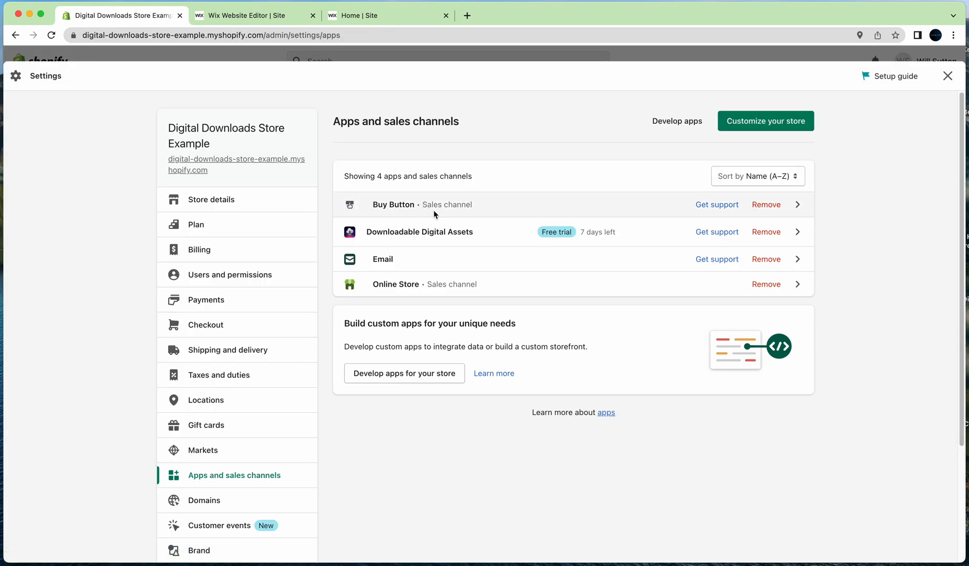
{"action": "mouse_move", "coordinate": [460, 200]}
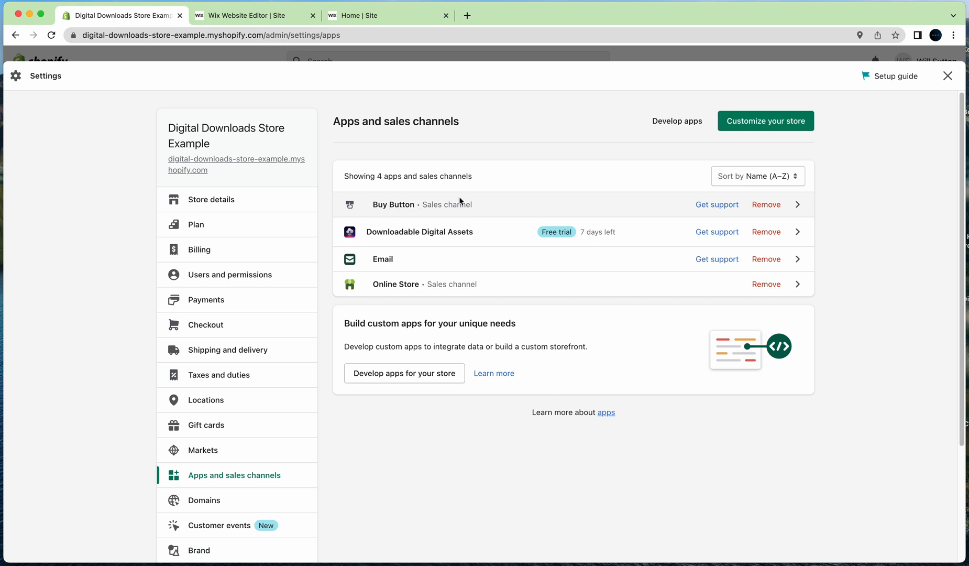
{"action": "mouse_move", "coordinate": [449, 211]}
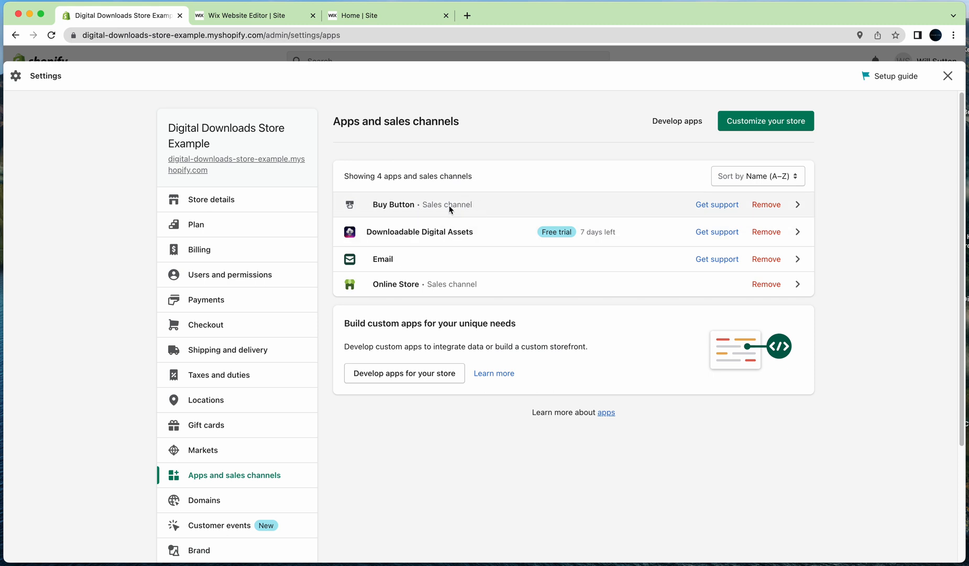
{"action": "mouse_move", "coordinate": [521, 238]}
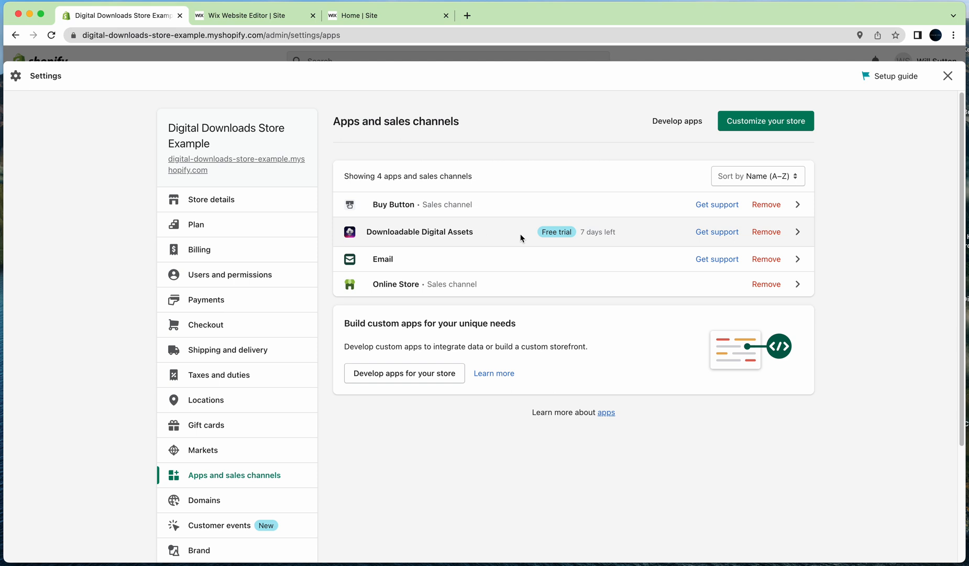
{"action": "mouse_move", "coordinate": [588, 230]}
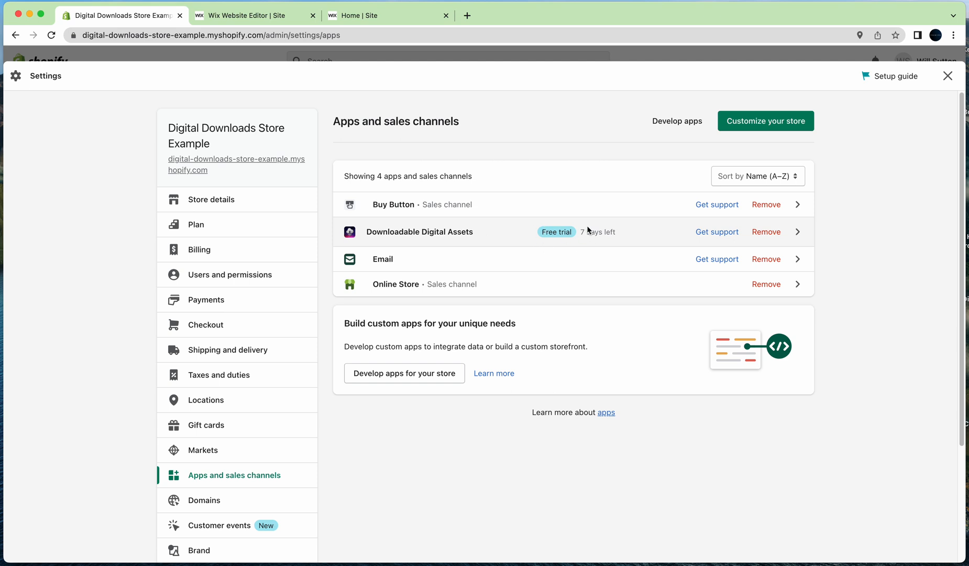
{"action": "mouse_move", "coordinate": [542, 245]}
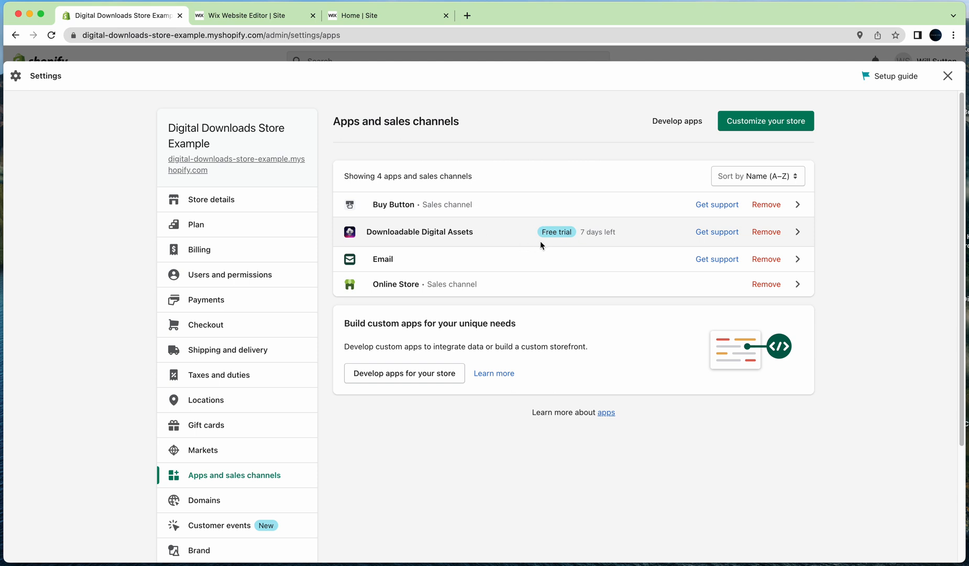
{"action": "mouse_move", "coordinate": [536, 224]}
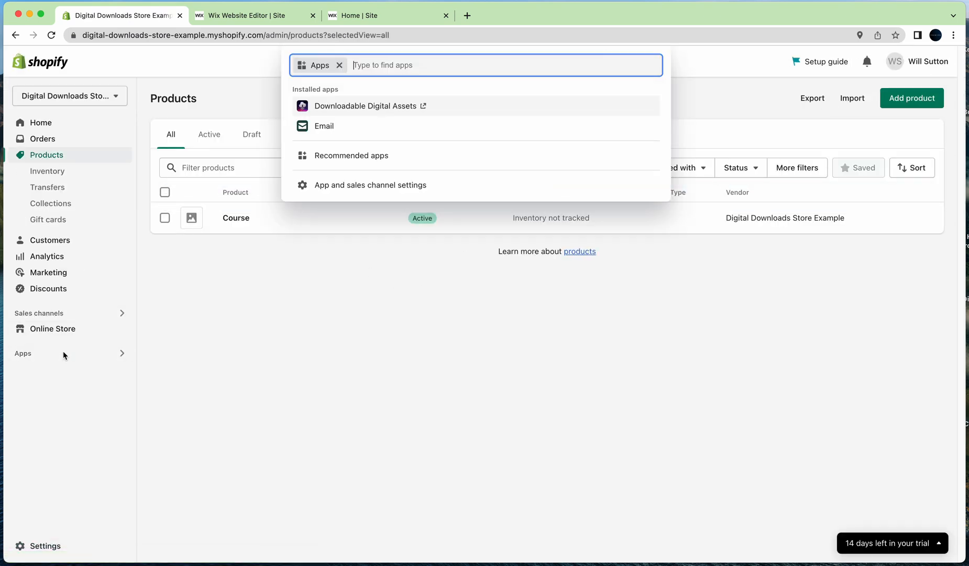
{"action": "mouse_move", "coordinate": [366, 105]}
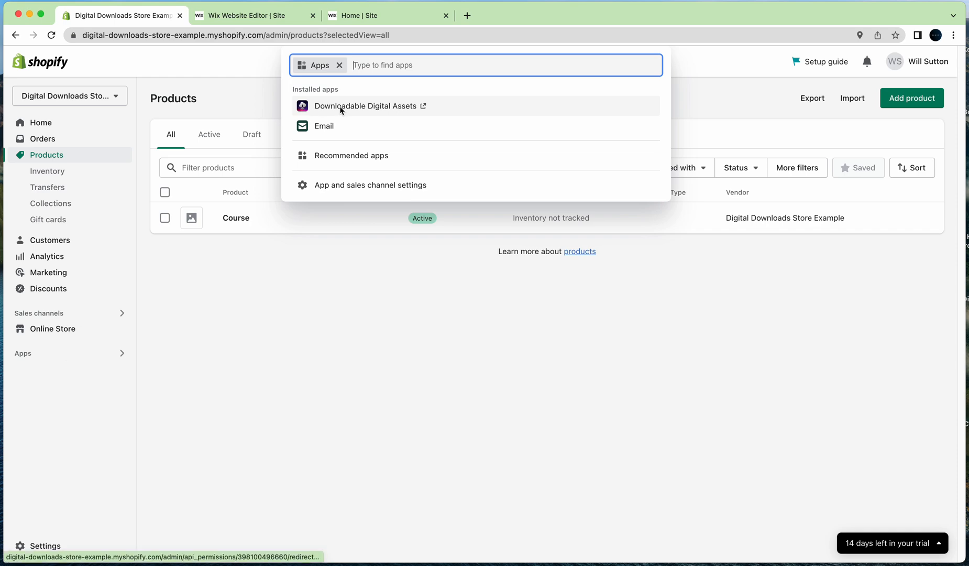
Step: Upload Clients-Logo-Example.png as a new asset in Downloadable Digital Assets
{"action": "left_click", "coordinate": [366, 106]}
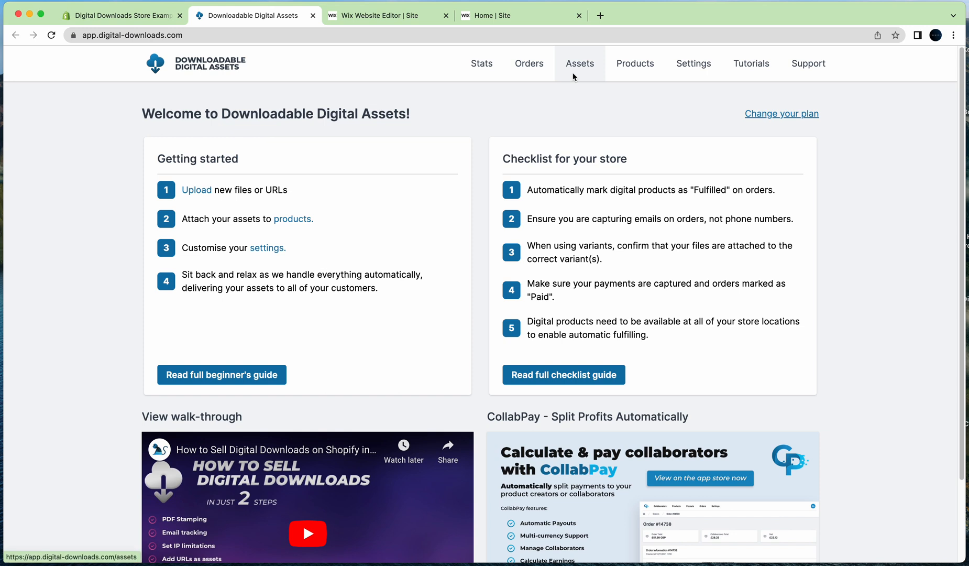
{"action": "left_click", "coordinate": [579, 63]}
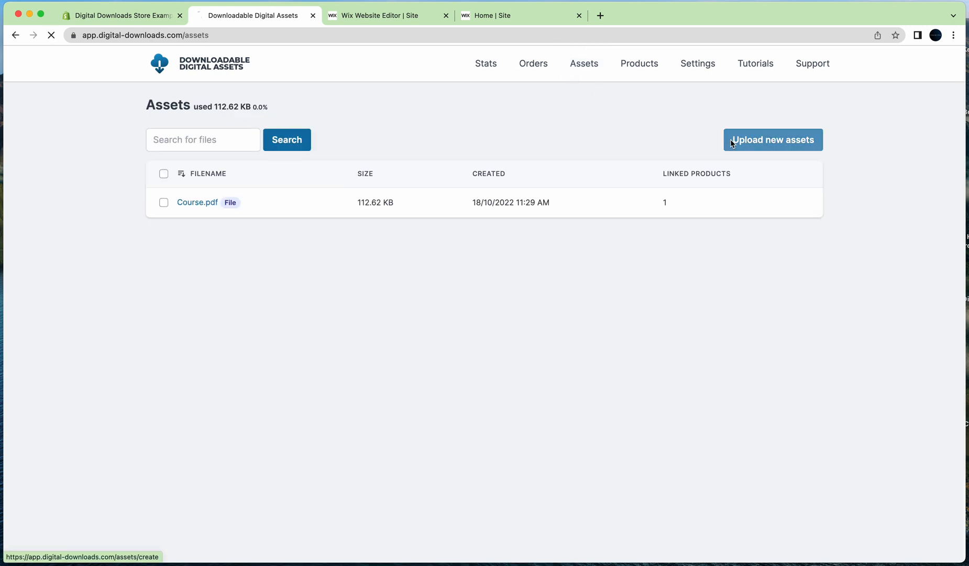
{"action": "left_click", "coordinate": [773, 139]}
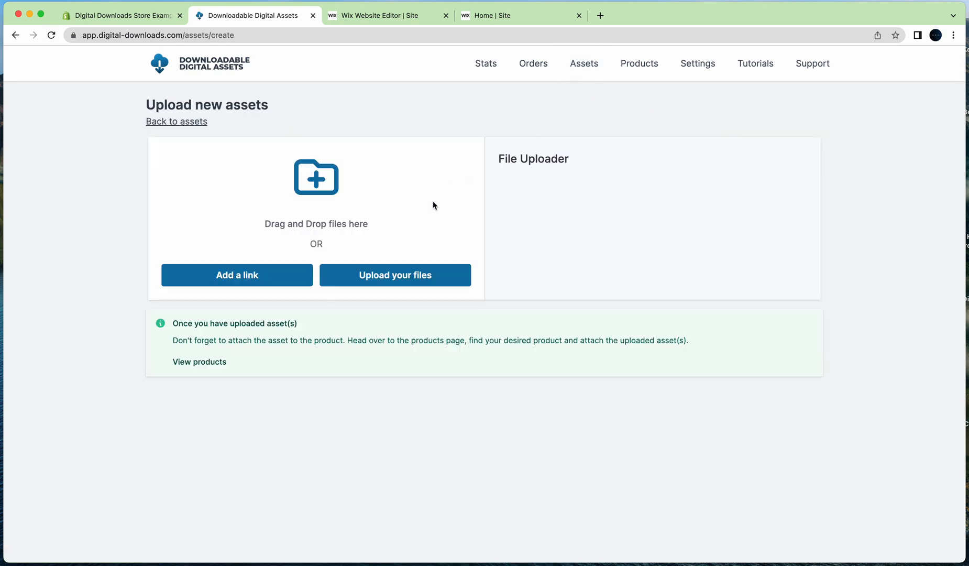
{"action": "mouse_move", "coordinate": [418, 229]}
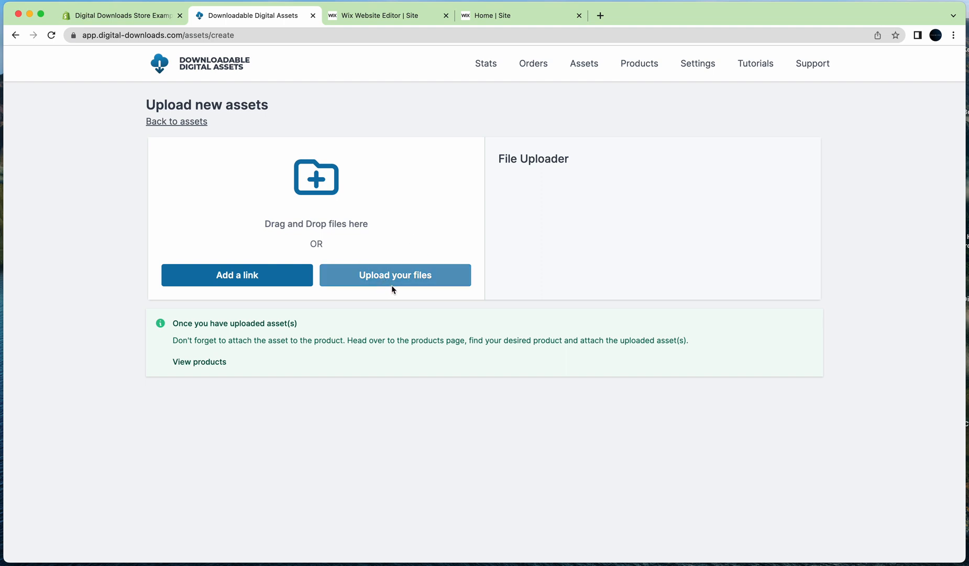
{"action": "mouse_move", "coordinate": [485, 237]}
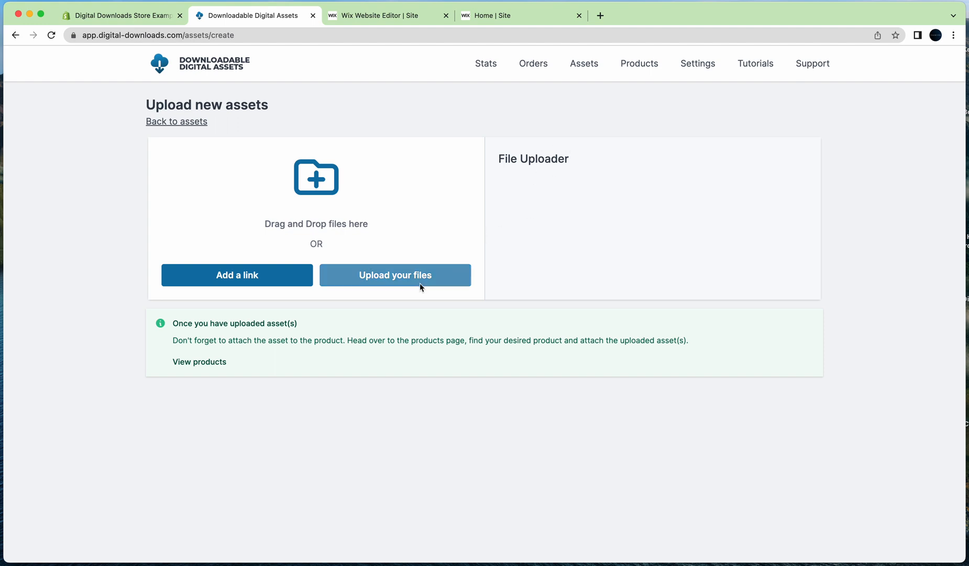
{"action": "left_click", "coordinate": [395, 275]}
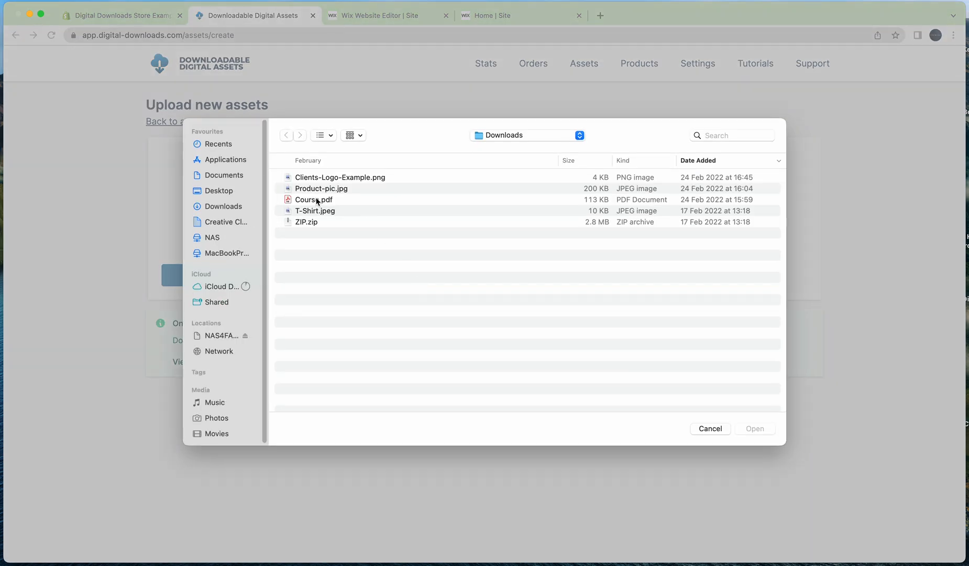
{"action": "left_click", "coordinate": [340, 177]}
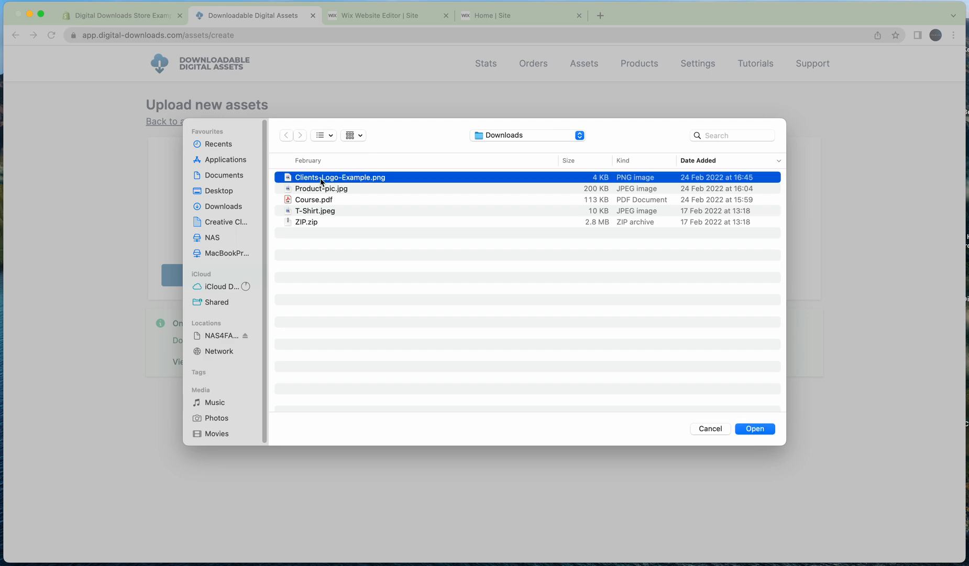
{"action": "left_click", "coordinate": [754, 429]}
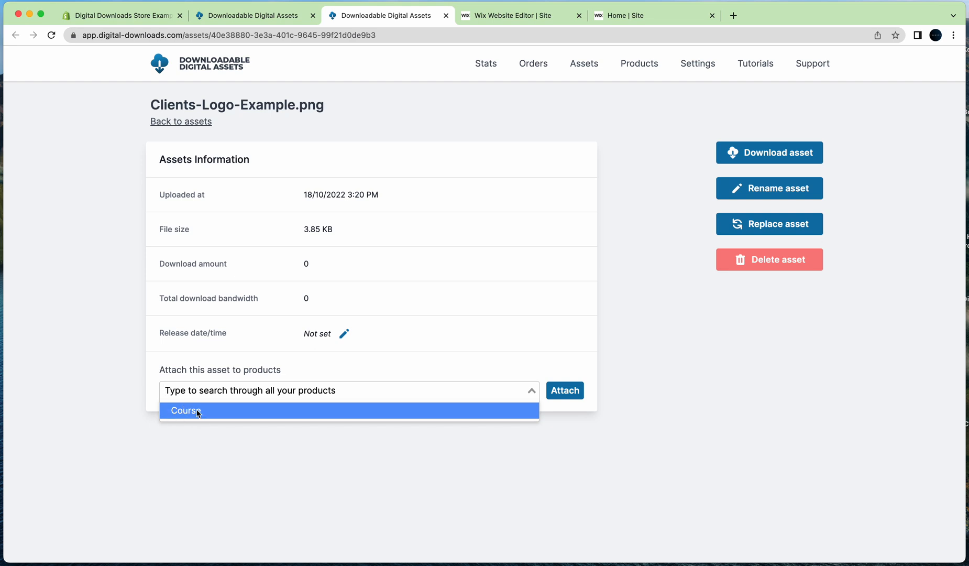
Step: Attach the uploaded asset to the Course product
{"action": "left_click", "coordinate": [184, 411]}
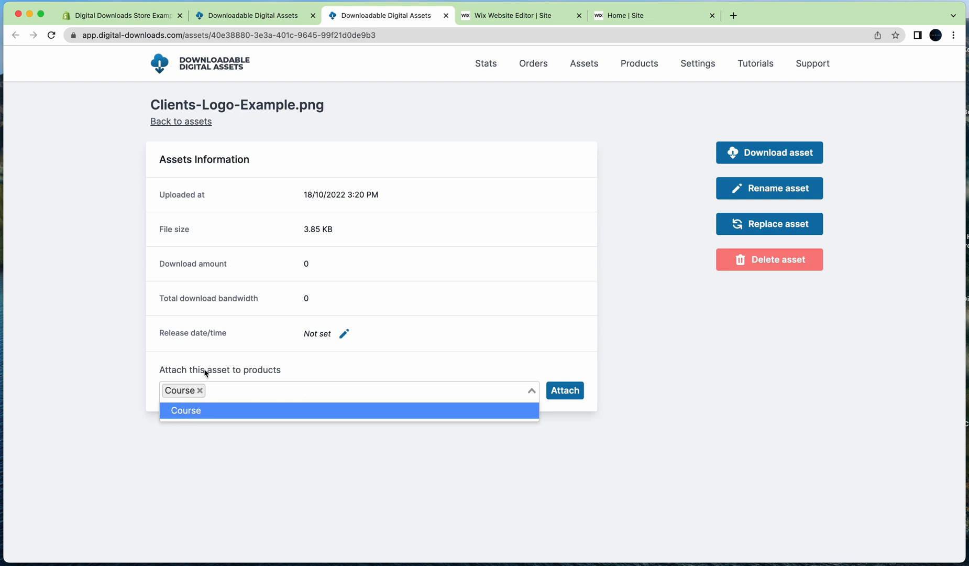
{"action": "left_click", "coordinate": [564, 390]}
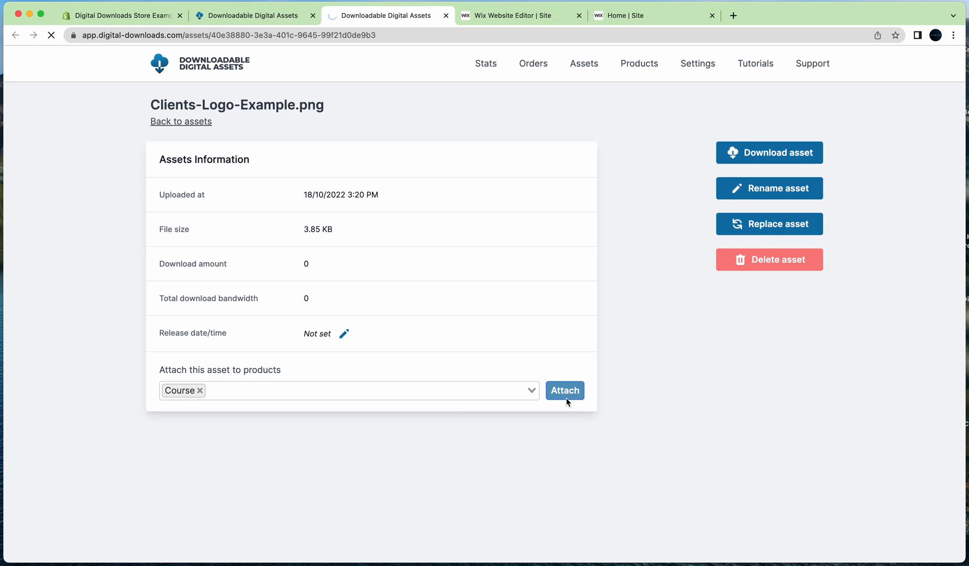
{"action": "left_click", "coordinate": [564, 389]}
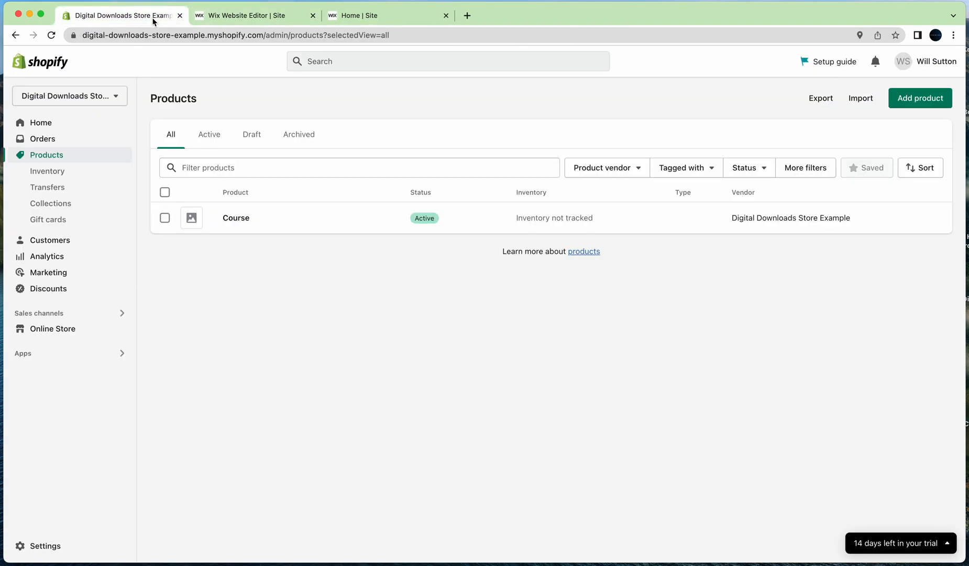
{"action": "mouse_move", "coordinate": [61, 360]}
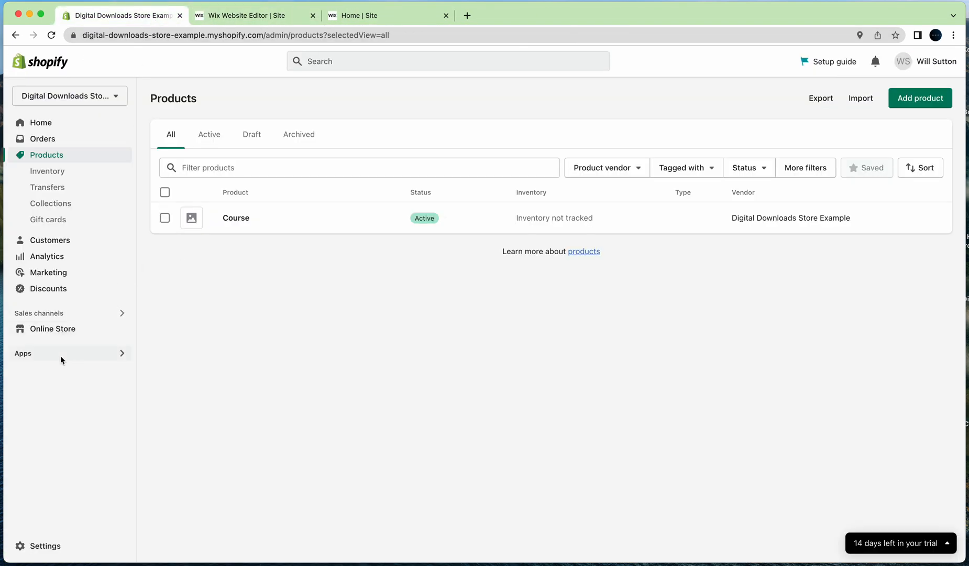
Step: Reach the Buy Button sales channel and start creating a new Buy Button
{"action": "left_click", "coordinate": [24, 353]}
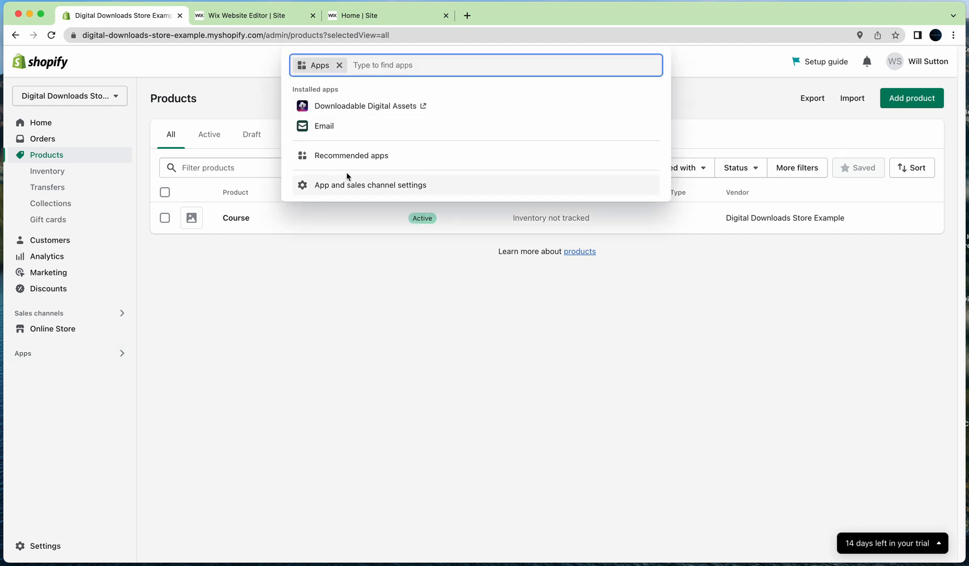
{"action": "left_click", "coordinate": [369, 185]}
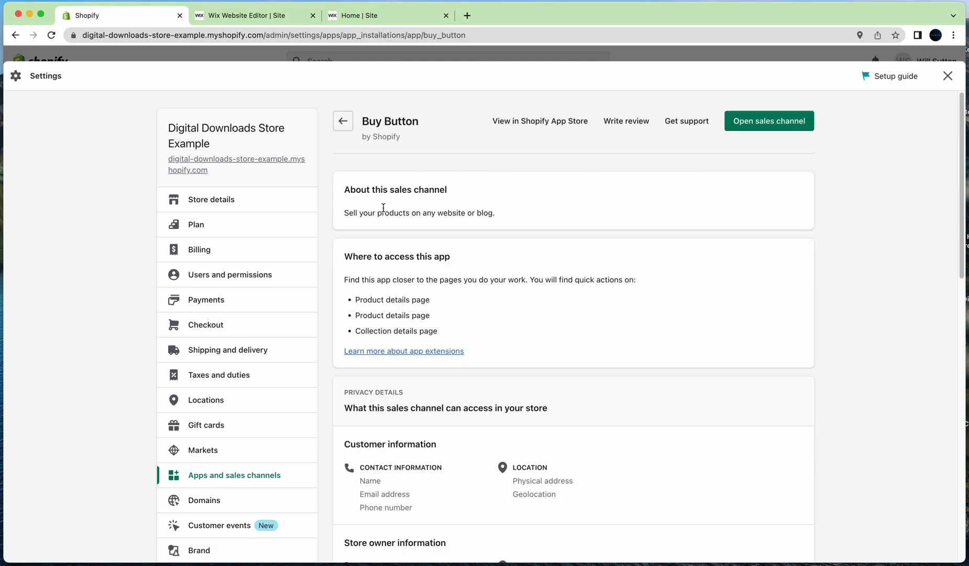
{"action": "left_click", "coordinate": [768, 121]}
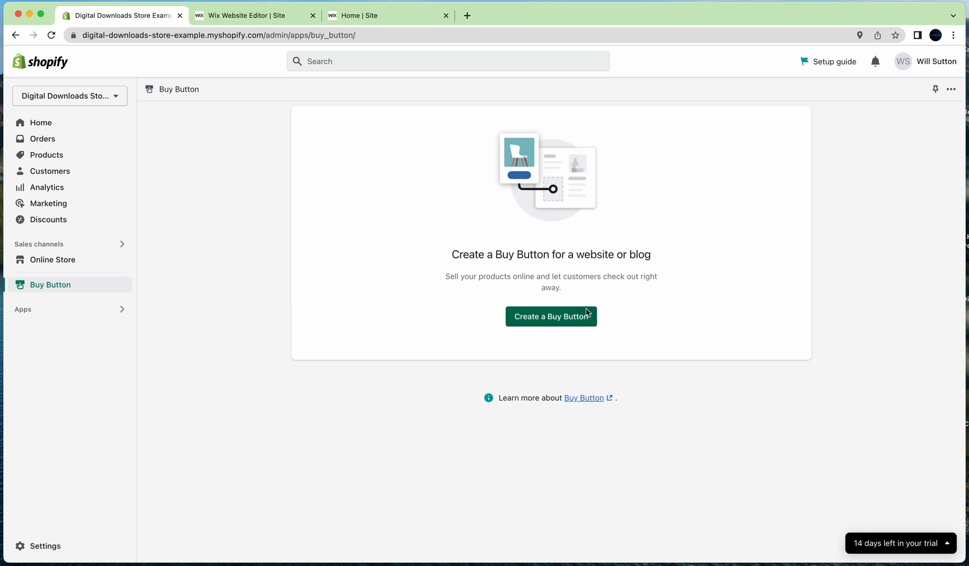
{"action": "left_click", "coordinate": [550, 317]}
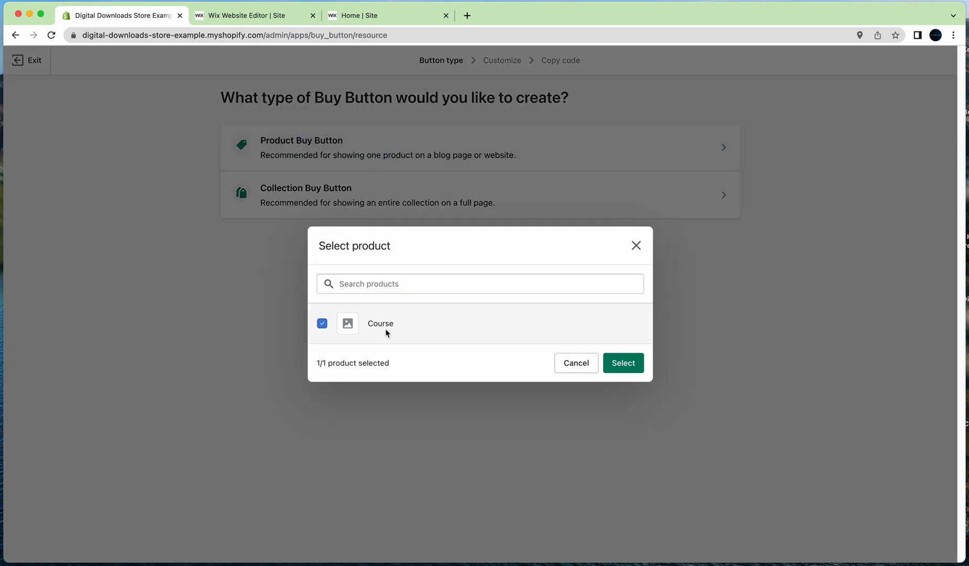
Step: Select Course for the Buy Button and set its title and price colours to grey in Layout
{"action": "left_click", "coordinate": [622, 363]}
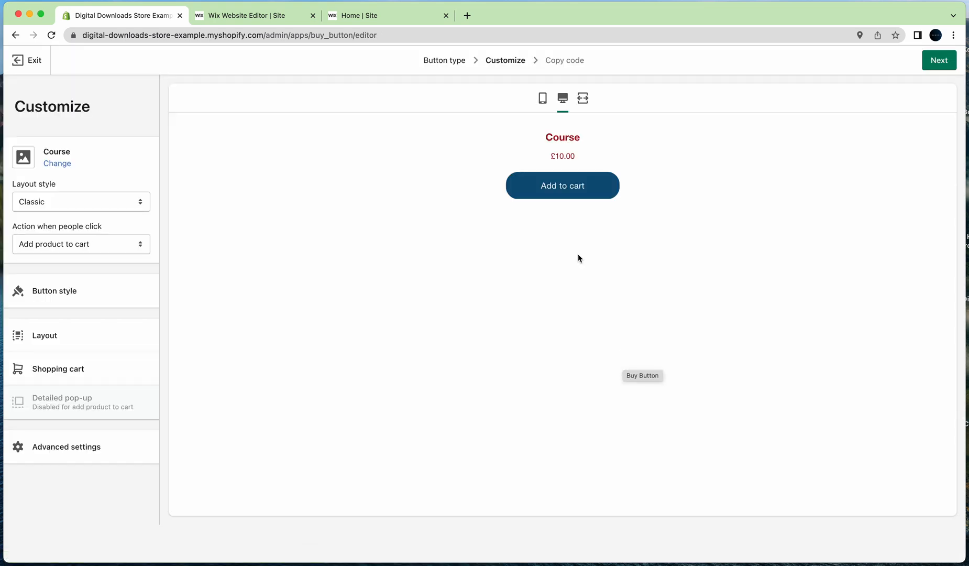
{"action": "left_click", "coordinate": [561, 184]}
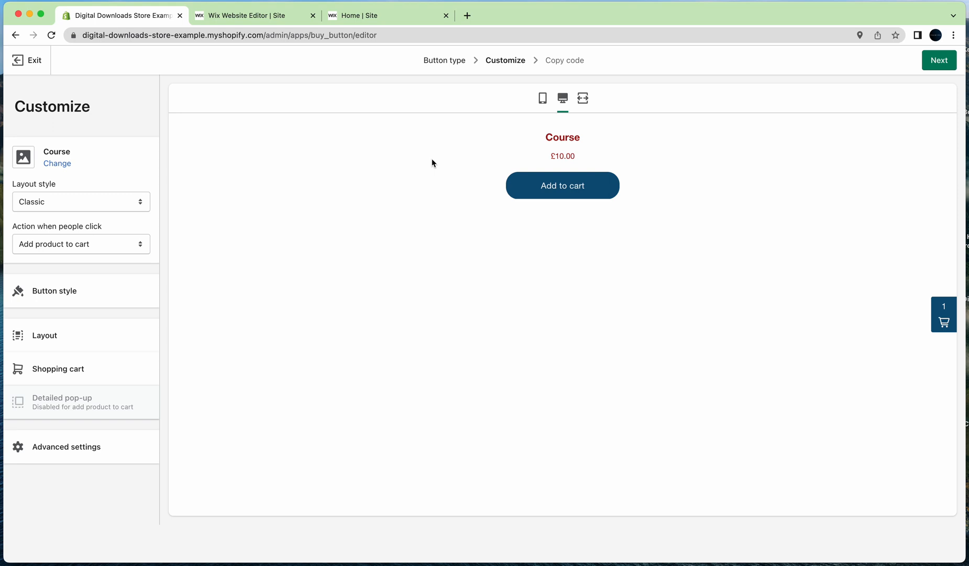
{"action": "mouse_move", "coordinate": [562, 141]}
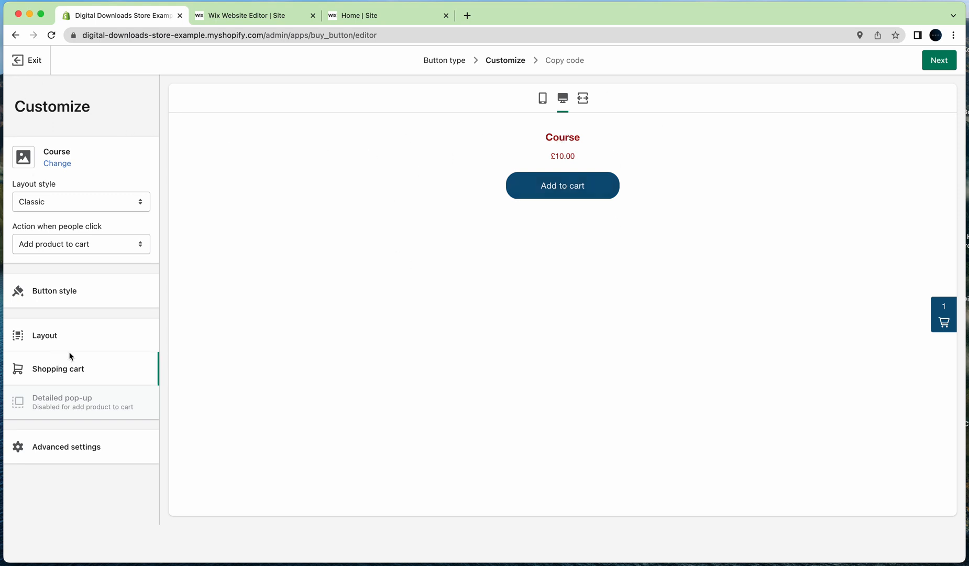
{"action": "left_click", "coordinate": [44, 336]}
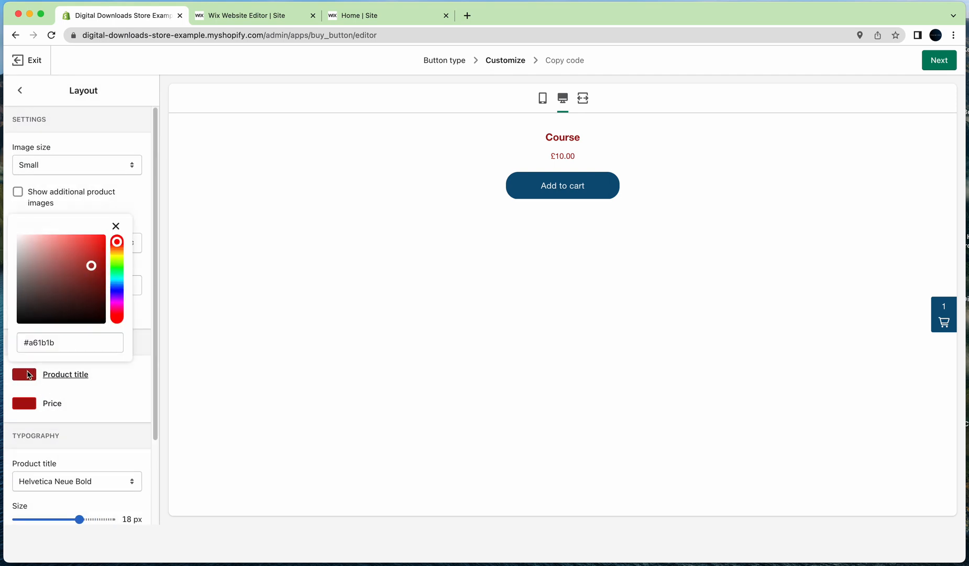
{"action": "left_click", "coordinate": [27, 252]}
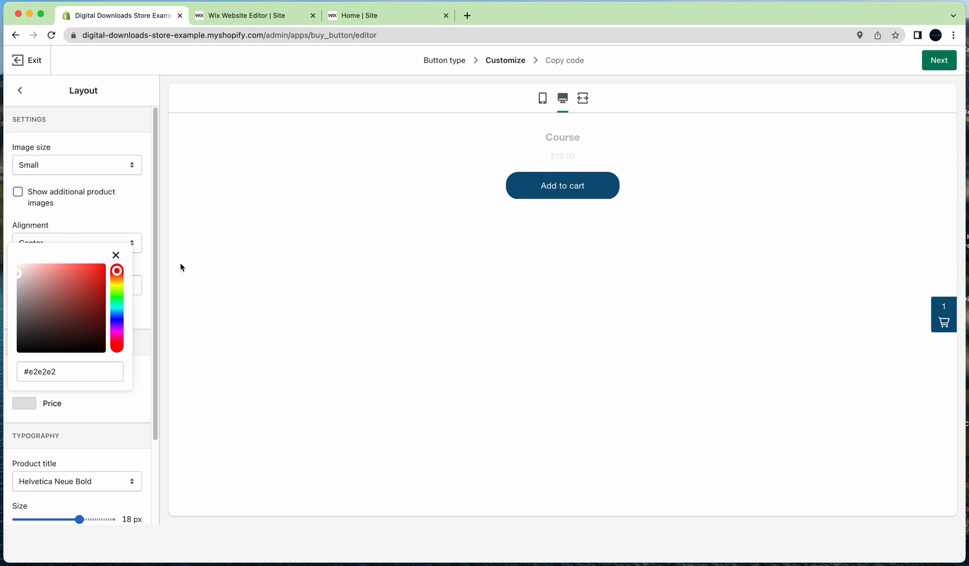
{"action": "left_click", "coordinate": [116, 254]}
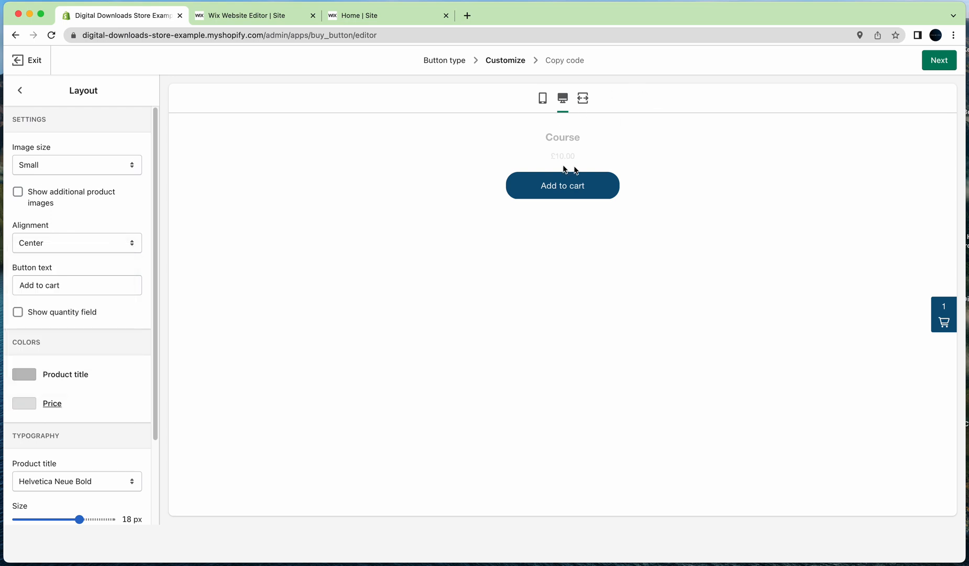
{"action": "mouse_move", "coordinate": [69, 224]}
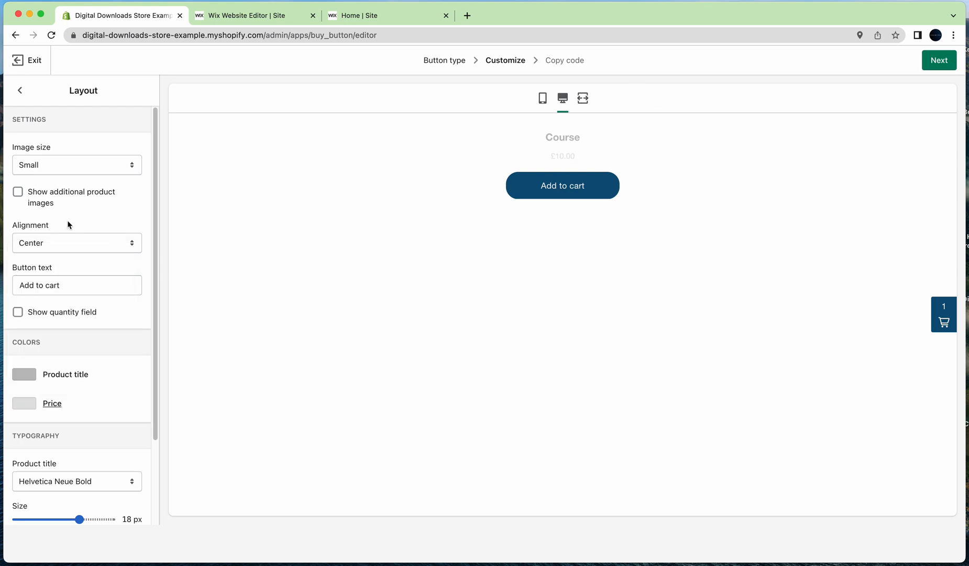
{"action": "scroll", "scroll_direction": "down", "scroll_amount": 3}
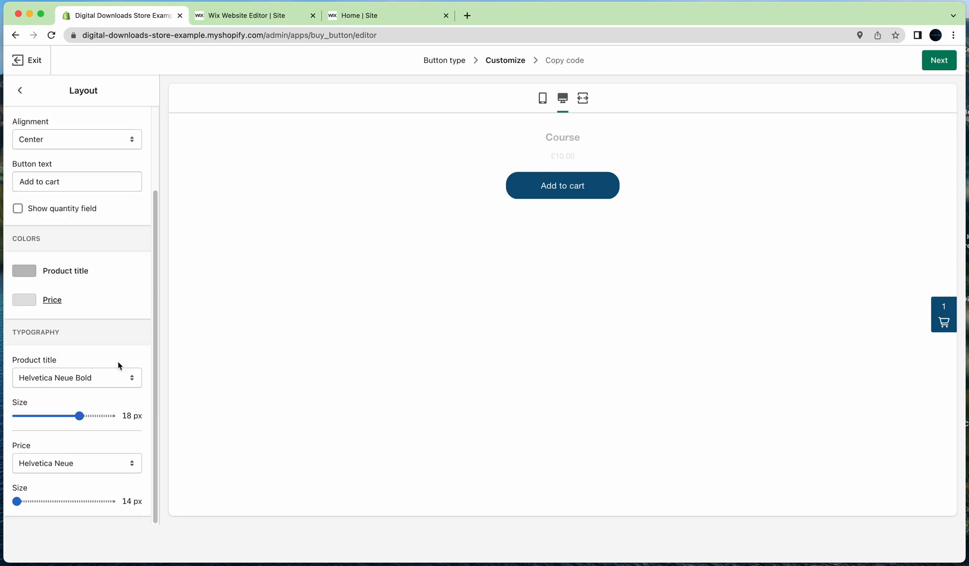
{"action": "left_click", "coordinate": [19, 90]}
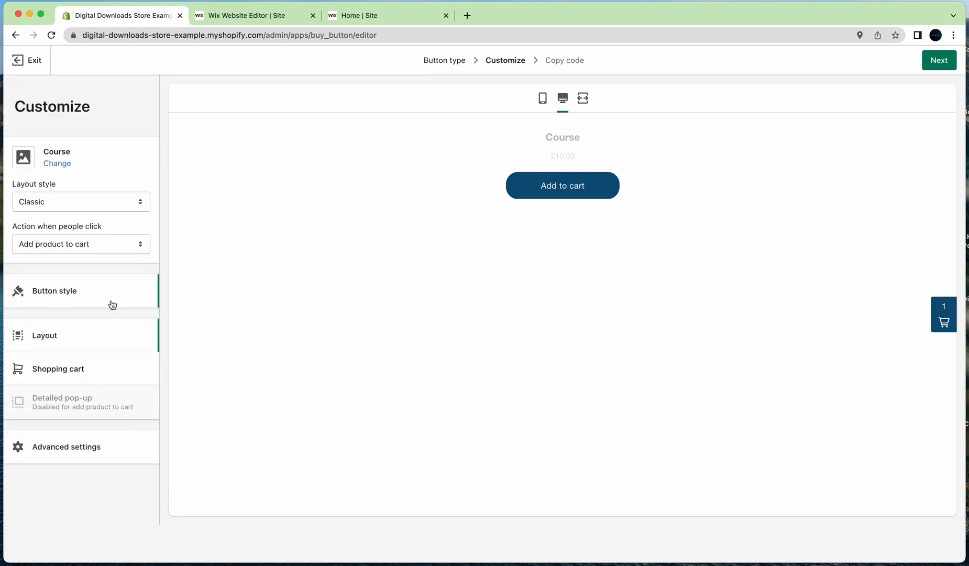
Step: Check the Shopping cart settings and round the button corners to 12 px in Button style
{"action": "left_click", "coordinate": [58, 368]}
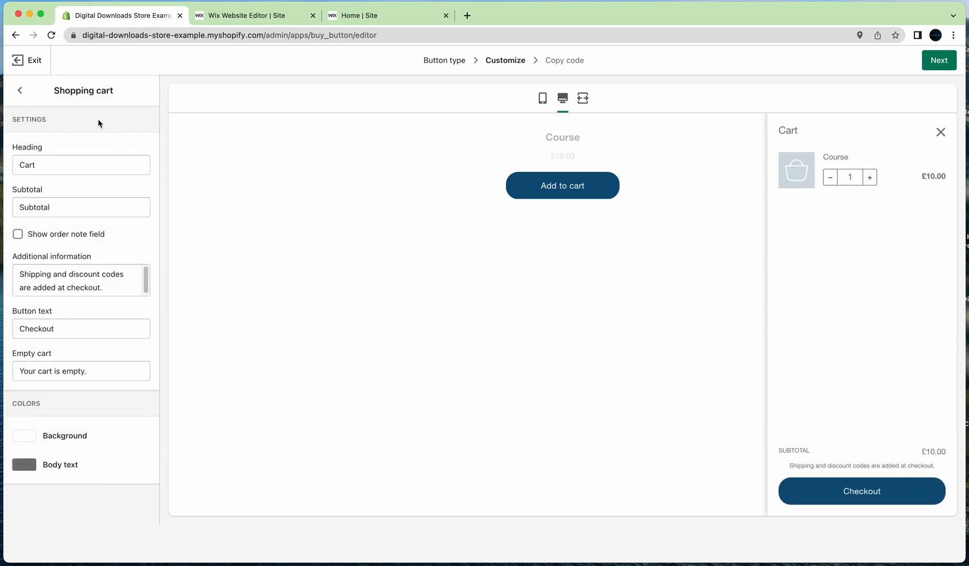
{"action": "mouse_move", "coordinate": [33, 129]}
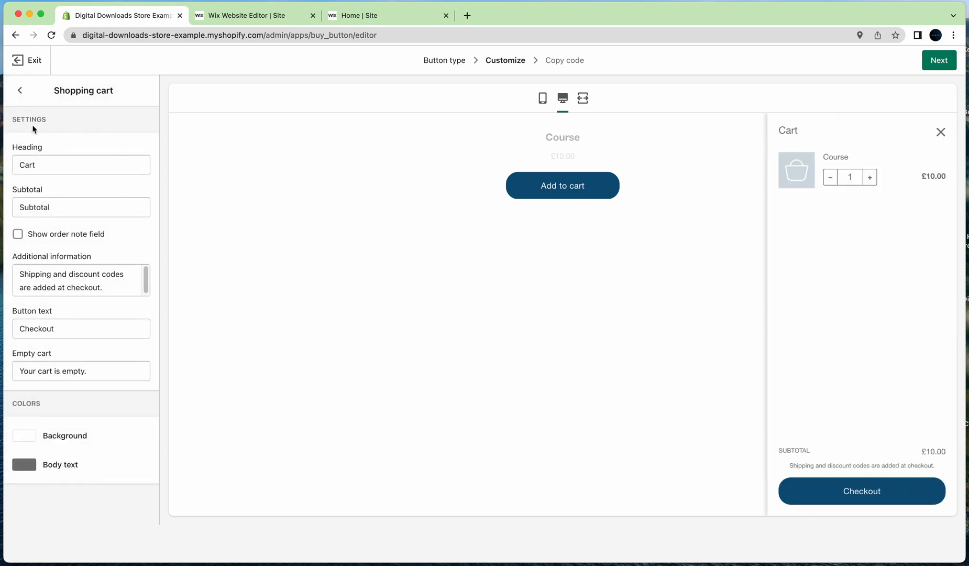
{"action": "left_click", "coordinate": [27, 60]}
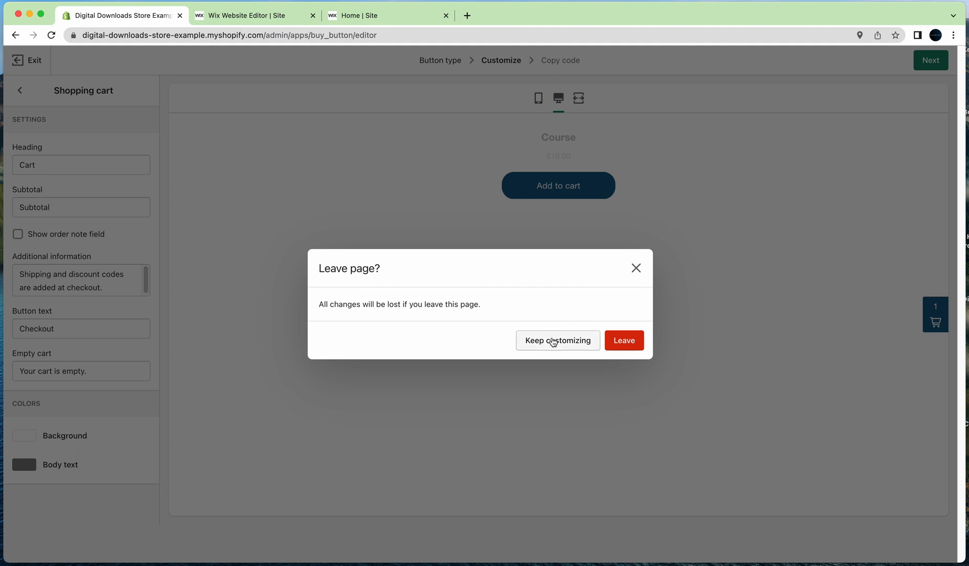
{"action": "left_click", "coordinate": [558, 341]}
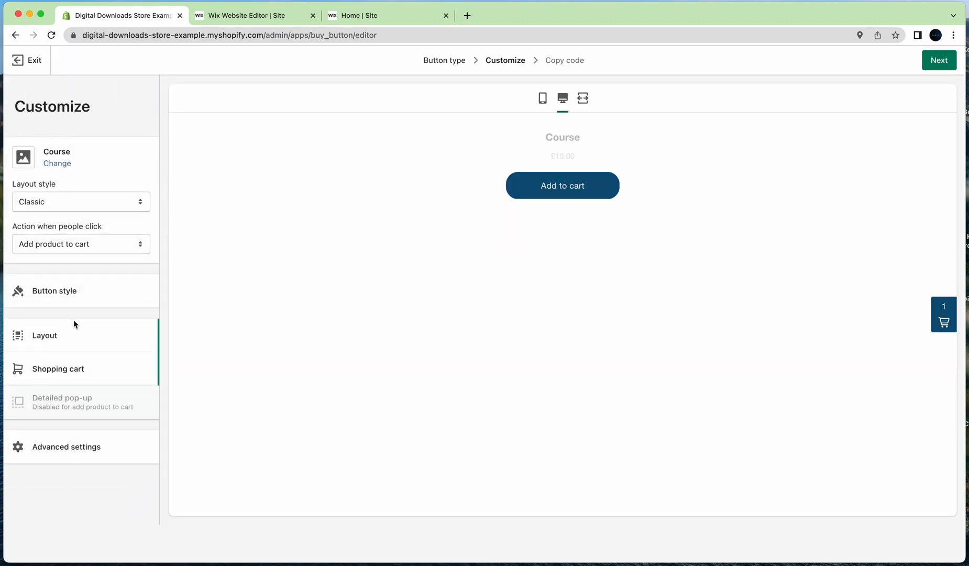
{"action": "left_click", "coordinate": [54, 290]}
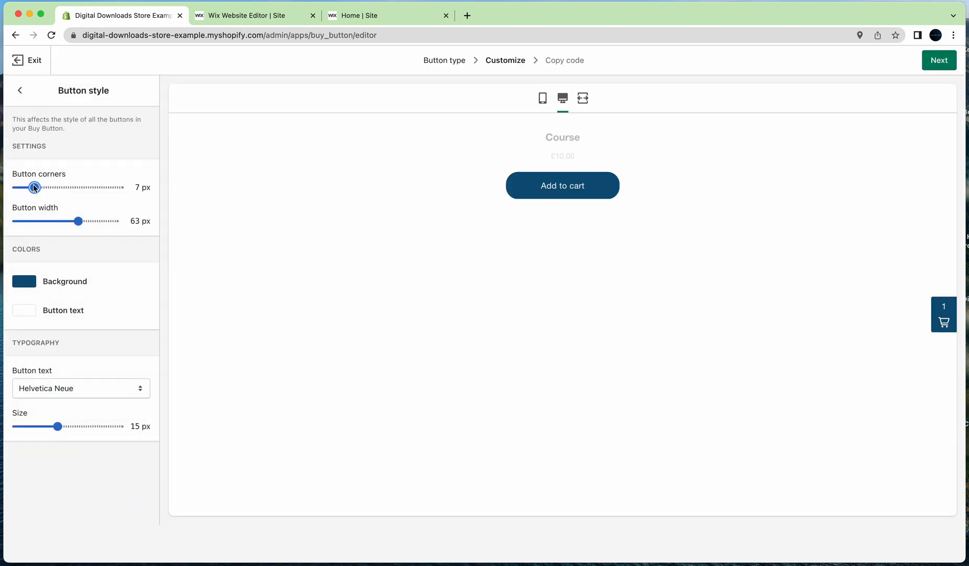
{"action": "left_click_drag", "start_coordinate": [34, 187], "coordinate": [44, 188]}
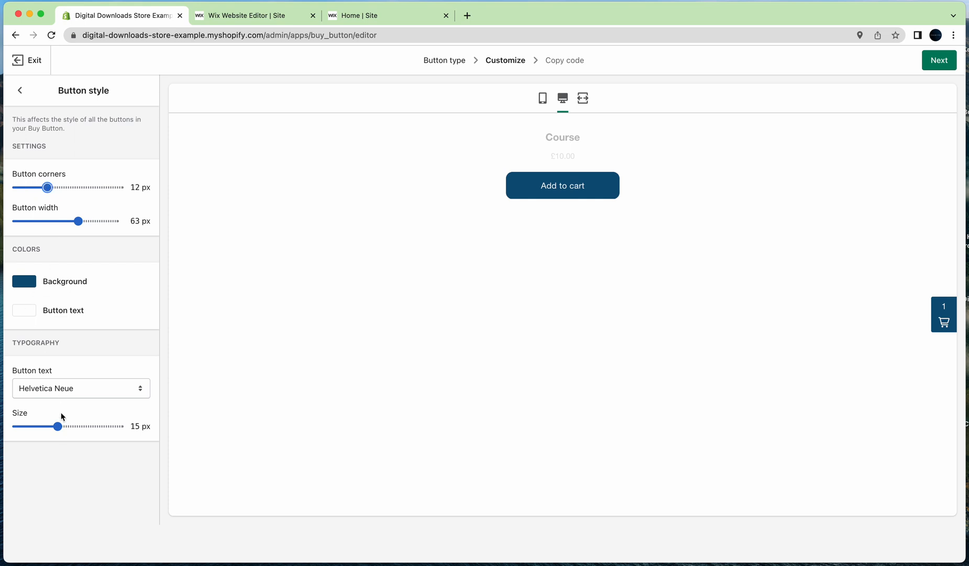
{"action": "left_click", "coordinate": [20, 90]}
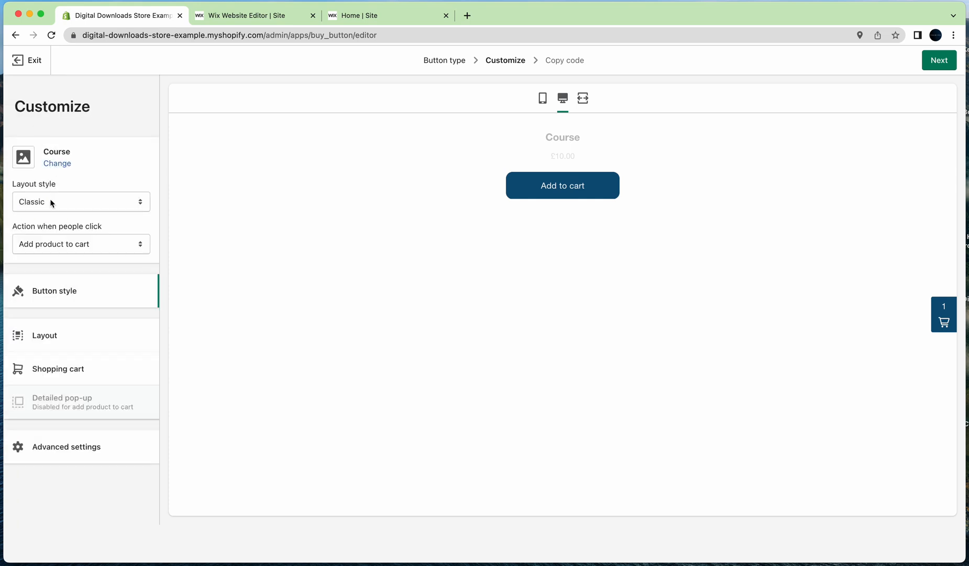
Step: Try the Full view layout, then set the Buy Button layout style to Classic
{"action": "left_click", "coordinate": [81, 201]}
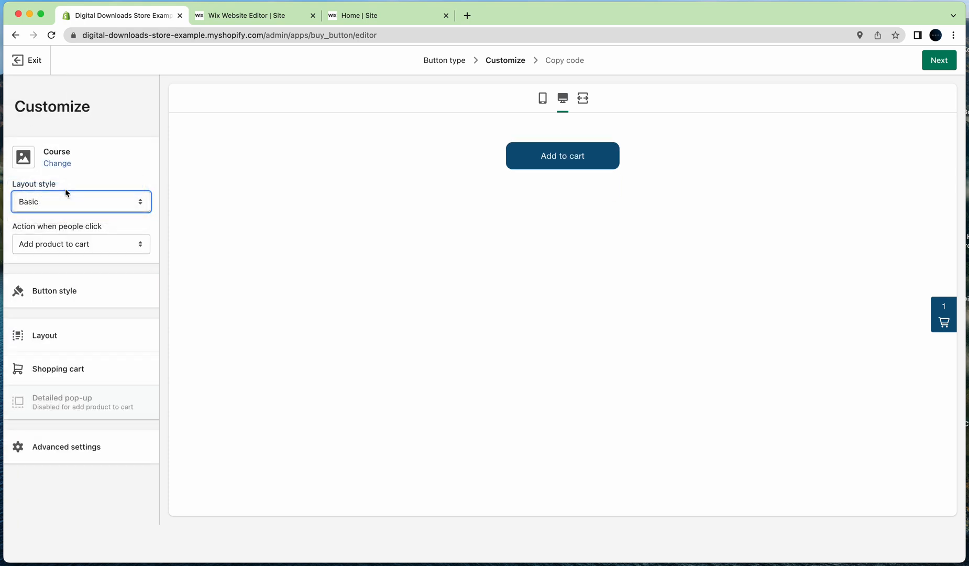
{"action": "mouse_move", "coordinate": [78, 203]}
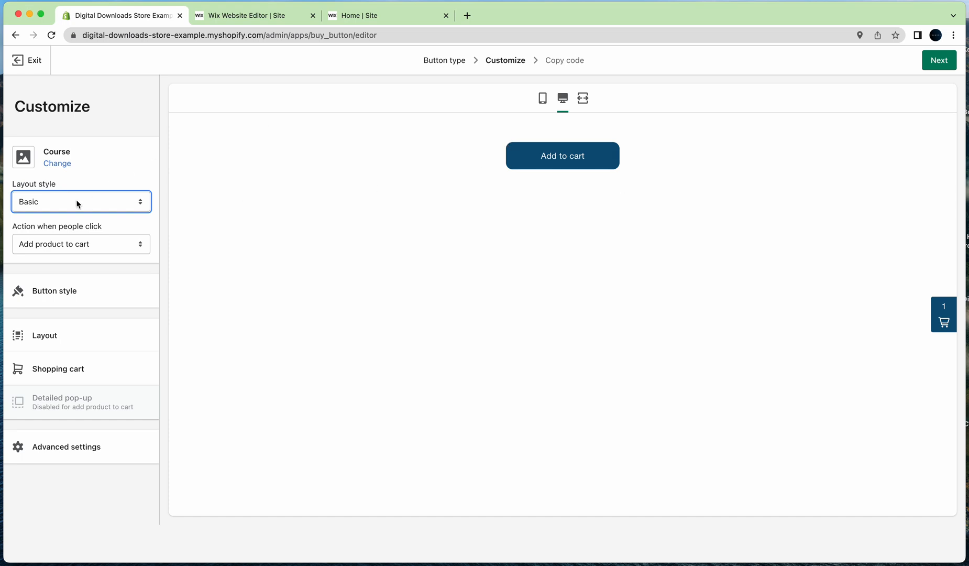
{"action": "left_click", "coordinate": [81, 202]}
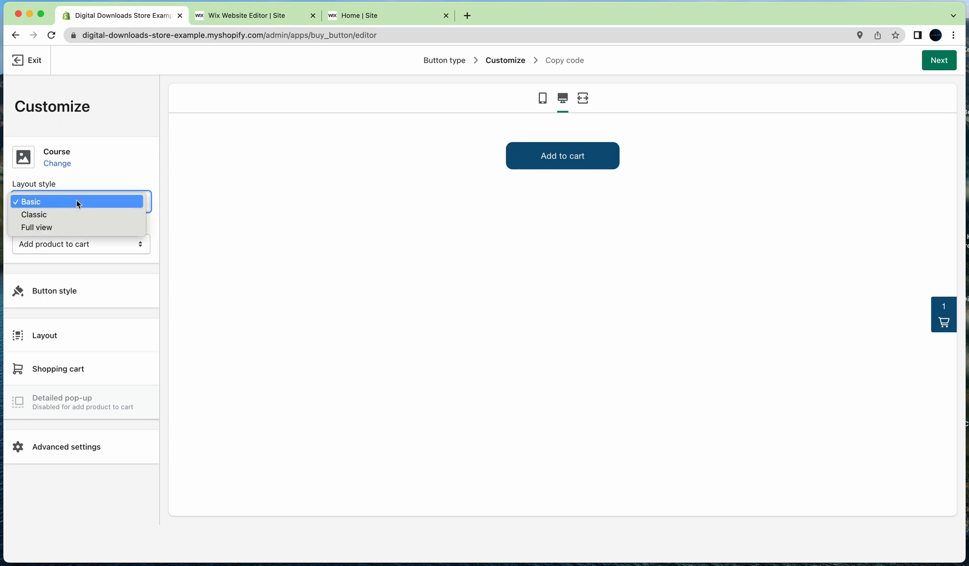
{"action": "left_click", "coordinate": [36, 228]}
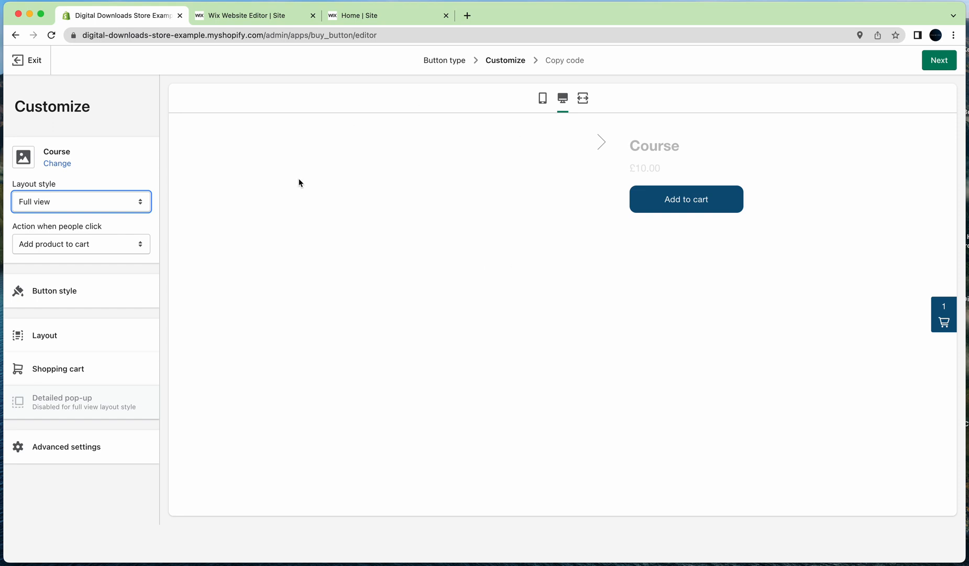
{"action": "mouse_move", "coordinate": [72, 204]}
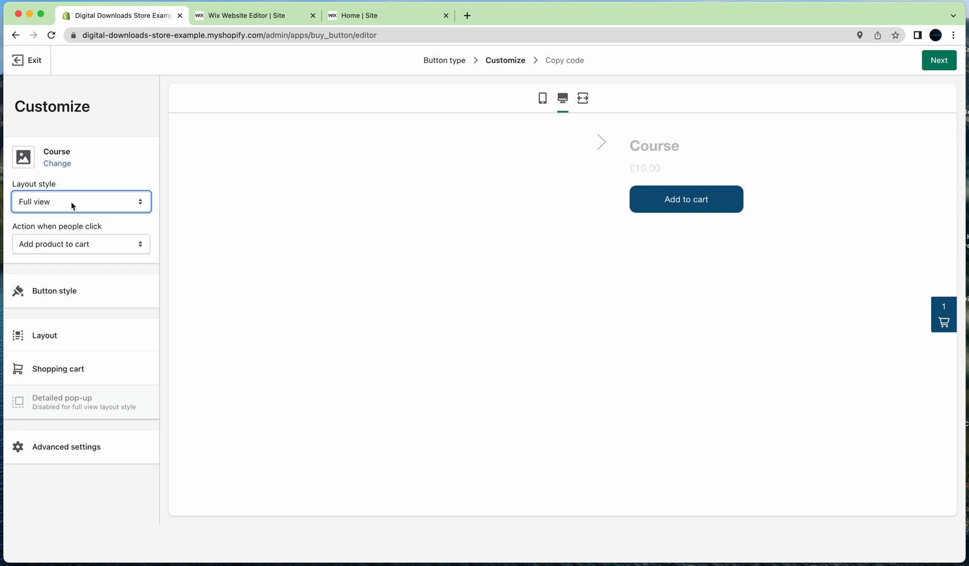
{"action": "left_click", "coordinate": [80, 201]}
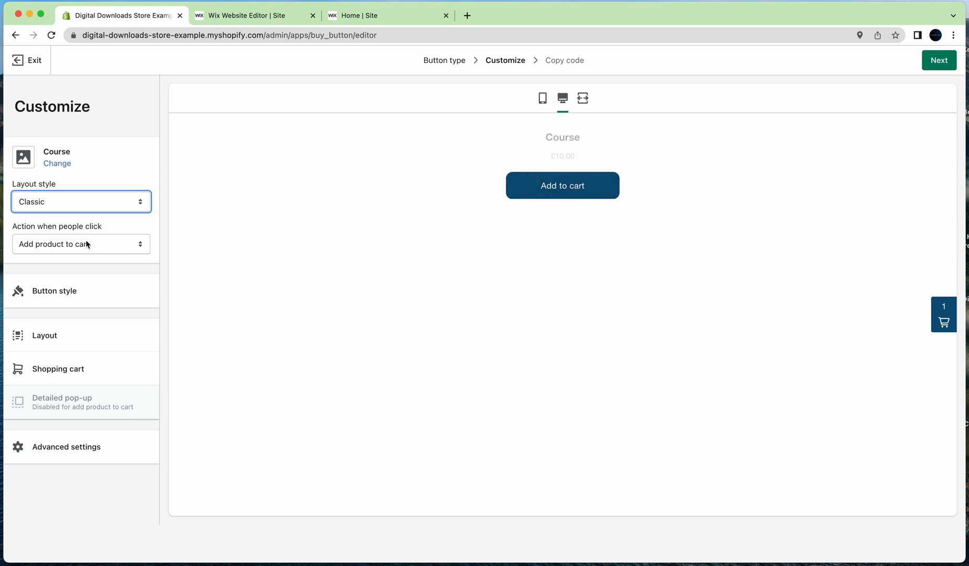
Step: Set the click action to Direct to checkout
{"action": "left_click", "coordinate": [81, 243]}
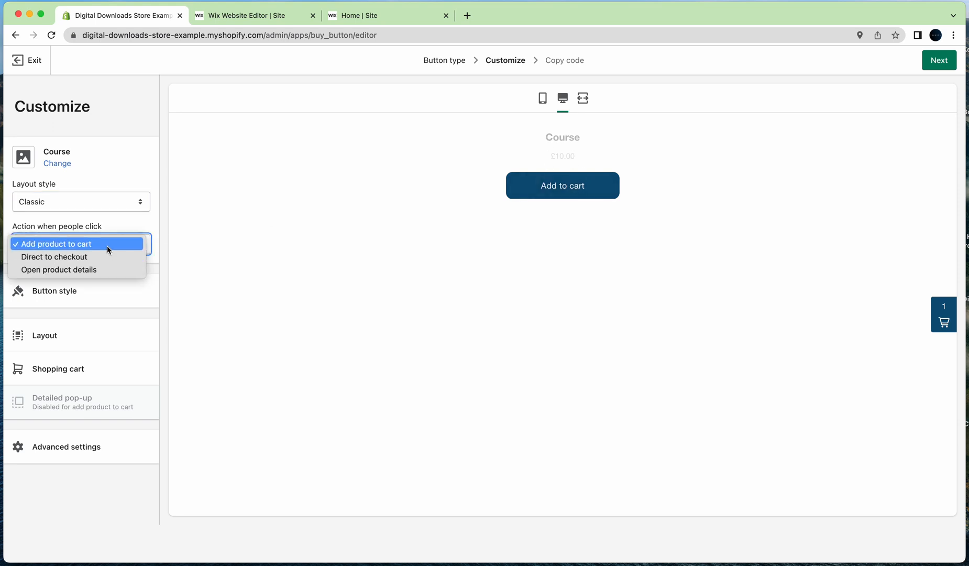
{"action": "mouse_move", "coordinate": [121, 248]}
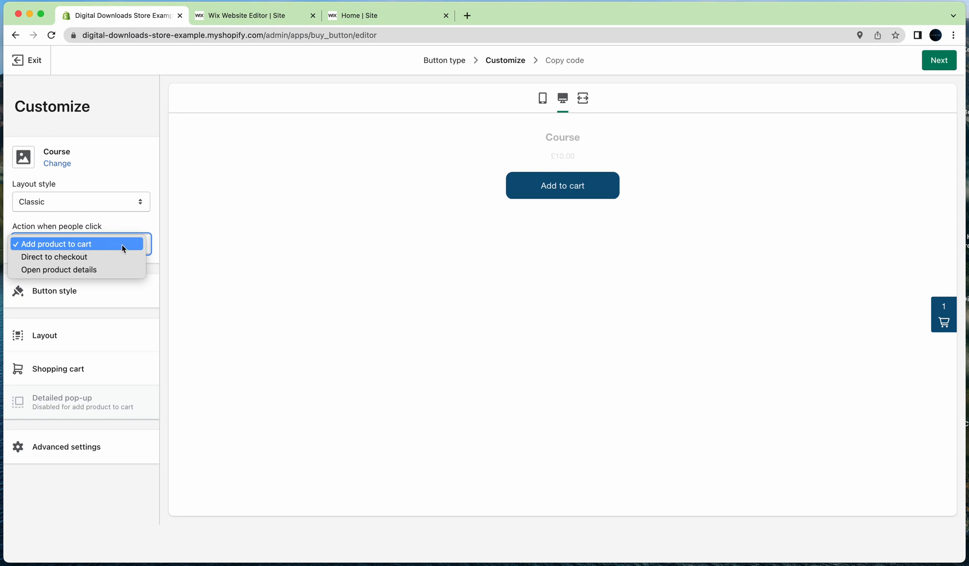
{"action": "mouse_move", "coordinate": [92, 256]}
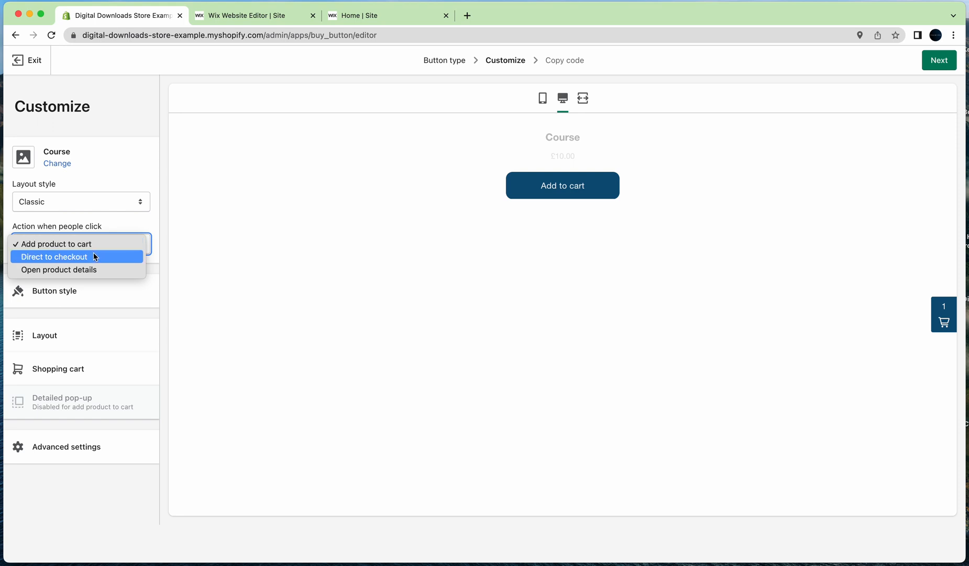
{"action": "left_click", "coordinate": [54, 255]}
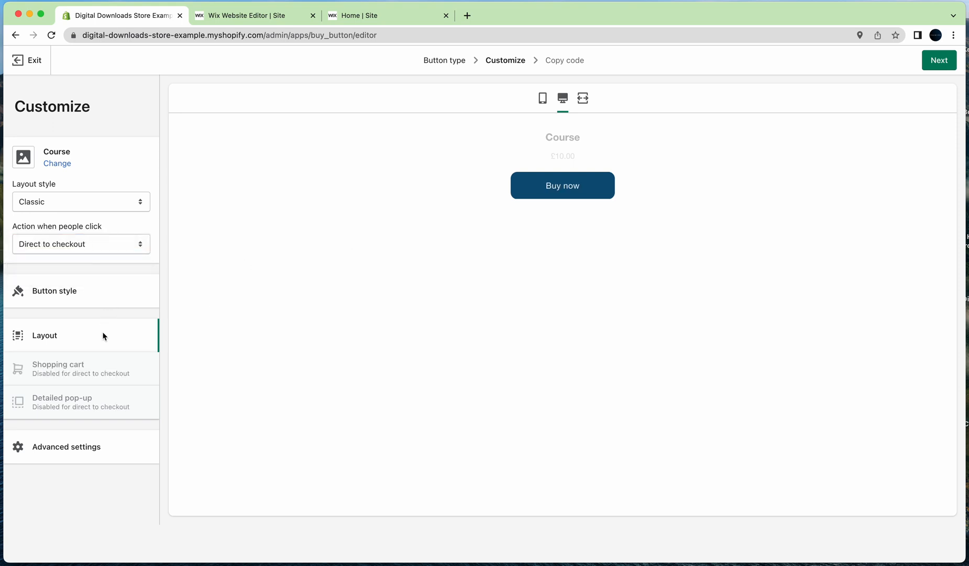
Step: Advance to the Copy code step and copy the Course Buy Button embed code
{"action": "left_click", "coordinate": [938, 59]}
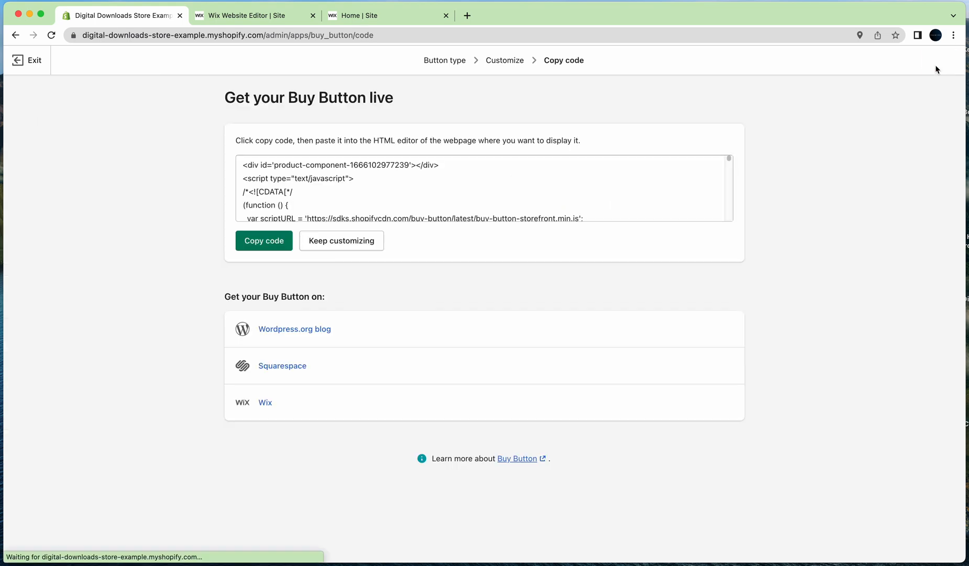
{"action": "left_click", "coordinate": [263, 241]}
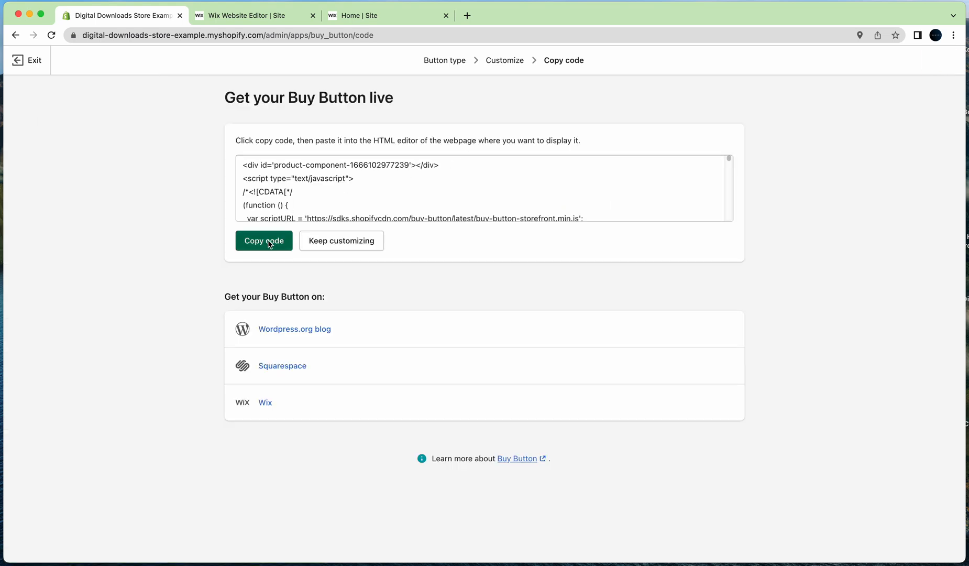
{"action": "left_click", "coordinate": [263, 241]}
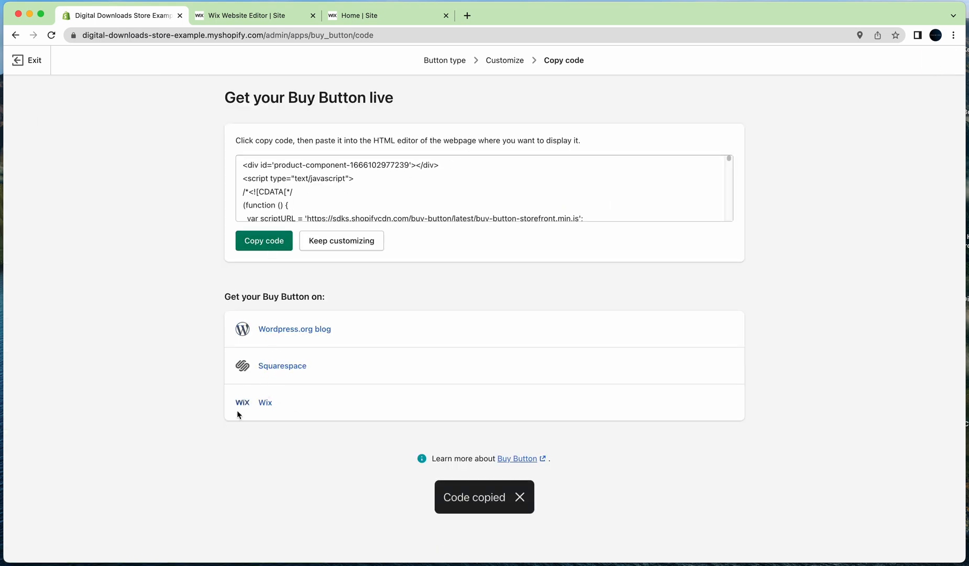
{"action": "mouse_move", "coordinate": [248, 397]}
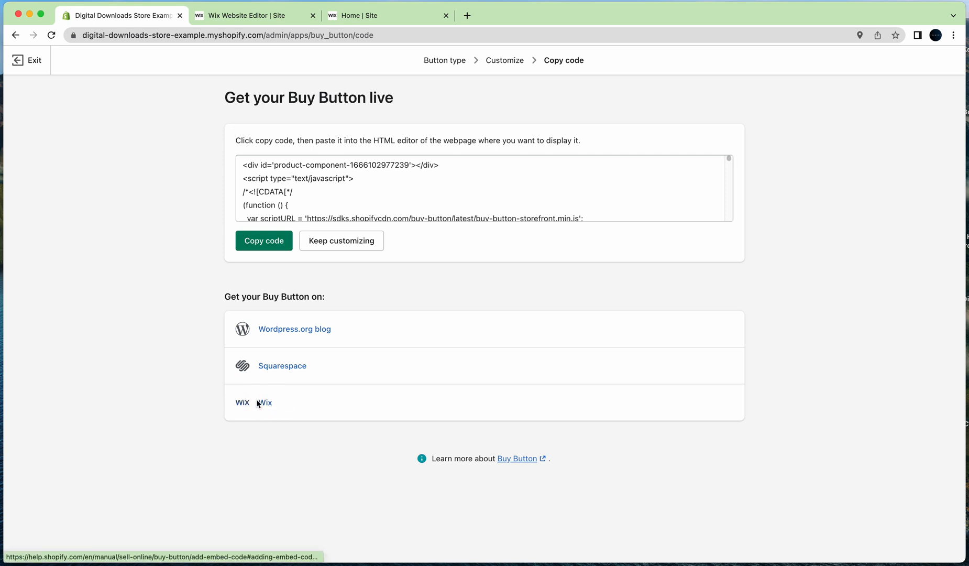
{"action": "mouse_move", "coordinate": [264, 402]}
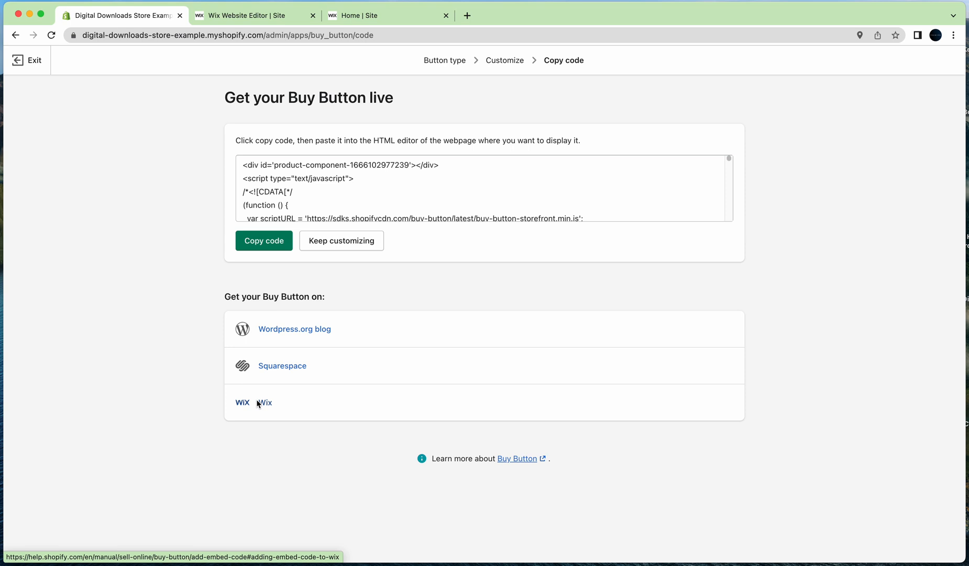
{"action": "left_click", "coordinate": [263, 241]}
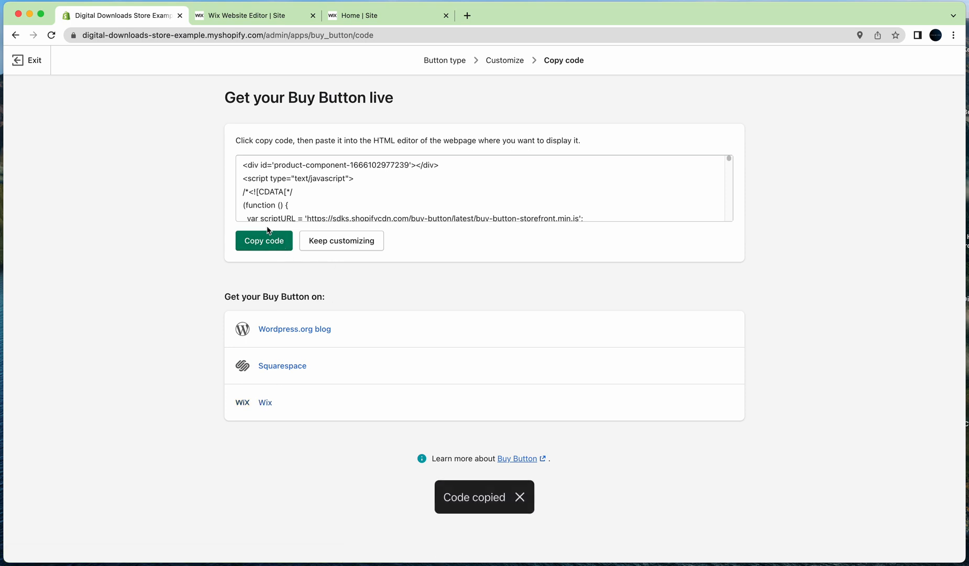
Step: Add an Embed HTML element in the Wix editor holding the Shopify code, placed over the gallery
{"action": "left_click", "coordinate": [384, 15]}
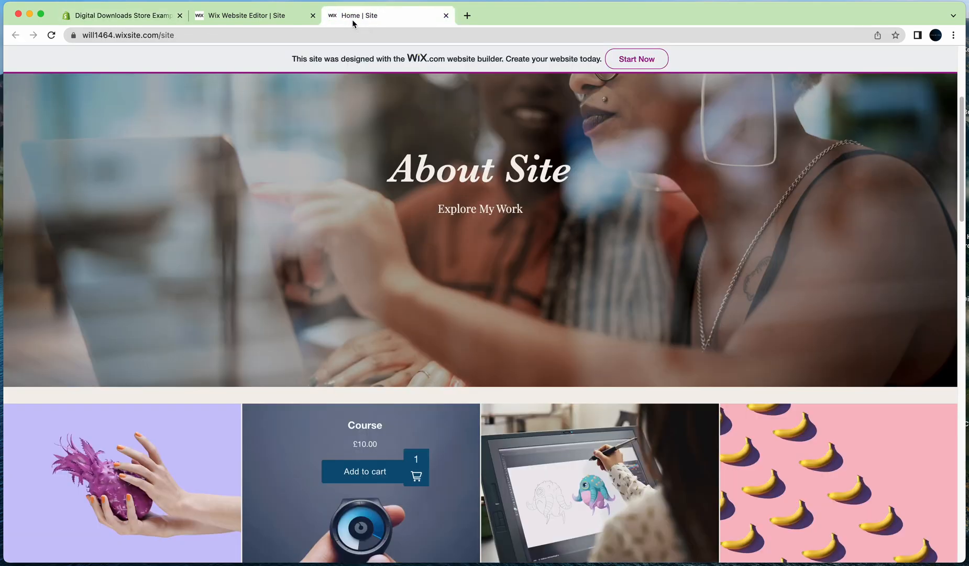
{"action": "left_click", "coordinate": [254, 15]}
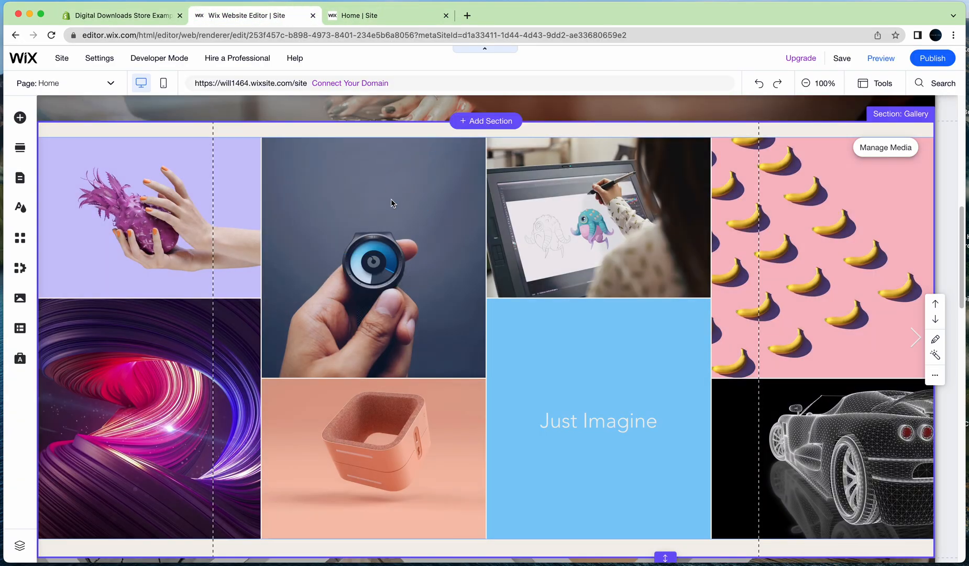
{"action": "mouse_move", "coordinate": [468, 141]}
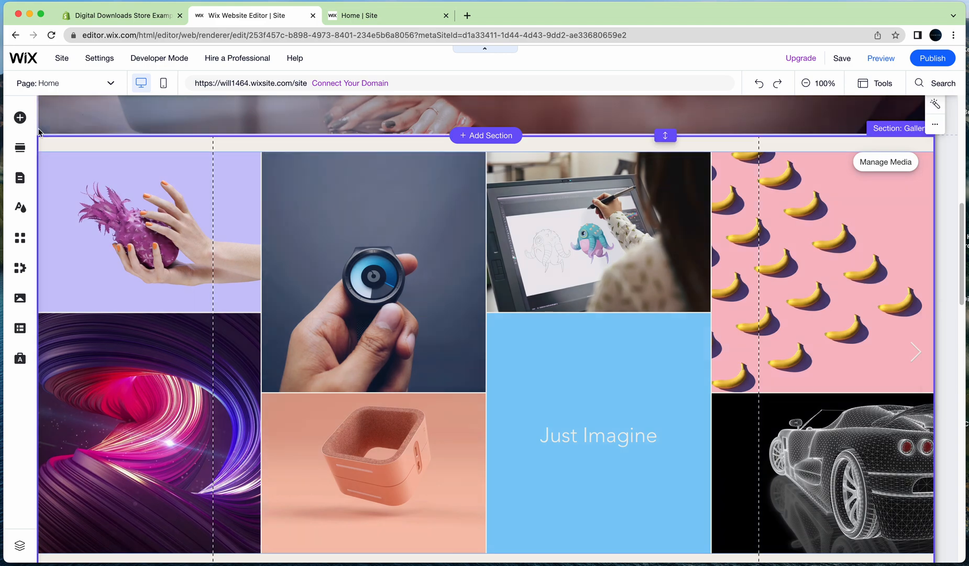
{"action": "left_click", "coordinate": [20, 118]}
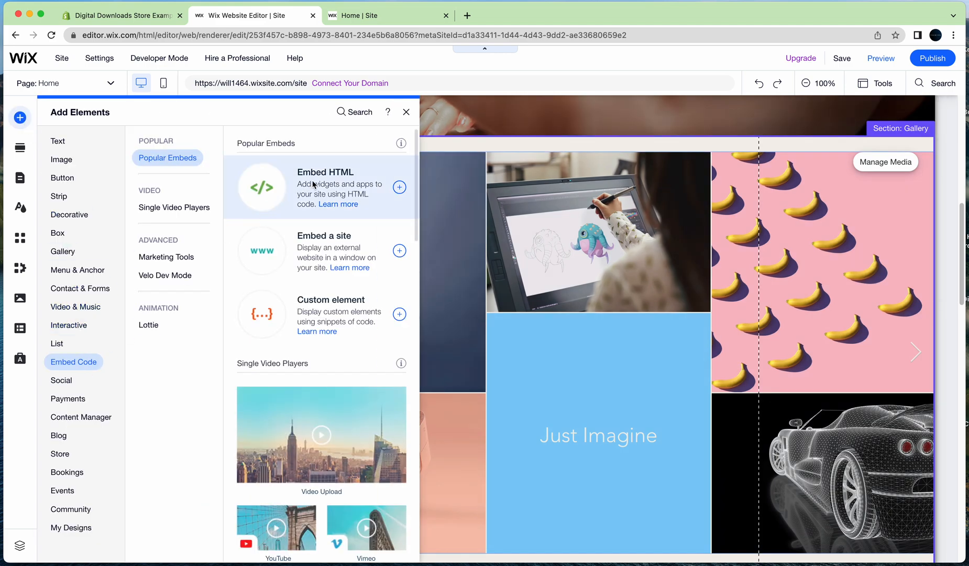
{"action": "left_click", "coordinate": [400, 186]}
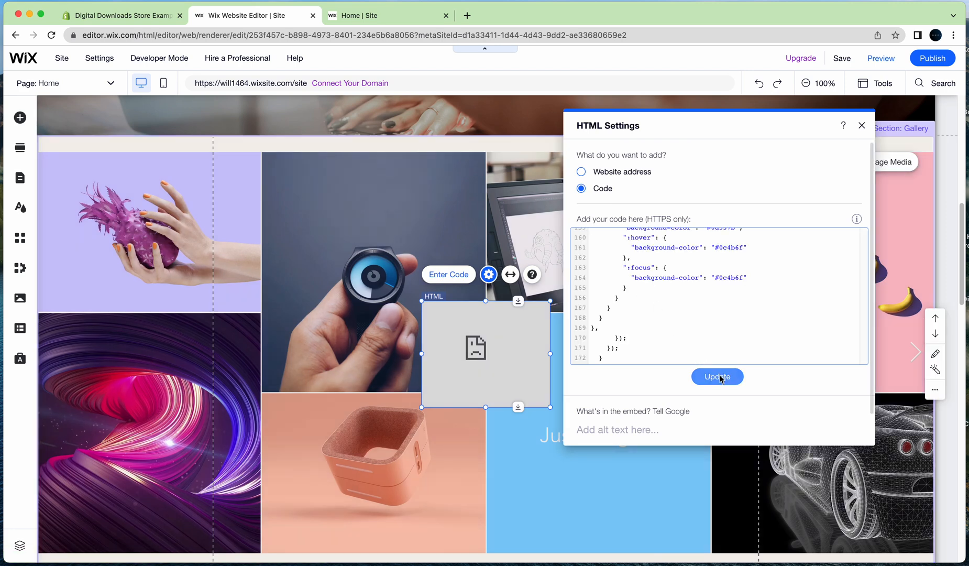
{"action": "left_click", "coordinate": [717, 376]}
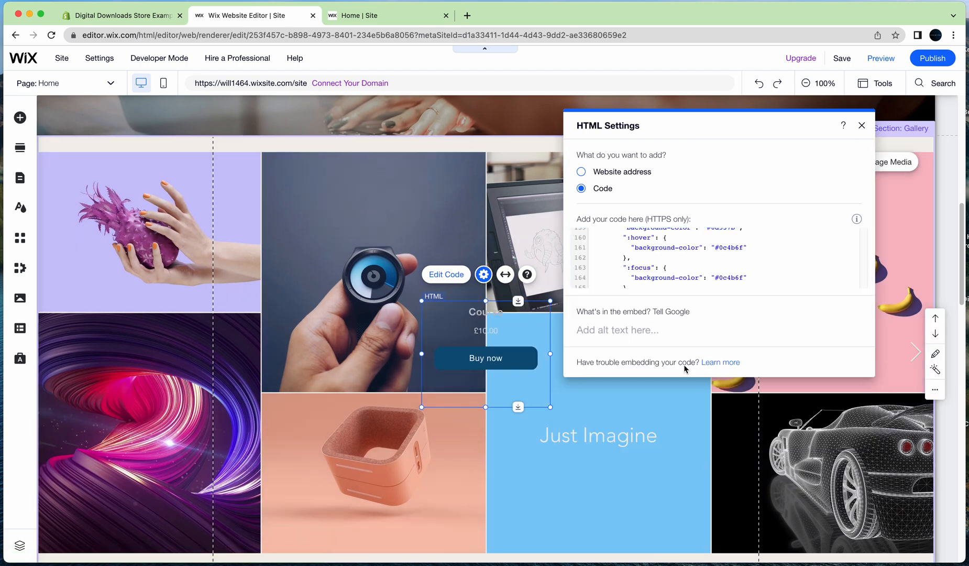
{"action": "left_click", "coordinate": [861, 126]}
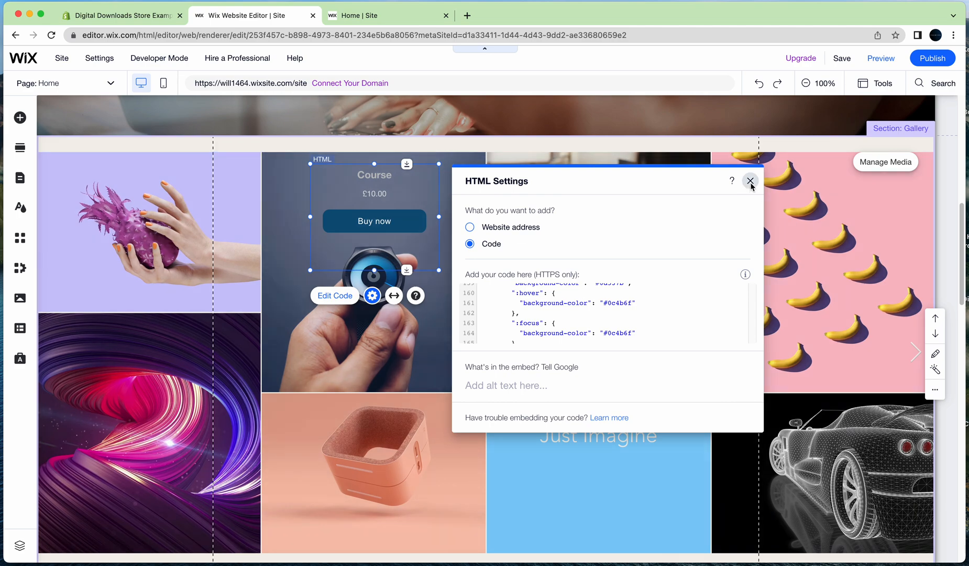
Step: Close HTML Settings and preview the Wix site showing the Course £10.00 Buy now widget
{"action": "left_click", "coordinate": [750, 180]}
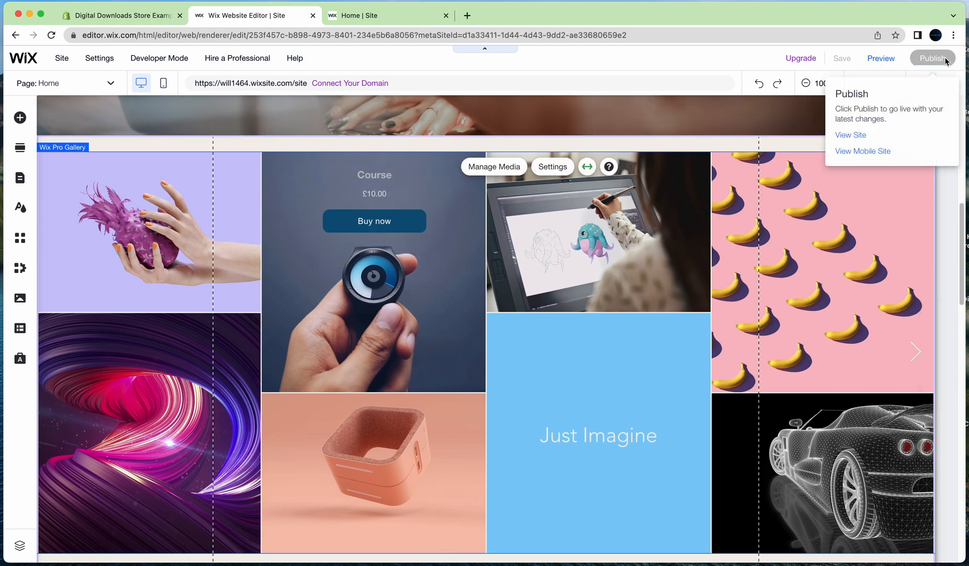
{"action": "left_click", "coordinate": [933, 58]}
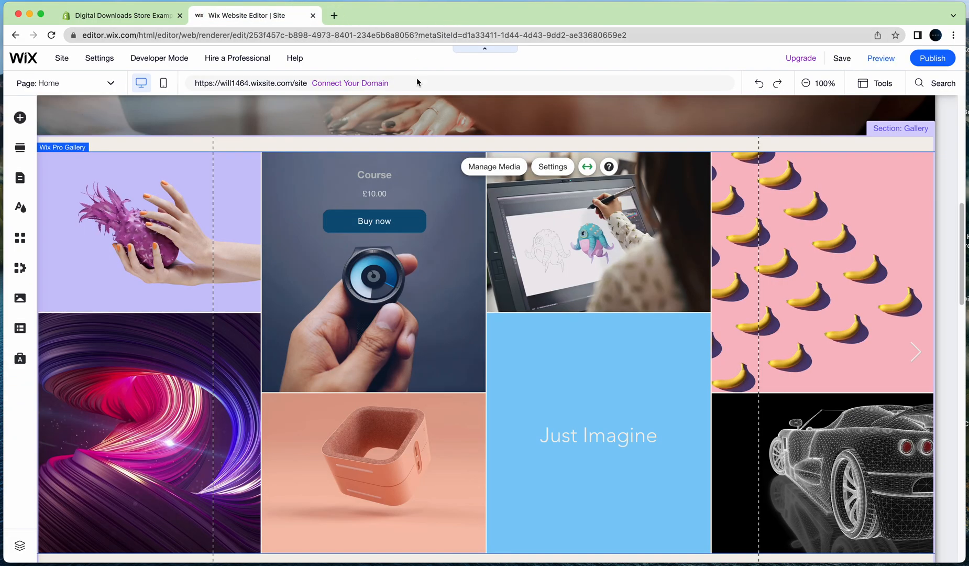
{"action": "mouse_move", "coordinate": [881, 57]}
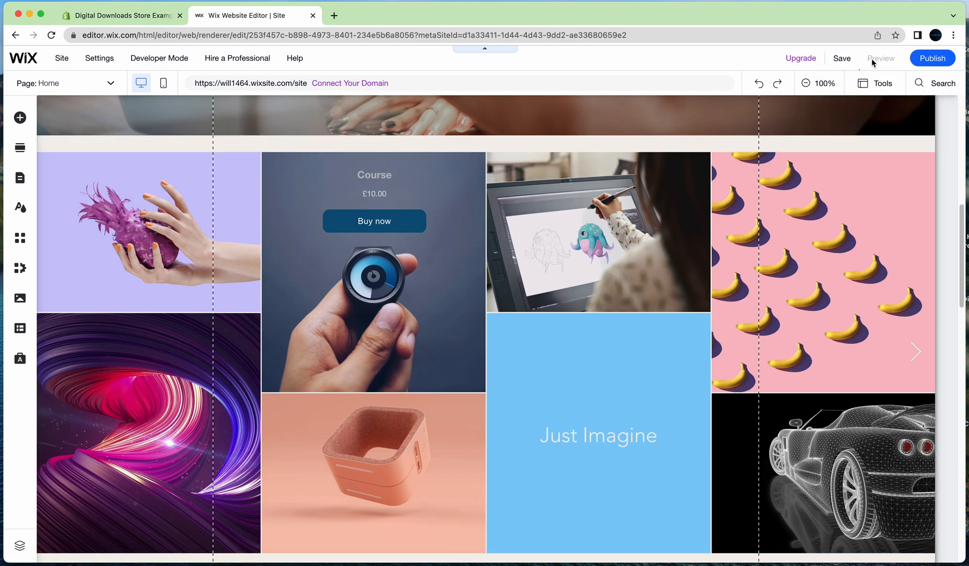
{"action": "left_click", "coordinate": [881, 57]}
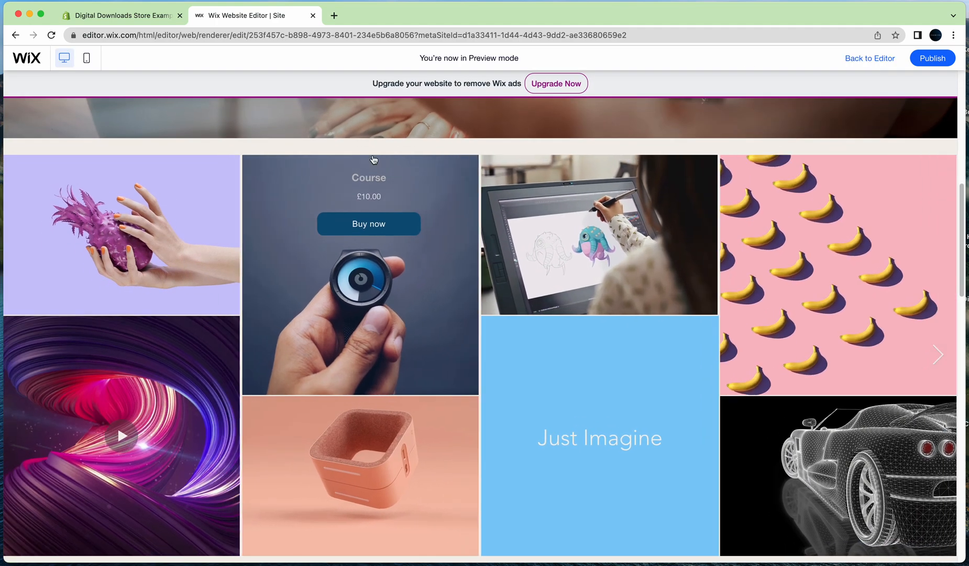
{"action": "left_click", "coordinate": [369, 223]}
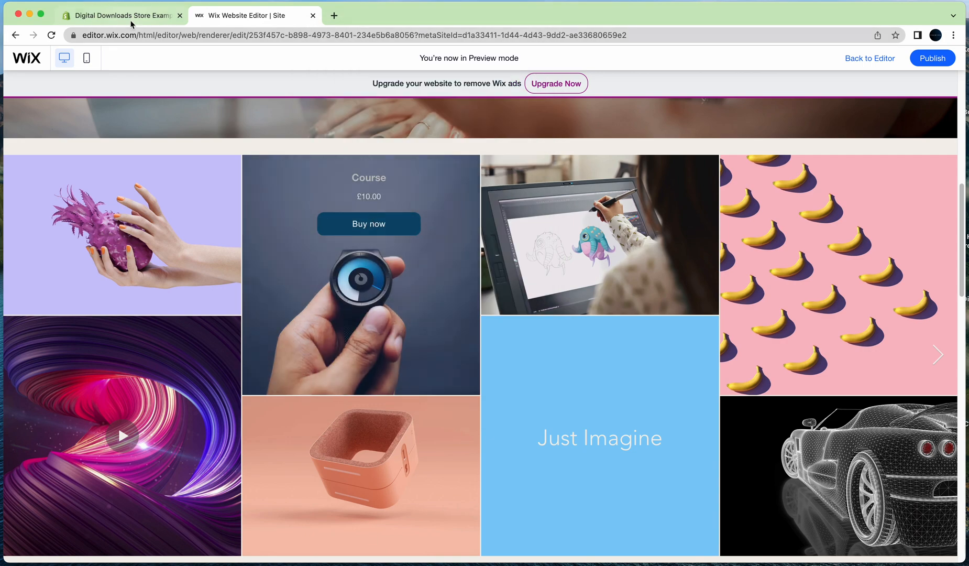
Step: Exit the Buy Button builder and go to the store's Payments settings
{"action": "left_click", "coordinate": [121, 14]}
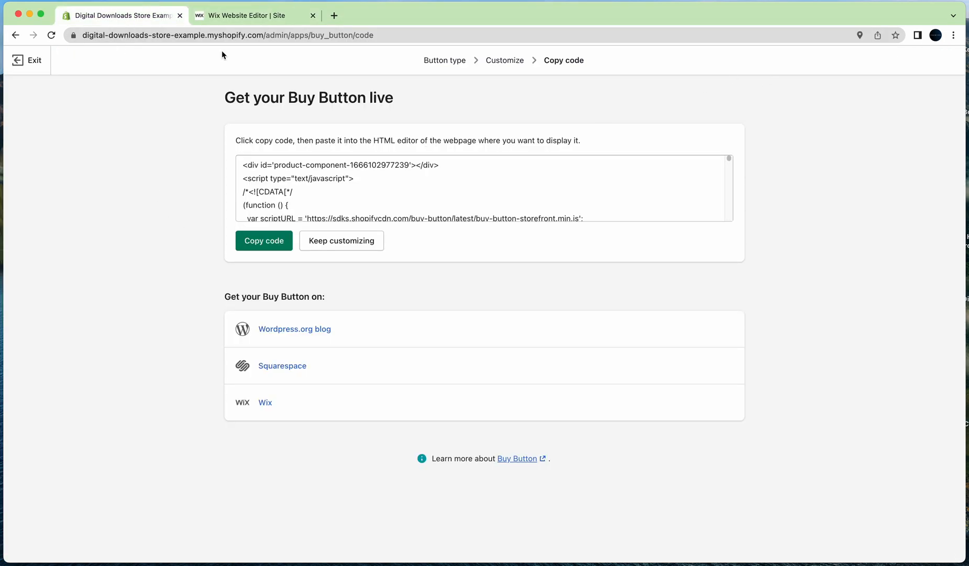
{"action": "left_click", "coordinate": [28, 59]}
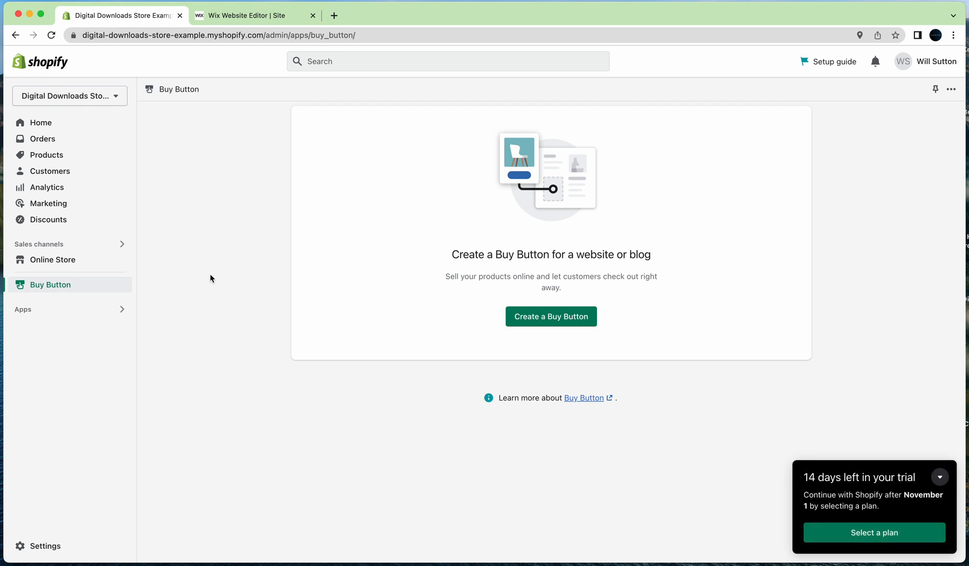
{"action": "mouse_move", "coordinate": [53, 197]}
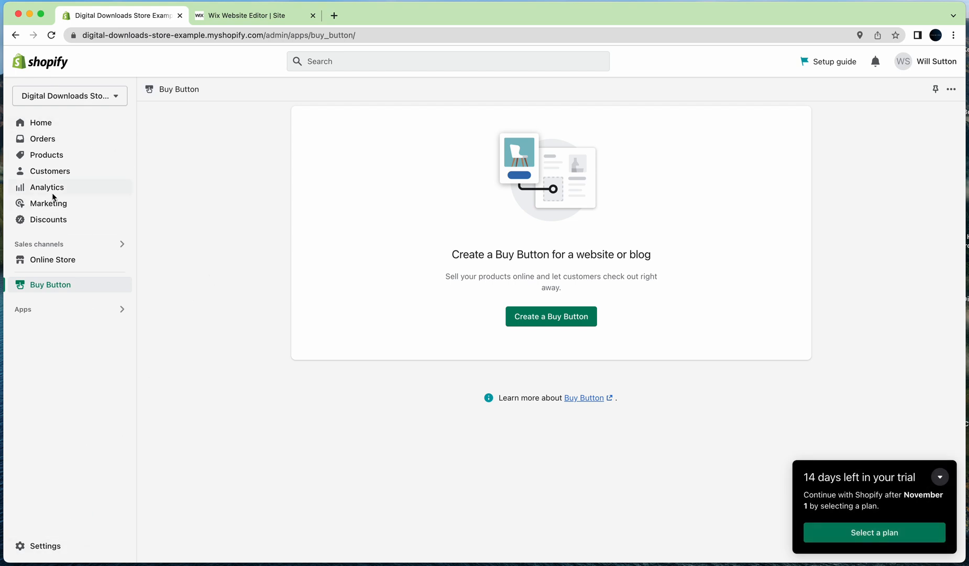
{"action": "left_click", "coordinate": [44, 546]}
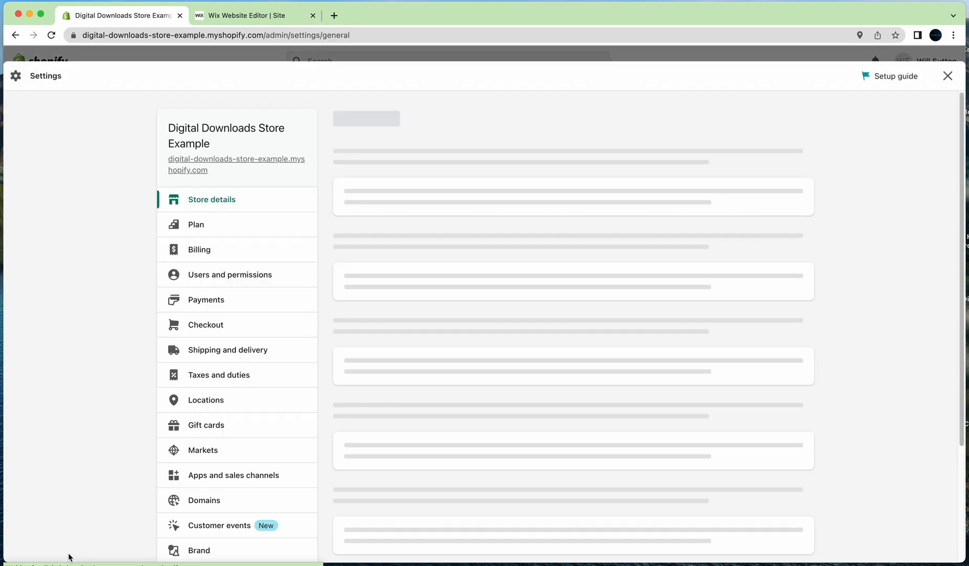
{"action": "left_click", "coordinate": [205, 300]}
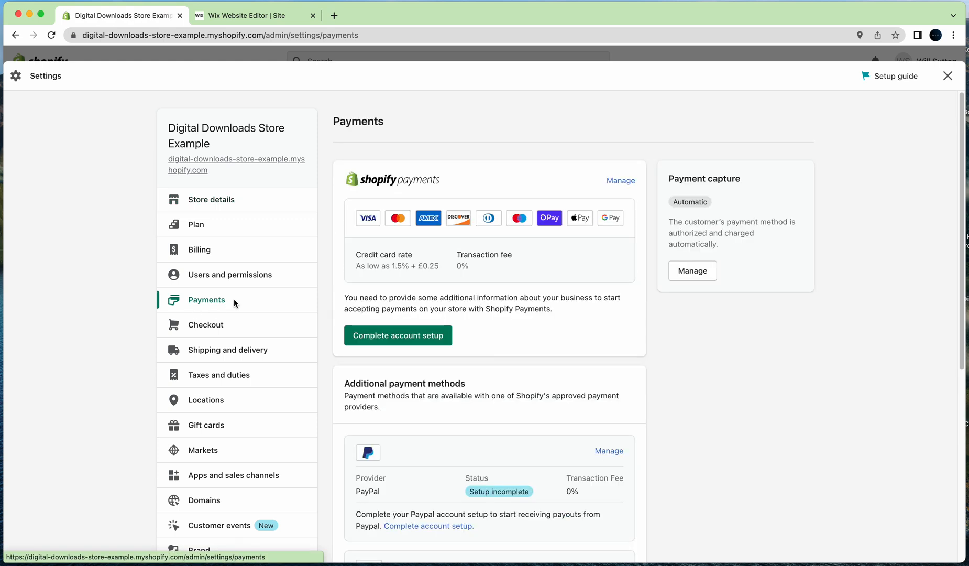
{"action": "scroll", "scroll_direction": "down", "scroll_amount": 3}
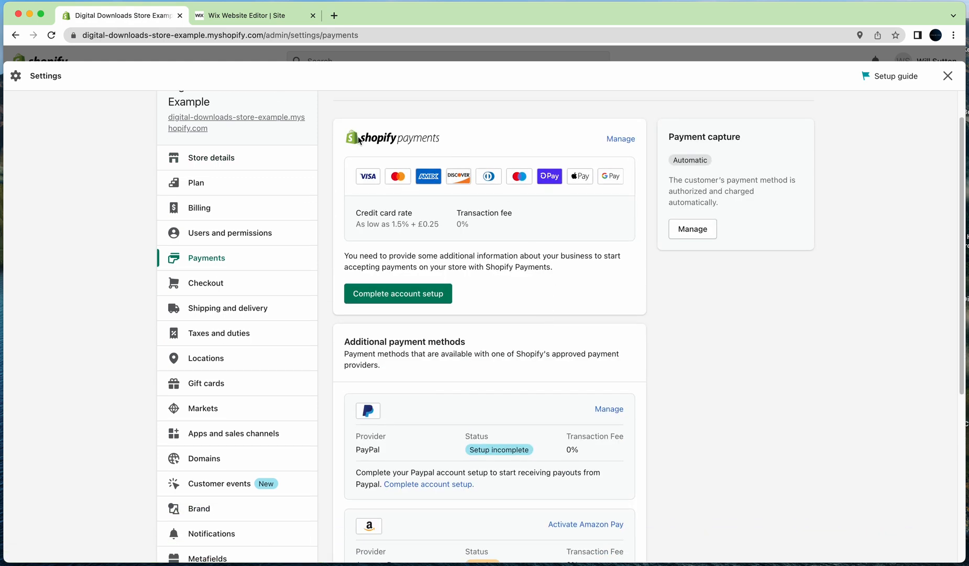
{"action": "mouse_move", "coordinate": [472, 153]}
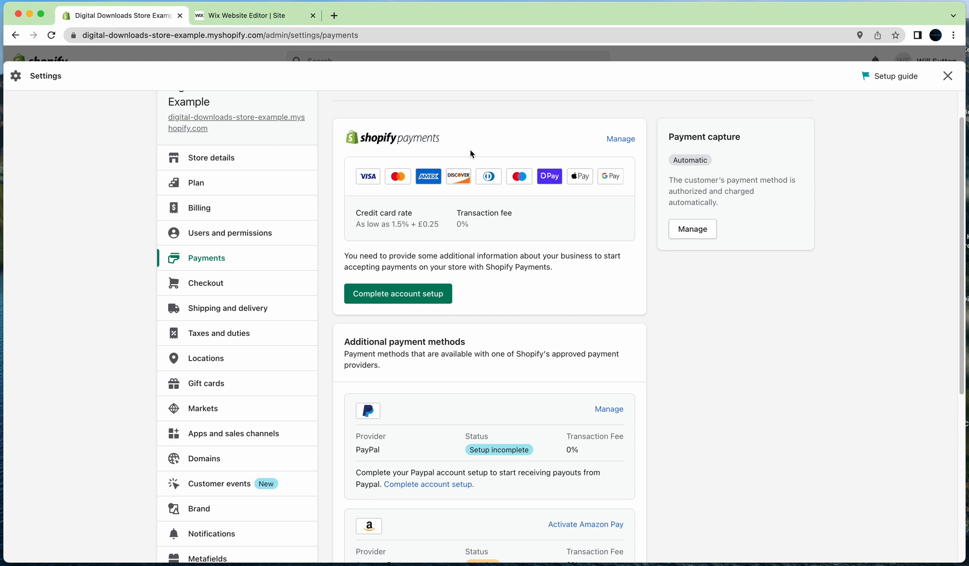
{"action": "mouse_move", "coordinate": [403, 184]}
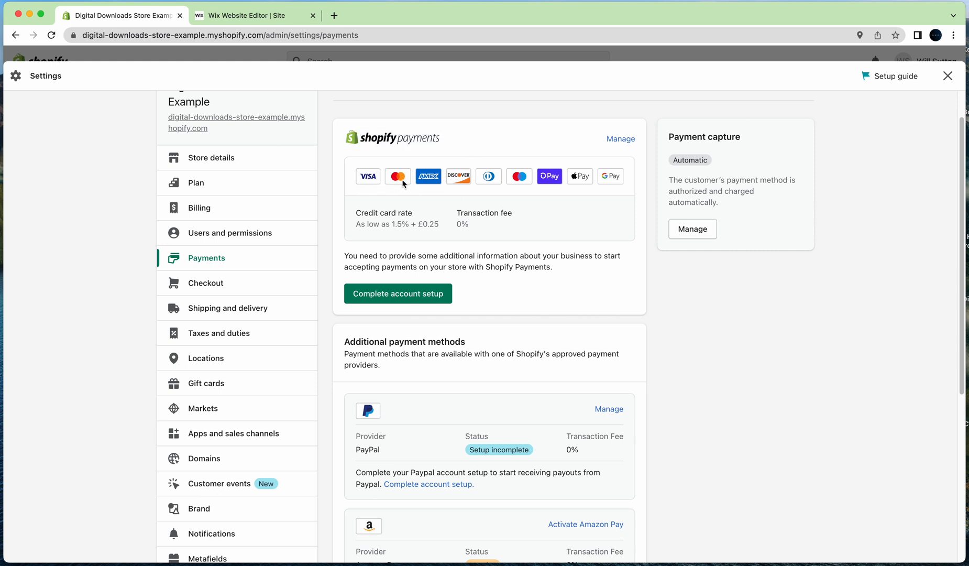
{"action": "mouse_move", "coordinate": [546, 183]}
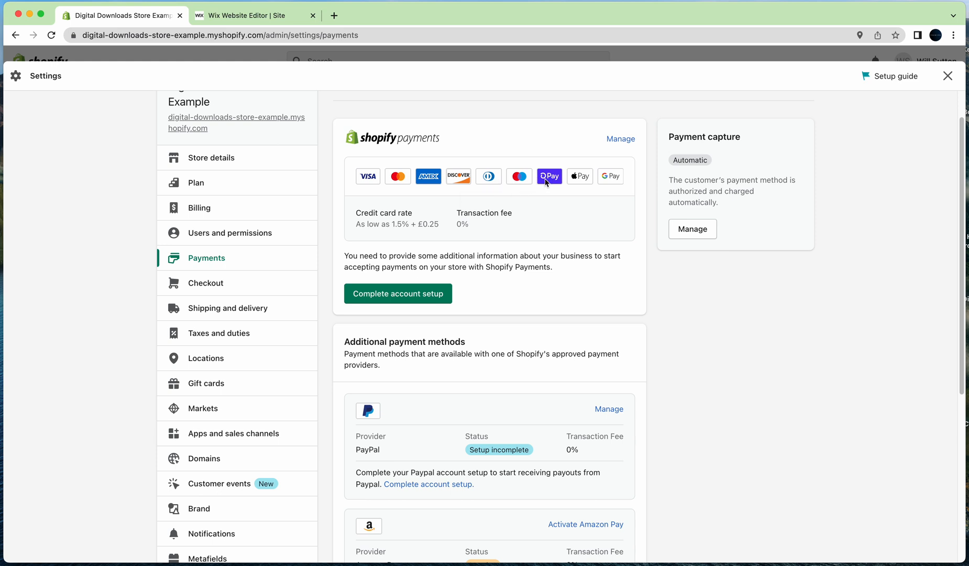
{"action": "mouse_move", "coordinate": [500, 212]}
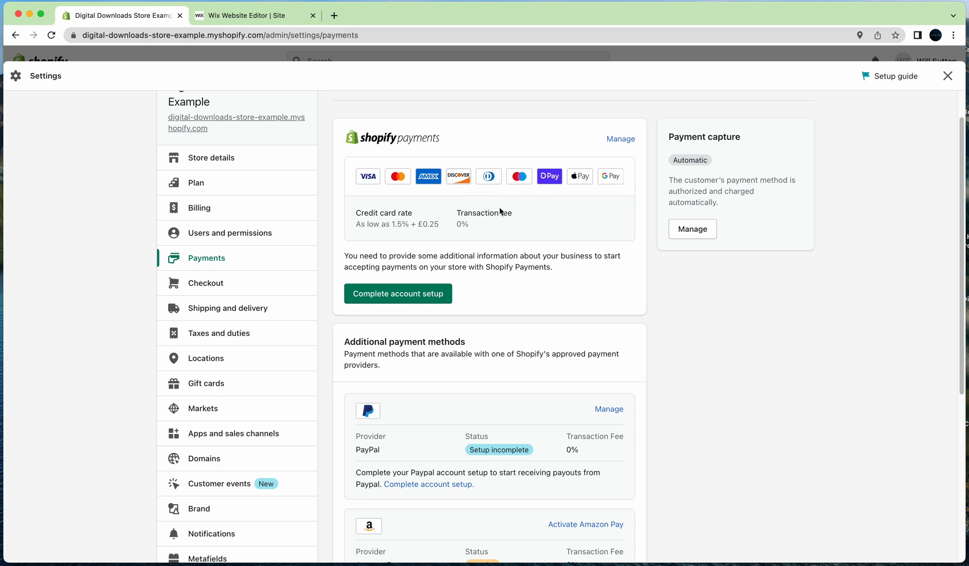
{"action": "mouse_move", "coordinate": [530, 165]}
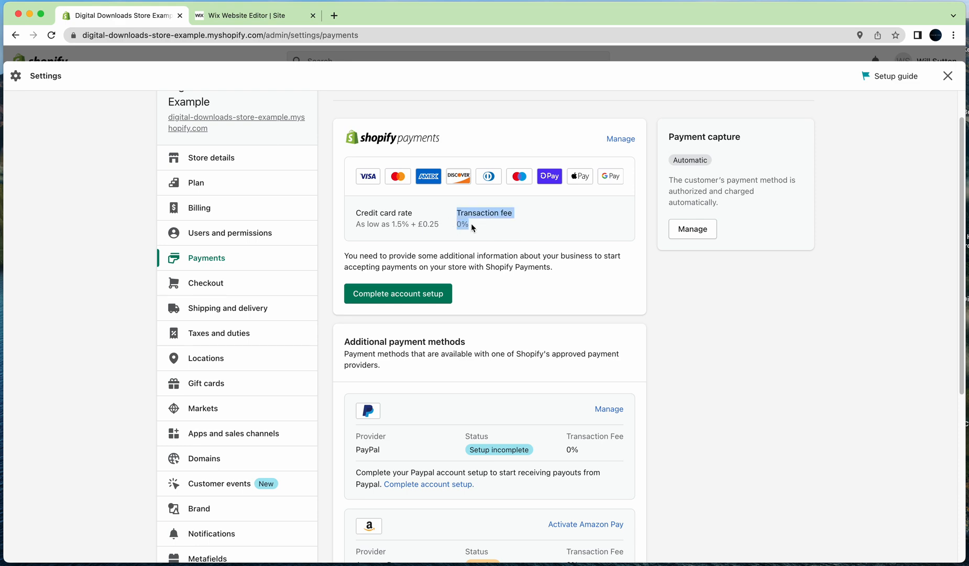
{"action": "mouse_move", "coordinate": [464, 224]}
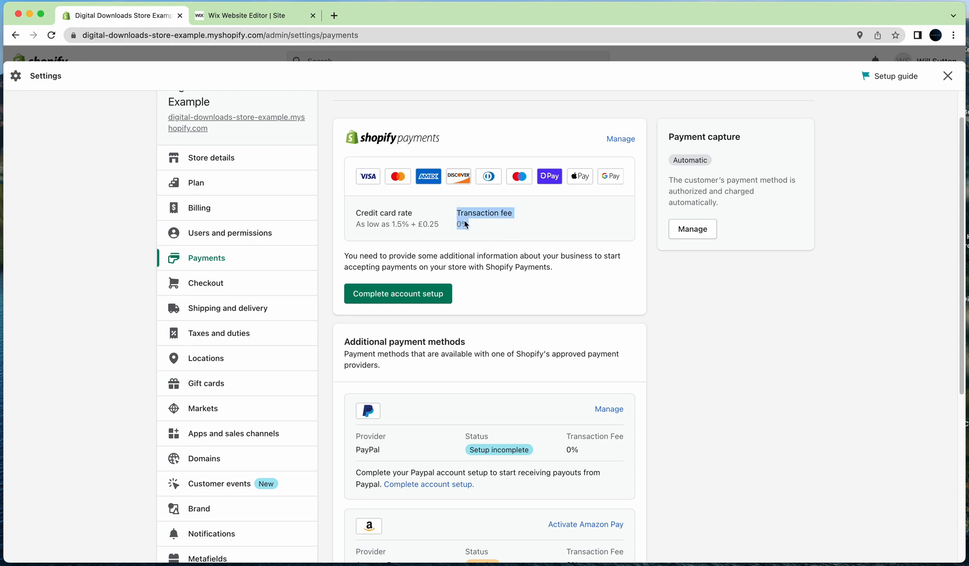
Step: Review payment providers and begin completing the Shopify Payments account setup
{"action": "scroll", "scroll_direction": "down", "scroll_amount": 3}
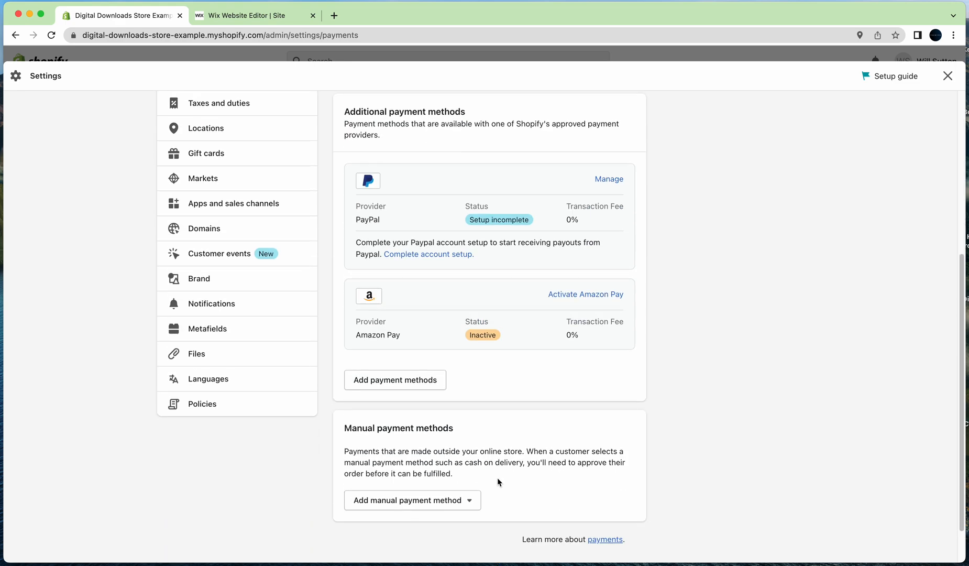
{"action": "mouse_move", "coordinate": [484, 417]}
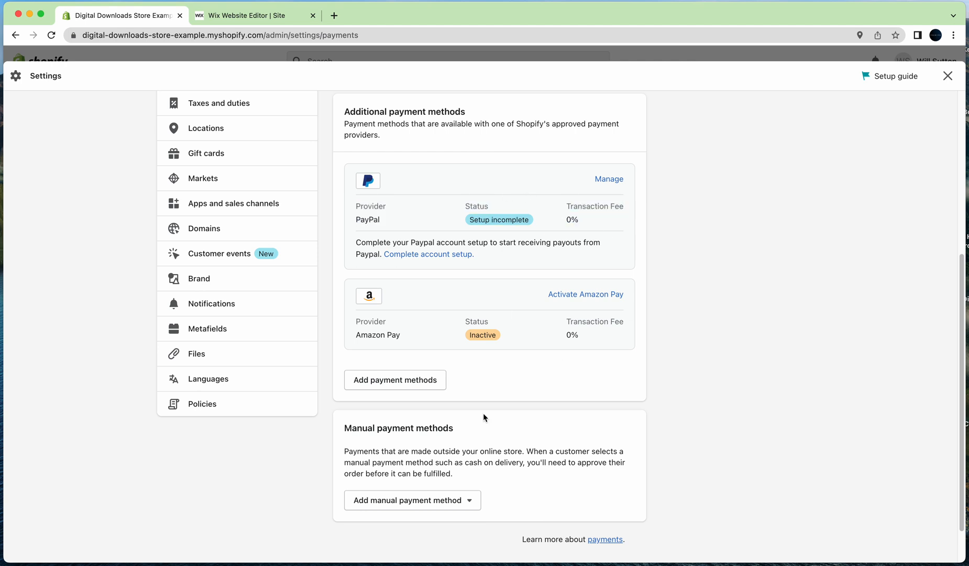
{"action": "left_click", "coordinate": [394, 379]}
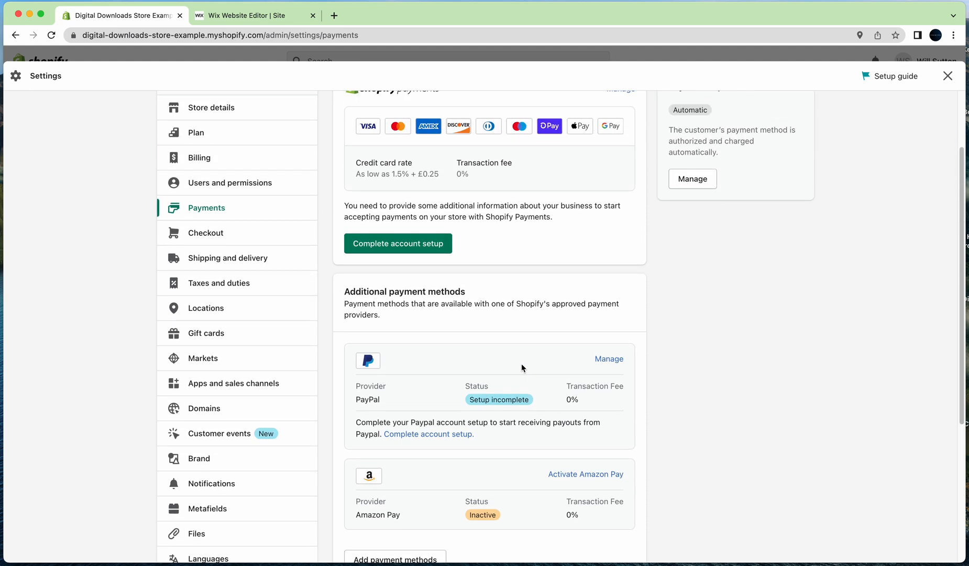
{"action": "scroll", "scroll_direction": "up", "scroll_amount": 3}
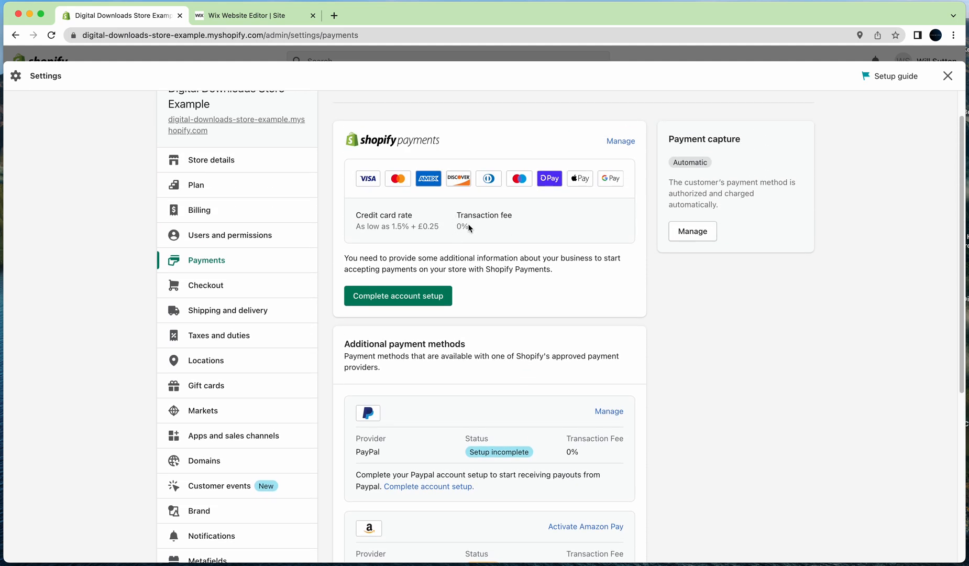
{"action": "mouse_move", "coordinate": [355, 231]}
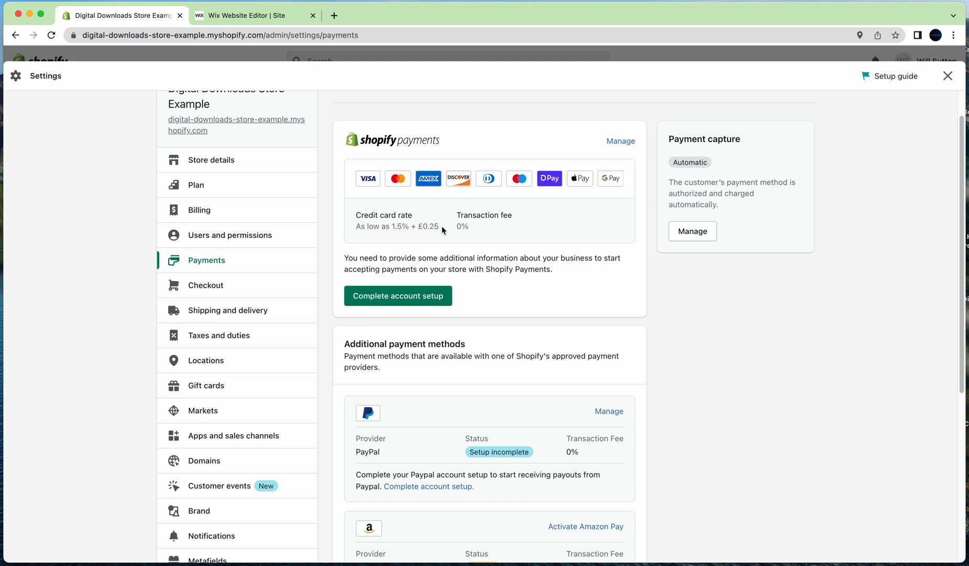
{"action": "mouse_move", "coordinate": [412, 235]}
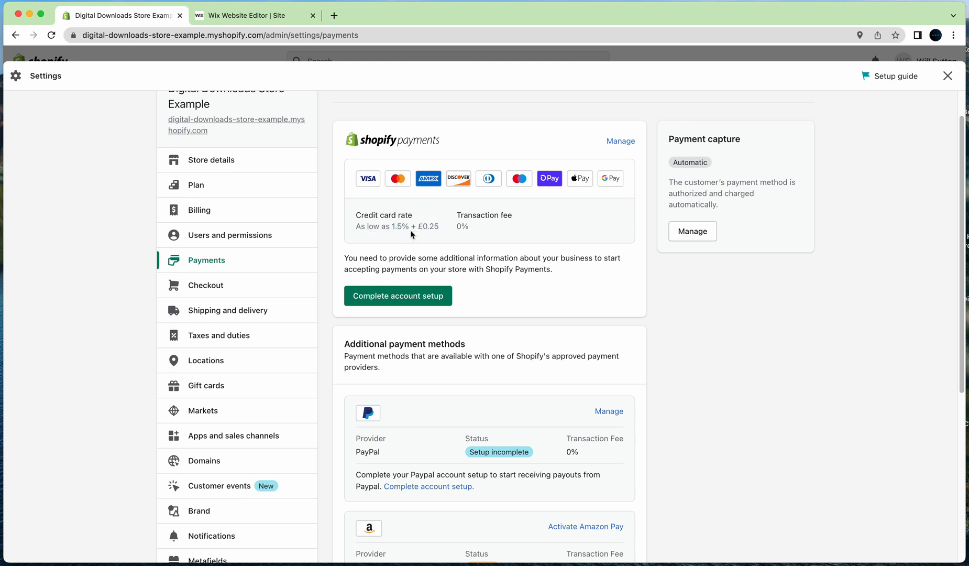
{"action": "left_click", "coordinate": [397, 295]}
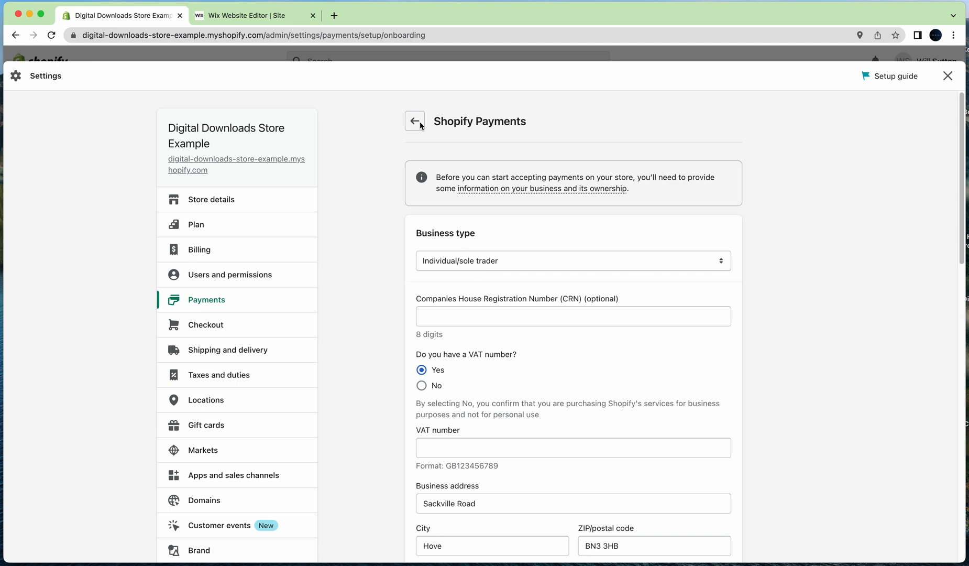
Step: Return to the Payments overview showing Shopify Payments setup as incomplete
{"action": "left_click", "coordinate": [414, 121]}
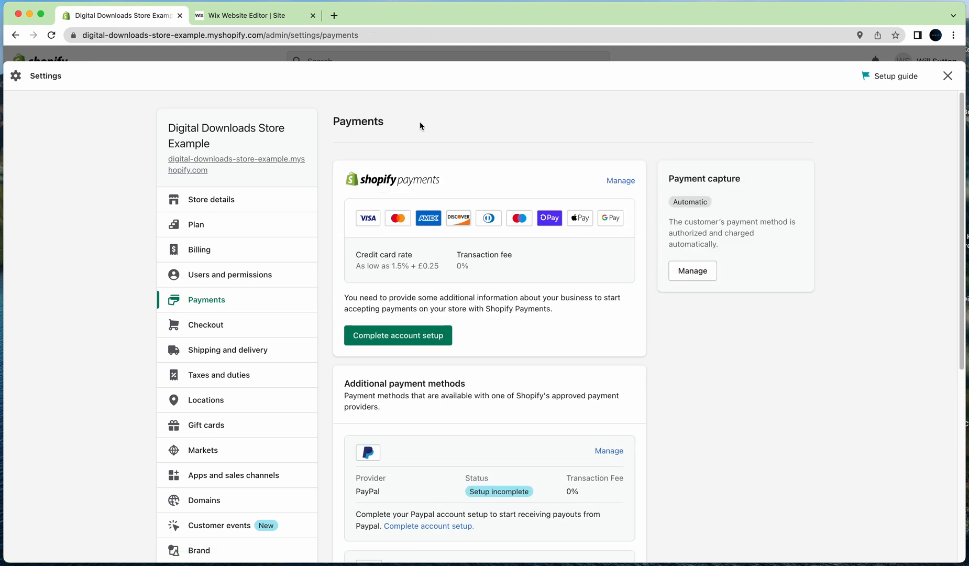
{"action": "mouse_move", "coordinate": [431, 132]}
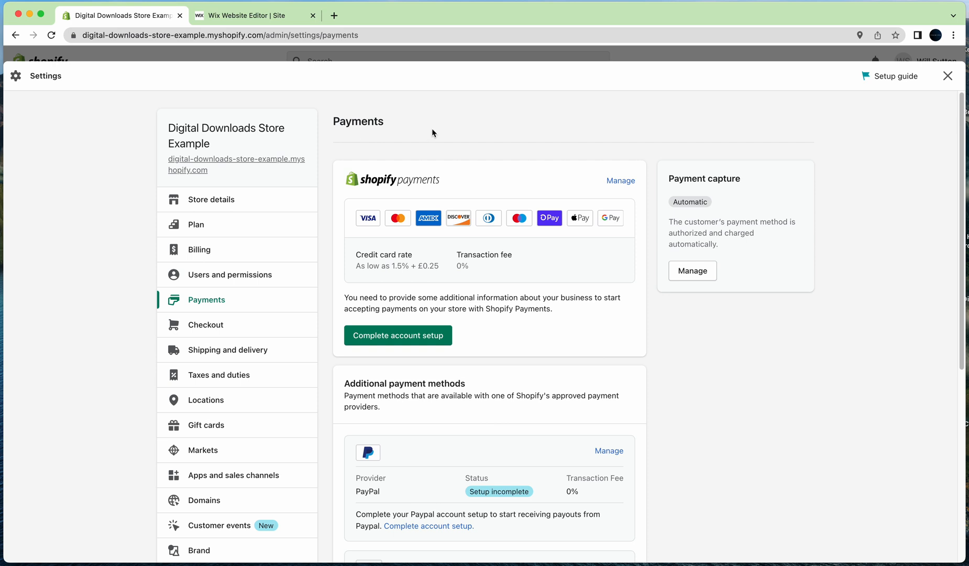
{"action": "mouse_move", "coordinate": [508, 435]}
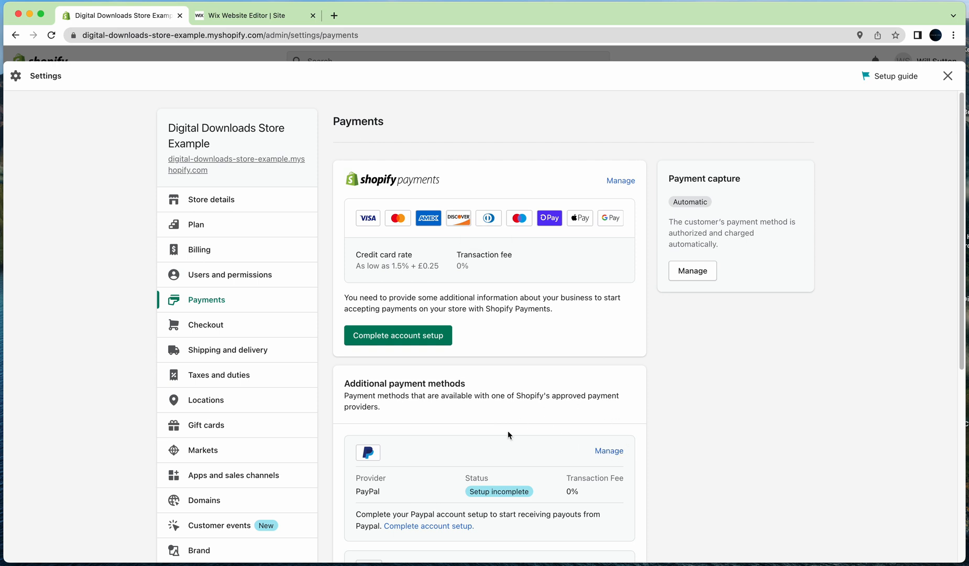
{"action": "mouse_move", "coordinate": [604, 485]}
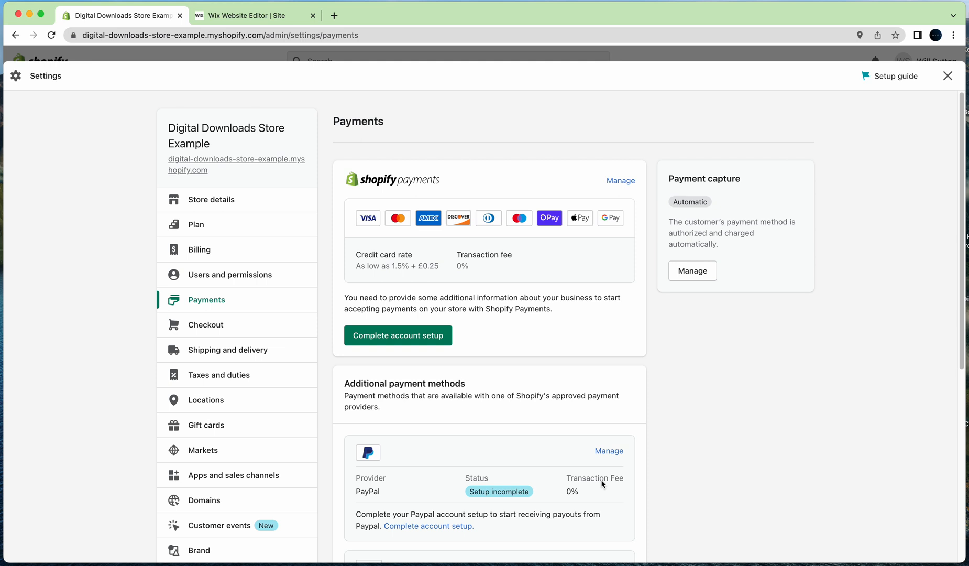
{"action": "mouse_move", "coordinate": [501, 273]}
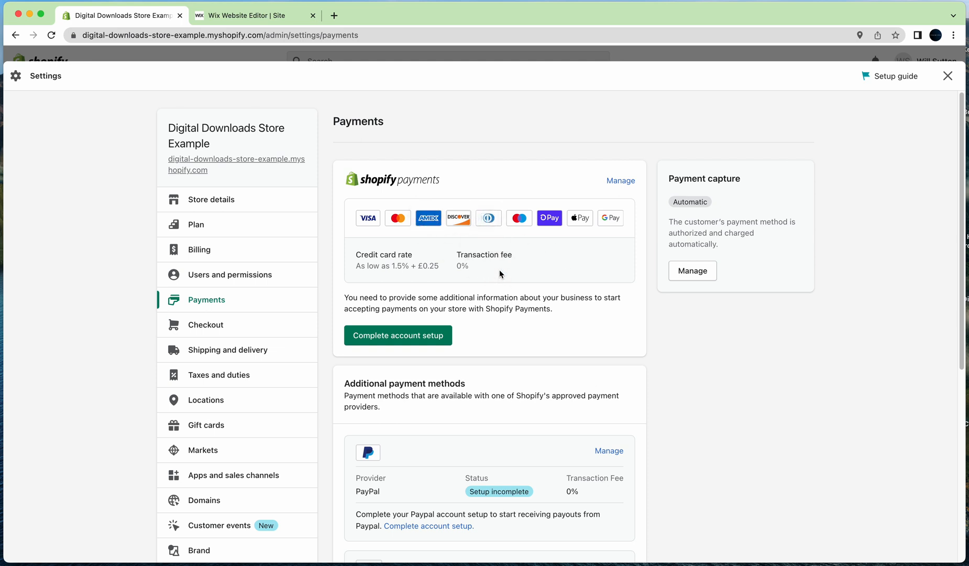
{"action": "mouse_move", "coordinate": [459, 484]}
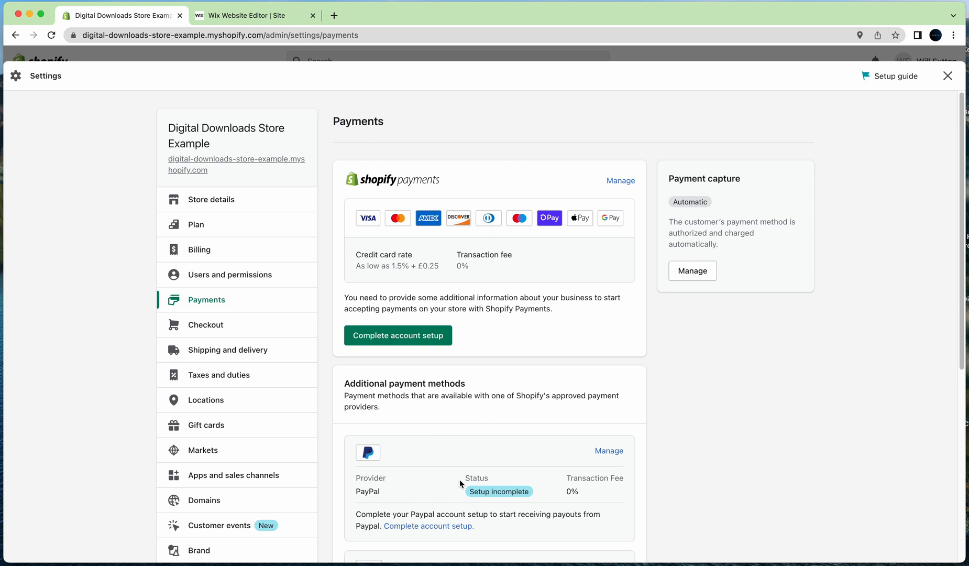
{"action": "mouse_move", "coordinate": [428, 511]}
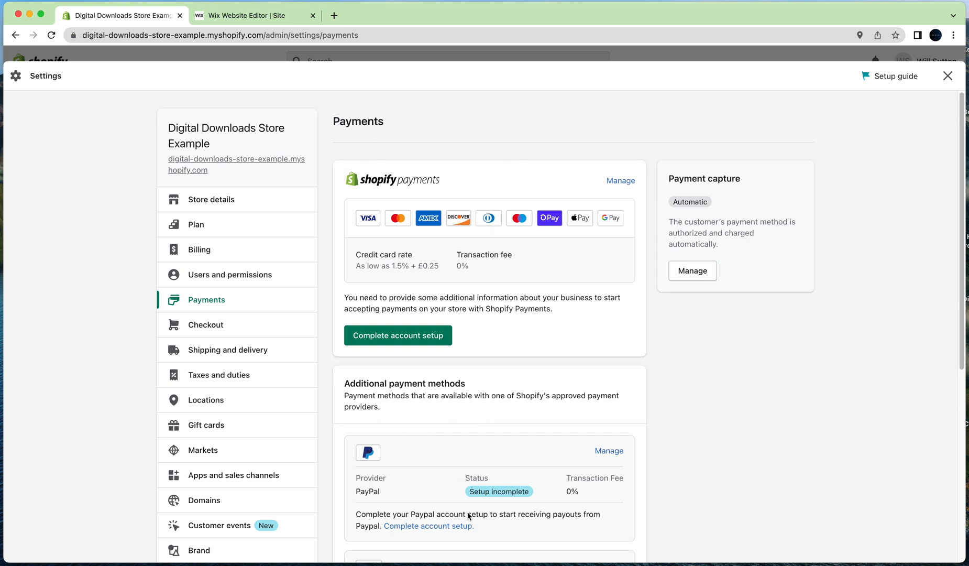
{"action": "mouse_move", "coordinate": [613, 431]}
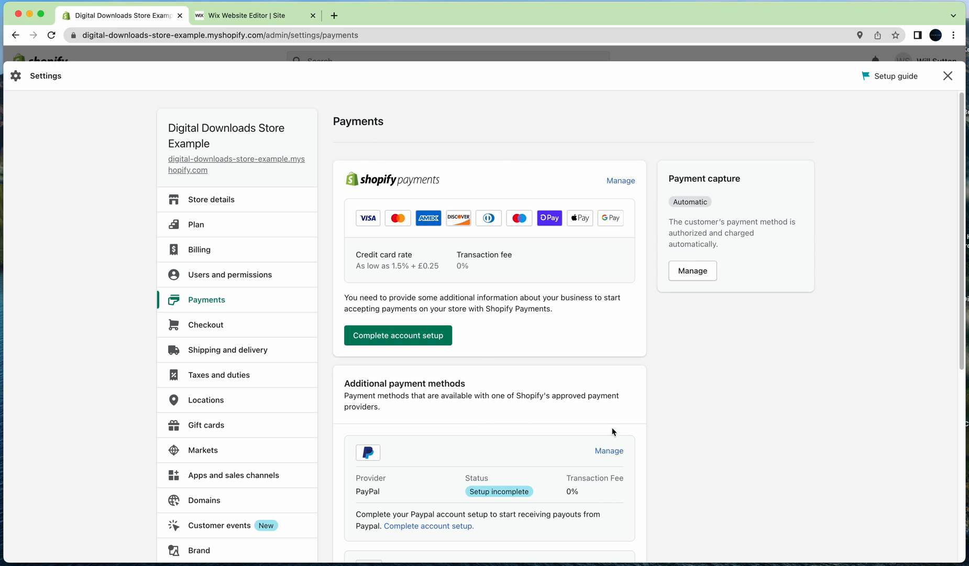
{"action": "mouse_move", "coordinate": [521, 486]}
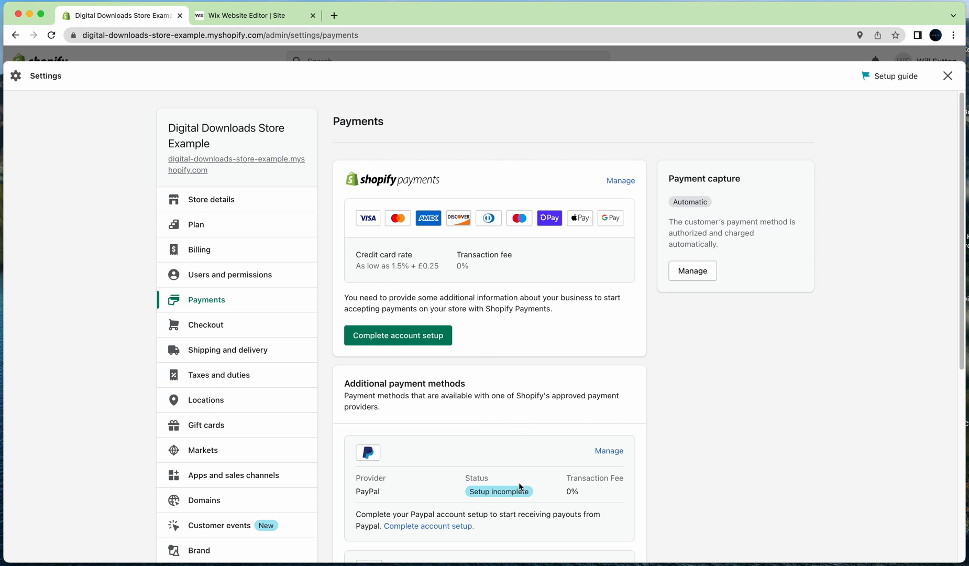
{"action": "mouse_move", "coordinate": [441, 435]}
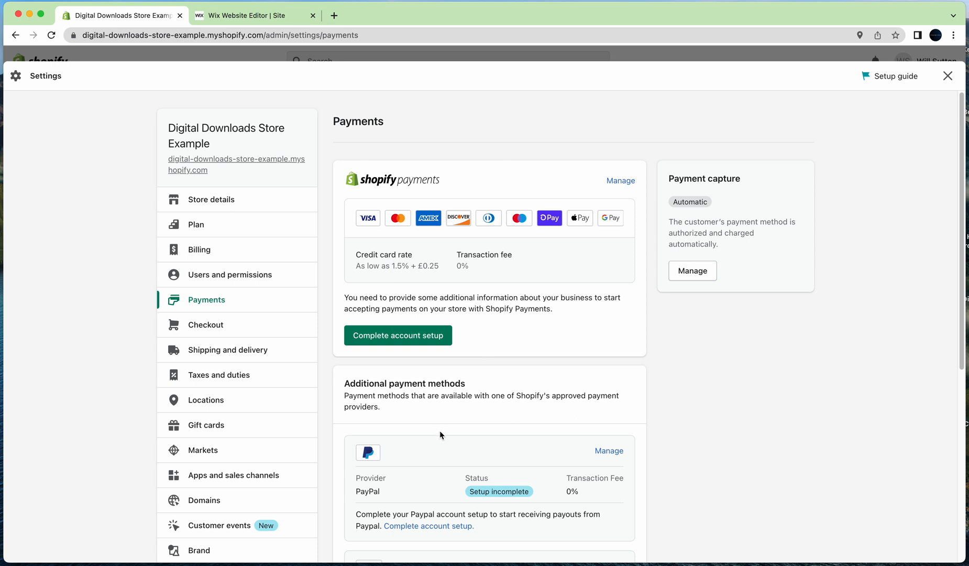
{"action": "mouse_move", "coordinate": [483, 303]}
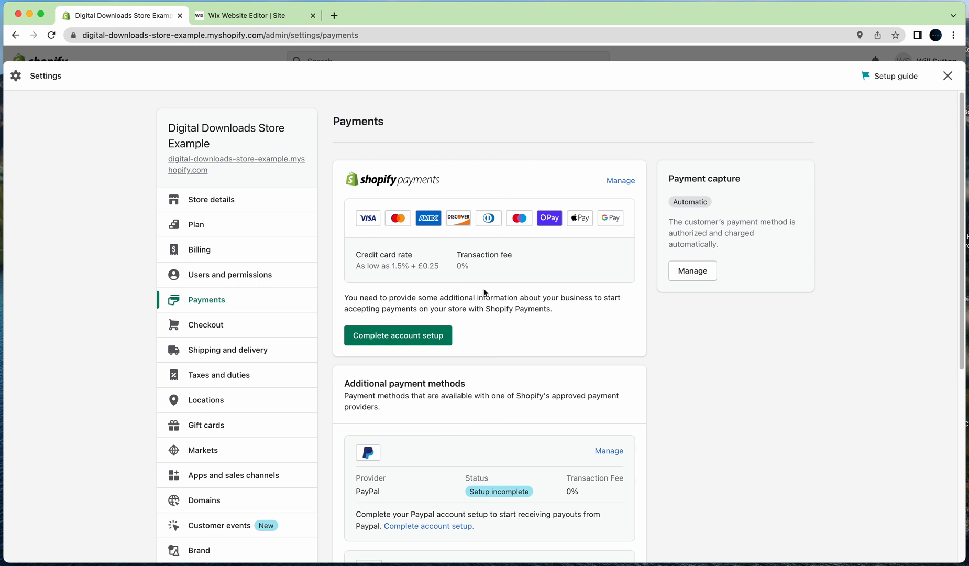
{"action": "mouse_move", "coordinate": [314, 97]}
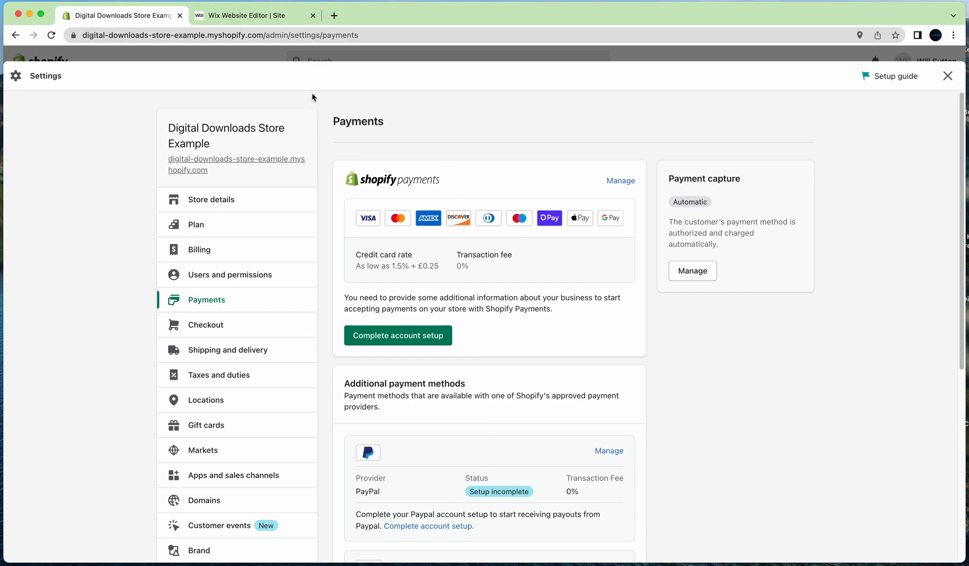
Step: Preview the Wix gallery with the Course item at £10.00, then move to the Downloadable Digital Assets app
{"action": "left_click", "coordinate": [253, 15]}
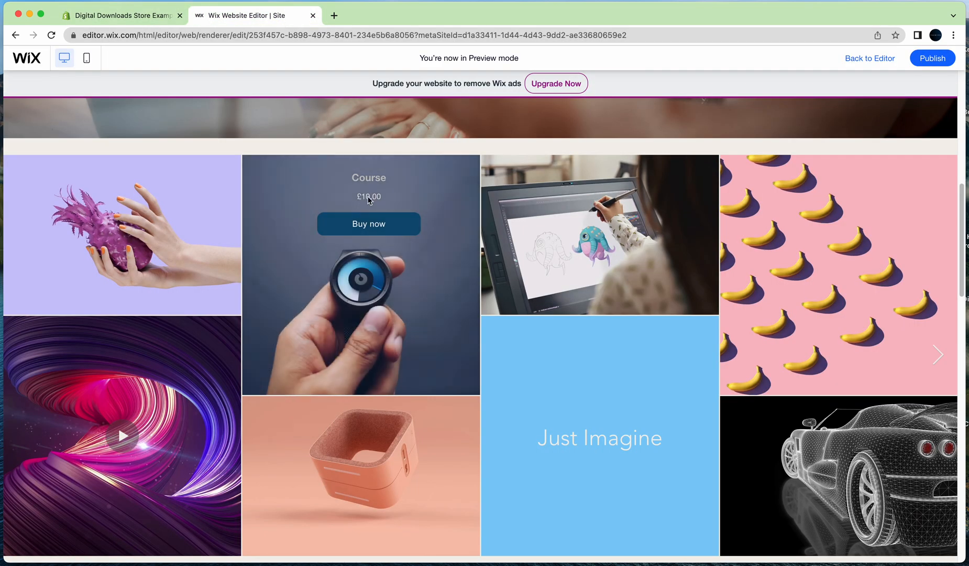
{"action": "mouse_move", "coordinate": [425, 291]}
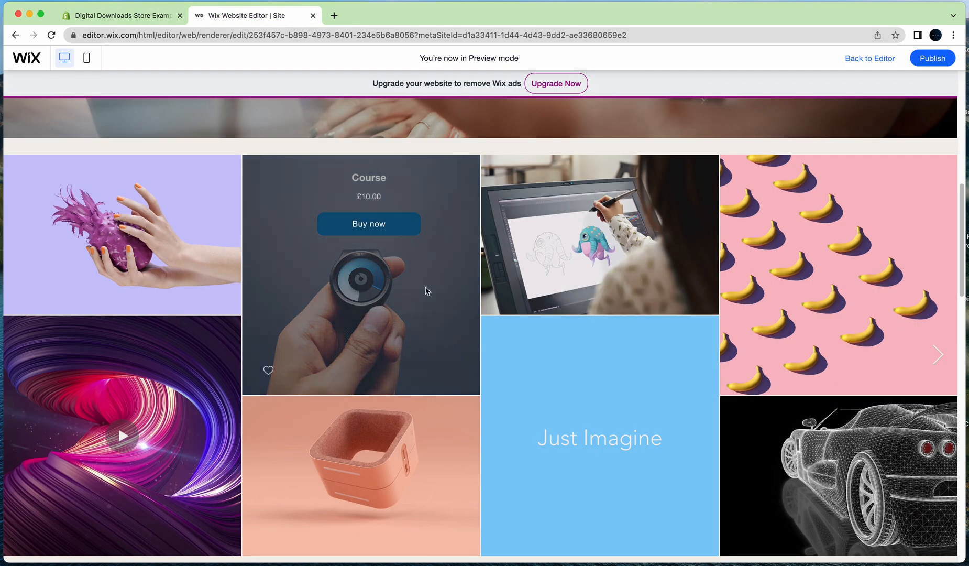
{"action": "scroll", "scroll_direction": "up", "scroll_amount": 3}
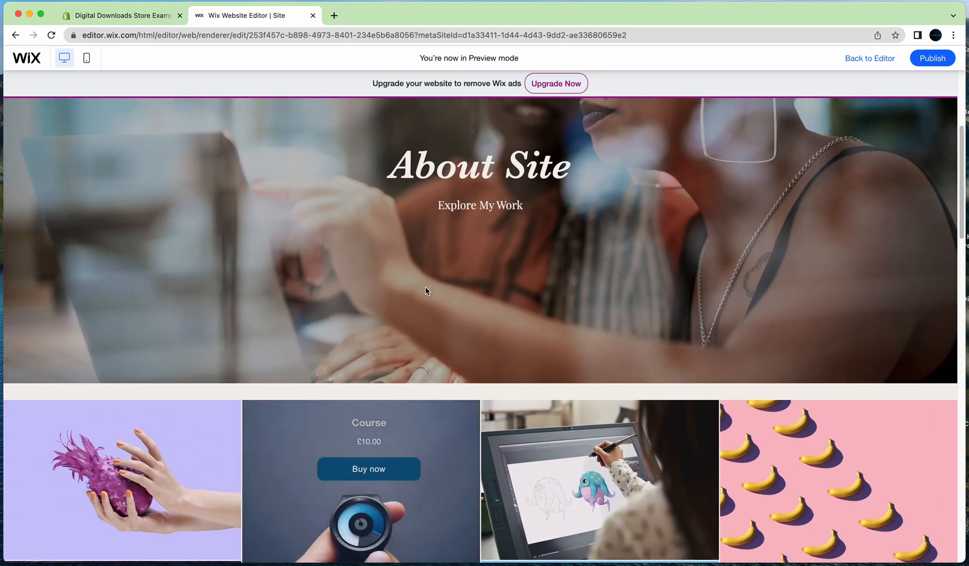
{"action": "left_click", "coordinate": [121, 14]}
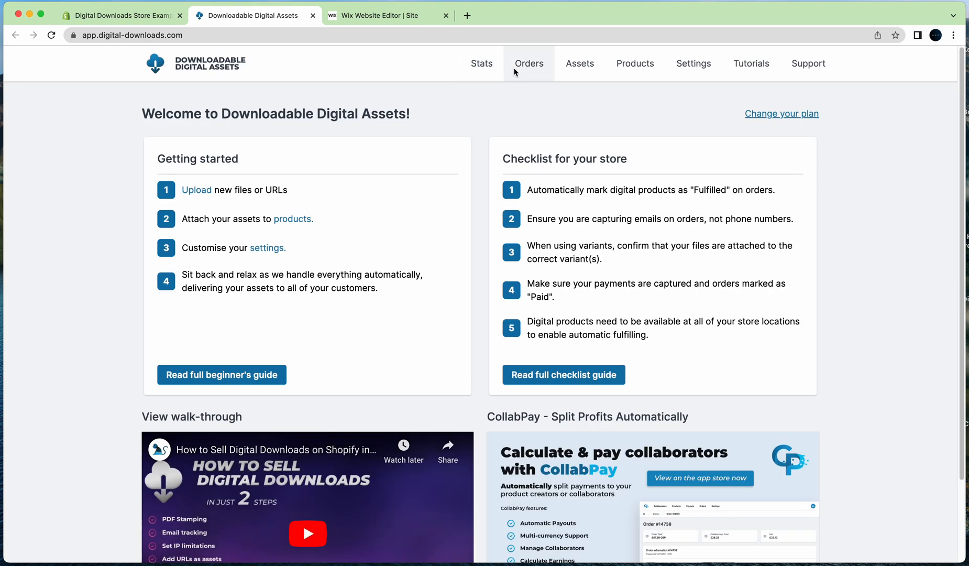
Step: View the empty Orders list, then go to the app's Settings for download limitations
{"action": "left_click", "coordinate": [528, 63]}
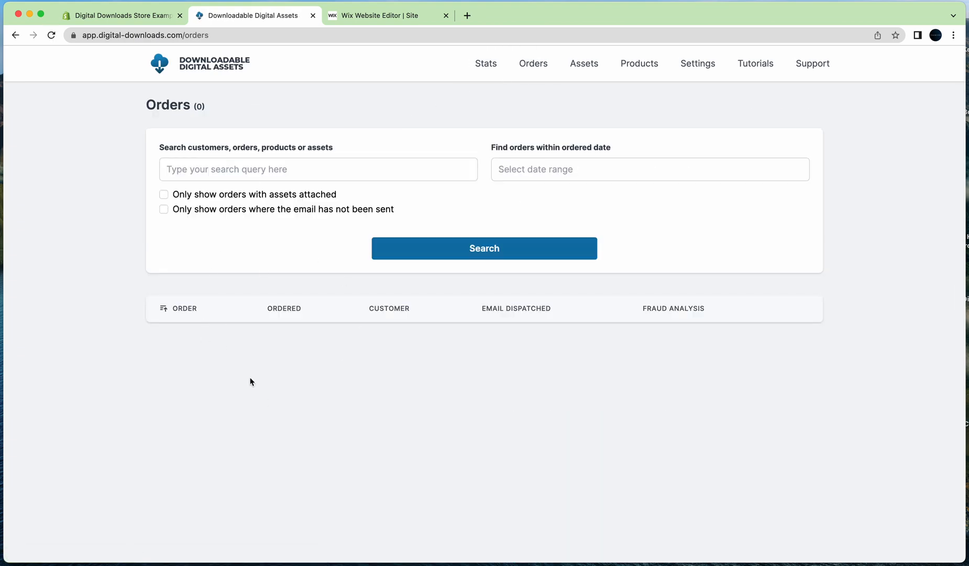
{"action": "mouse_move", "coordinate": [673, 122]}
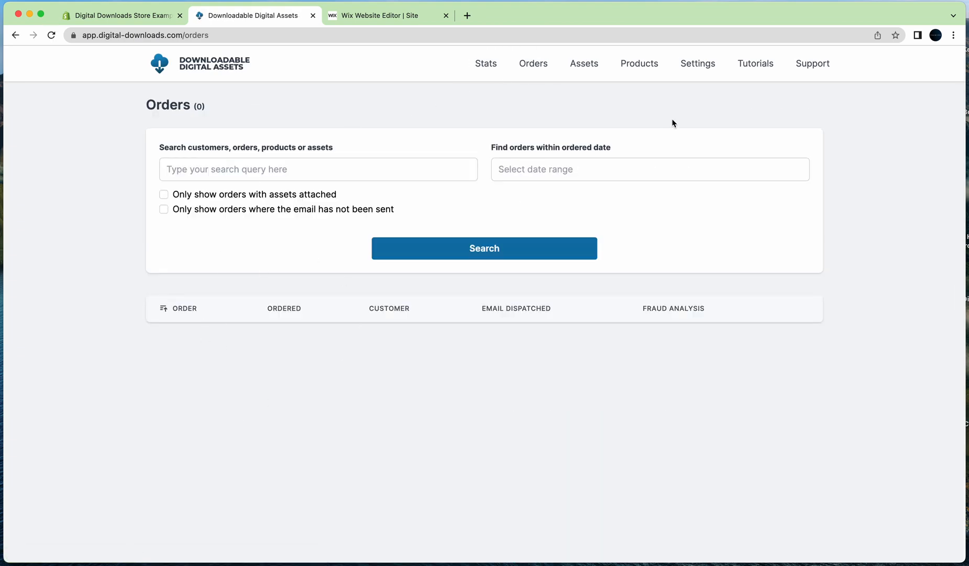
{"action": "left_click", "coordinate": [697, 63]}
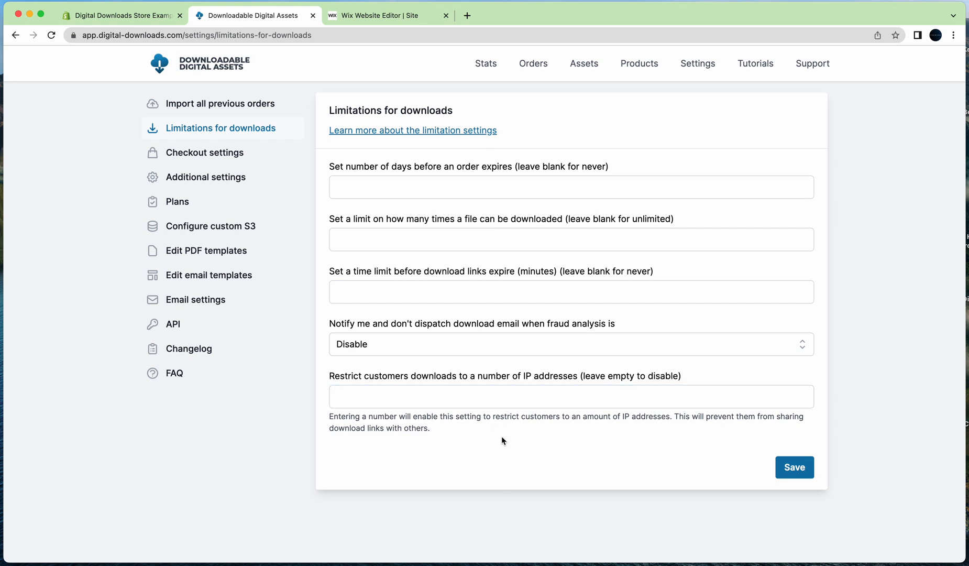
{"action": "mouse_move", "coordinate": [282, 167]}
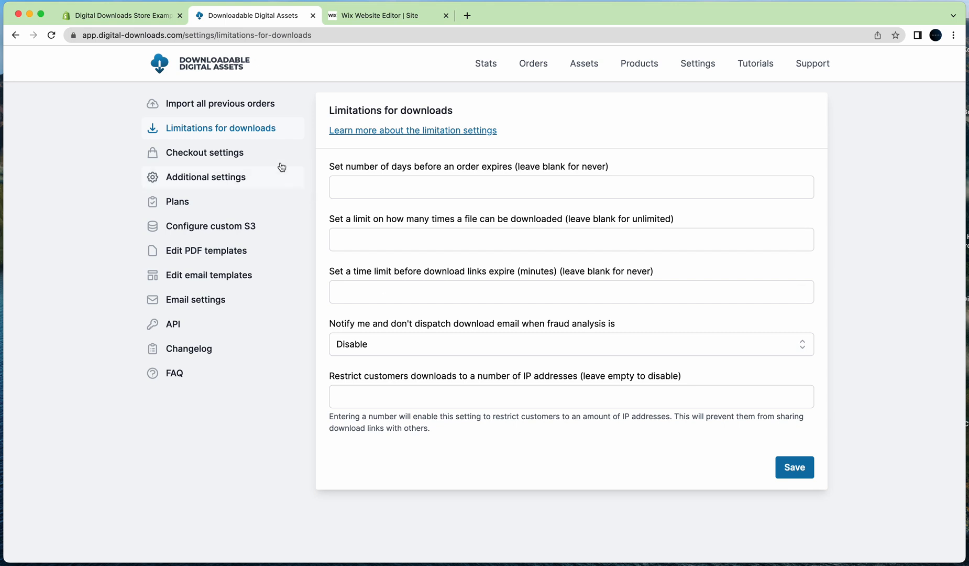
Step: Review Checkout and Additional settings, toggling 'Disable all order download emails' on and back off
{"action": "left_click", "coordinate": [204, 152]}
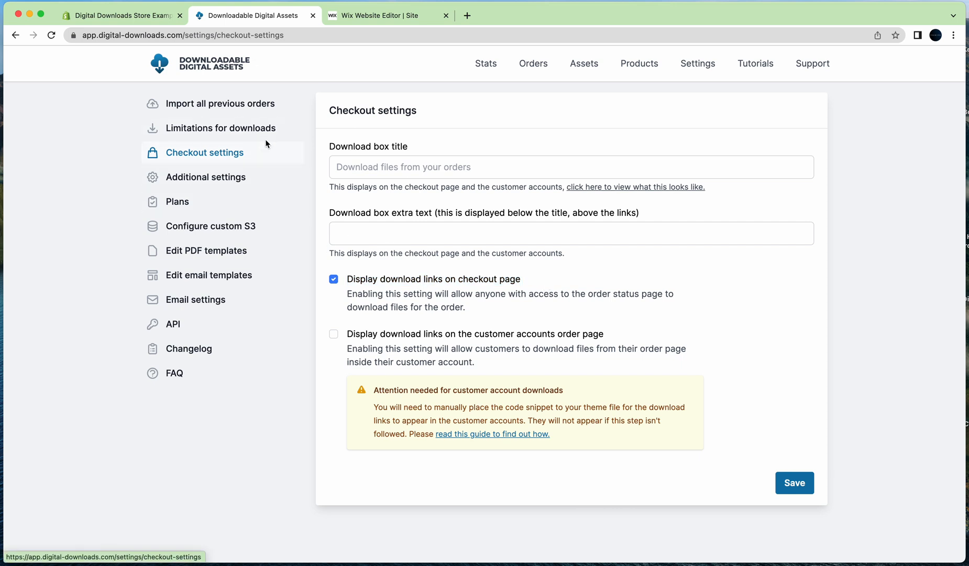
{"action": "left_click", "coordinate": [205, 177]}
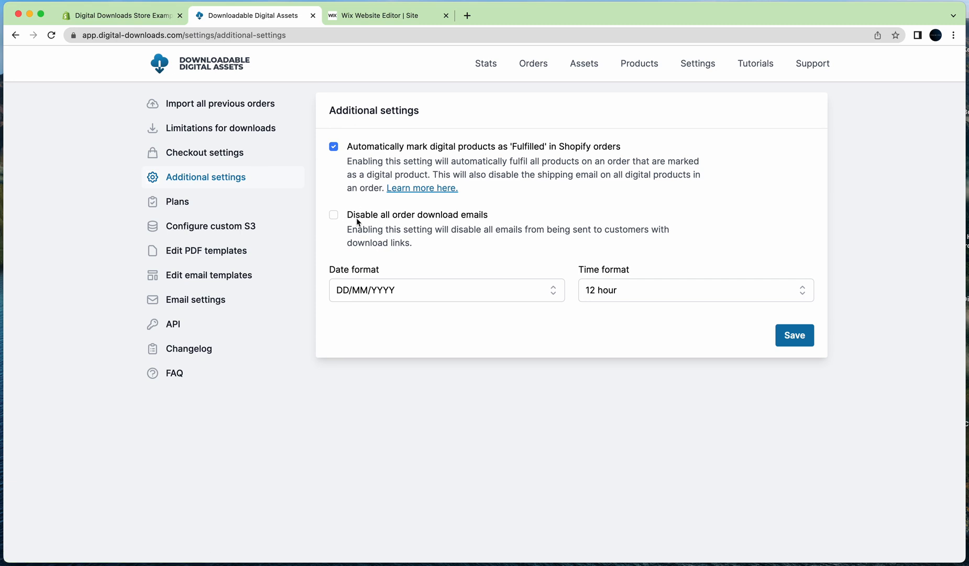
{"action": "left_click", "coordinate": [334, 215]}
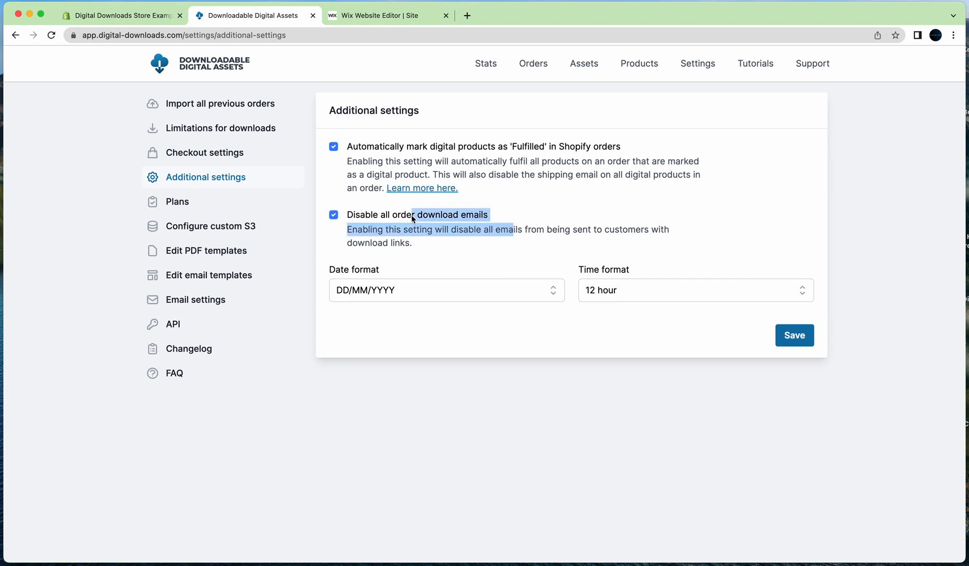
{"action": "left_click", "coordinate": [333, 214]}
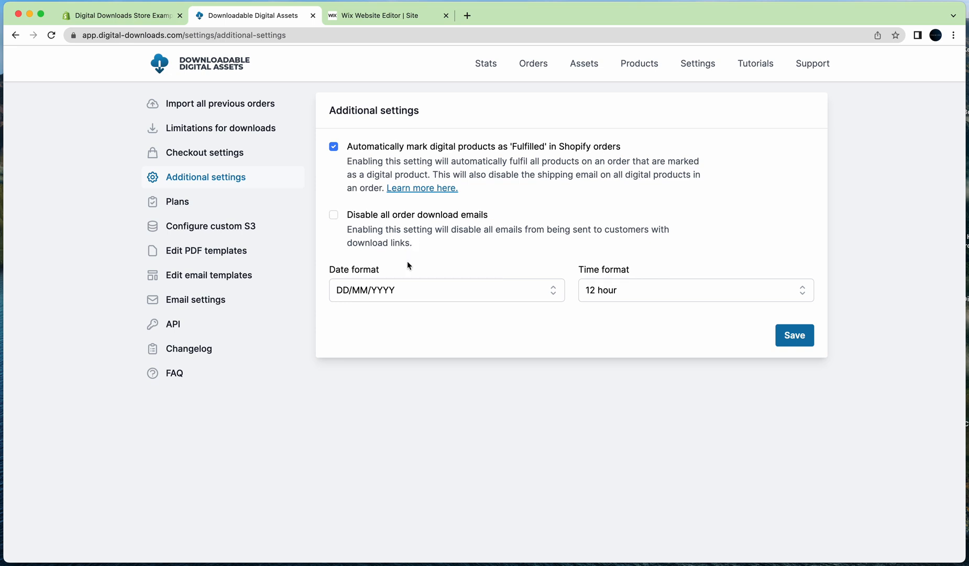
Step: View the pricing plans and the fulfillment email template body
{"action": "left_click", "coordinate": [177, 202]}
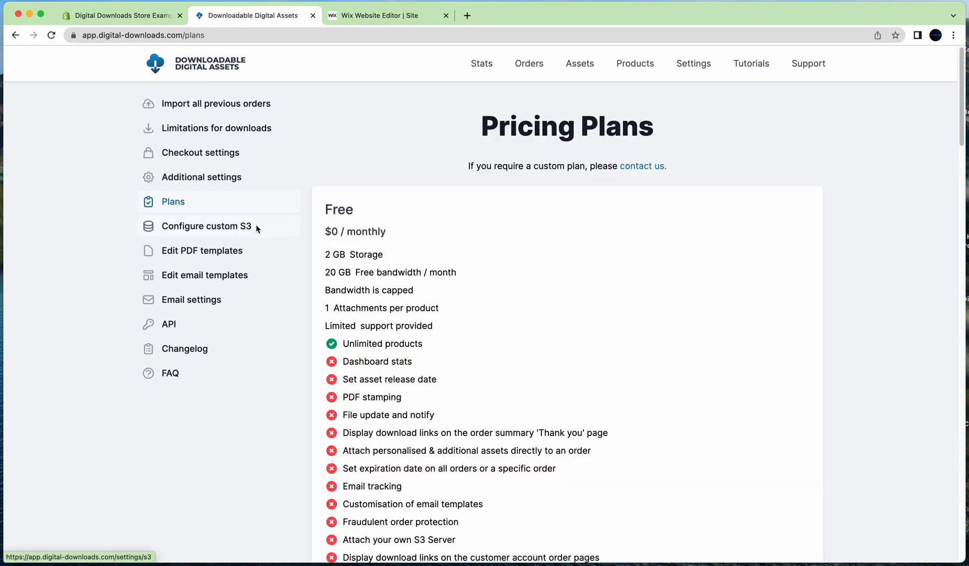
{"action": "mouse_move", "coordinate": [409, 229]}
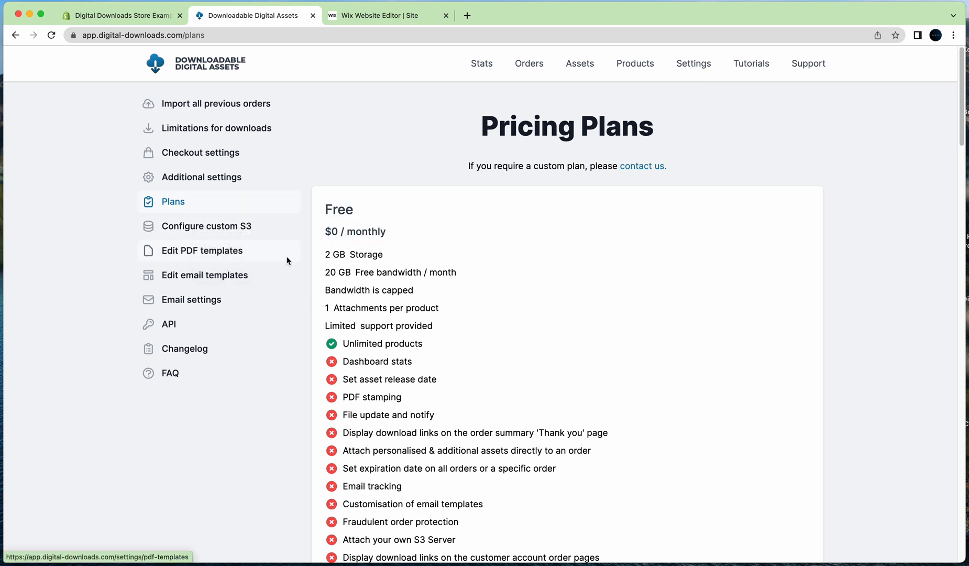
{"action": "mouse_move", "coordinate": [180, 260]}
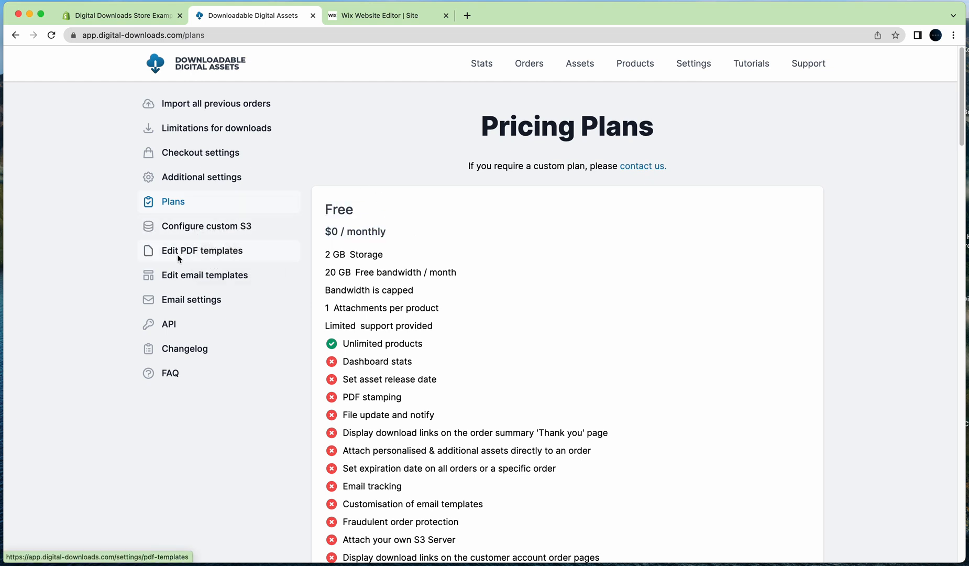
{"action": "left_click", "coordinate": [204, 276]}
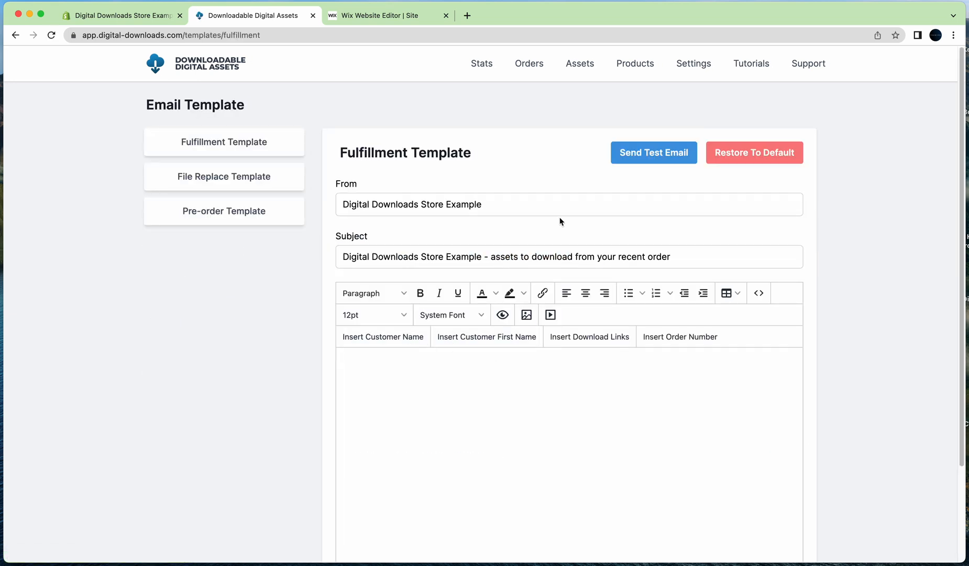
{"action": "left_click", "coordinate": [474, 362]}
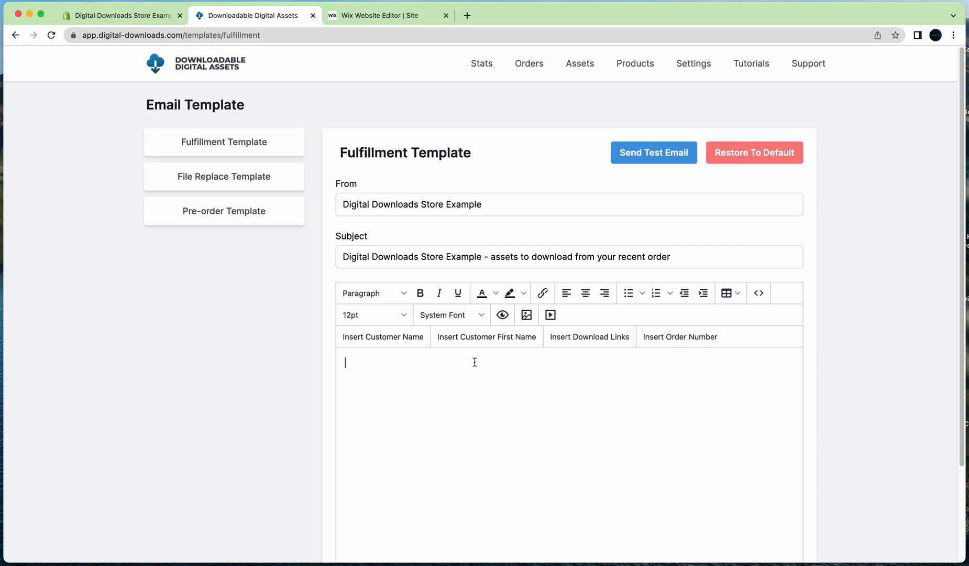
{"action": "left_click", "coordinate": [174, 201]}
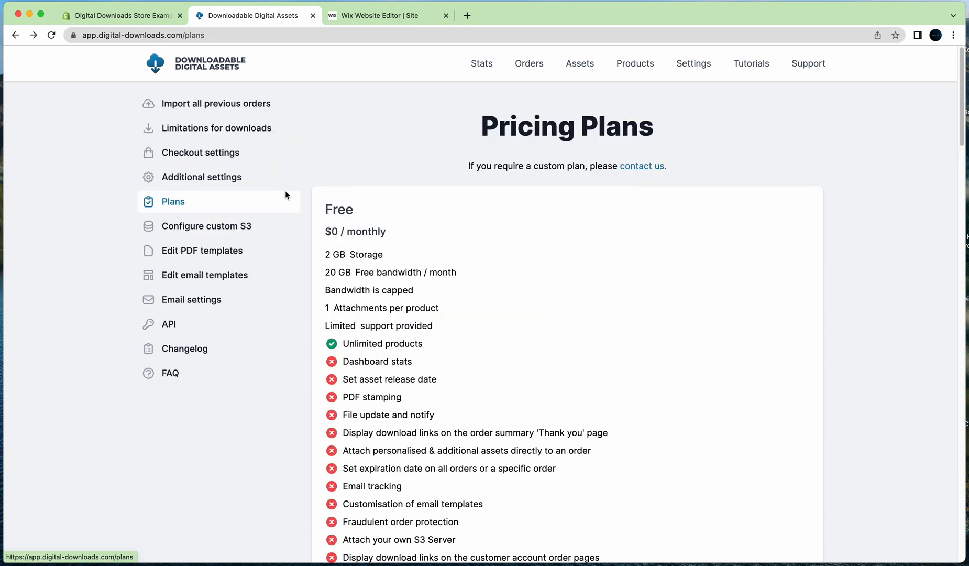
Step: Check the email sending settings, ending on the Assets list with Course.pdf
{"action": "left_click", "coordinate": [193, 299]}
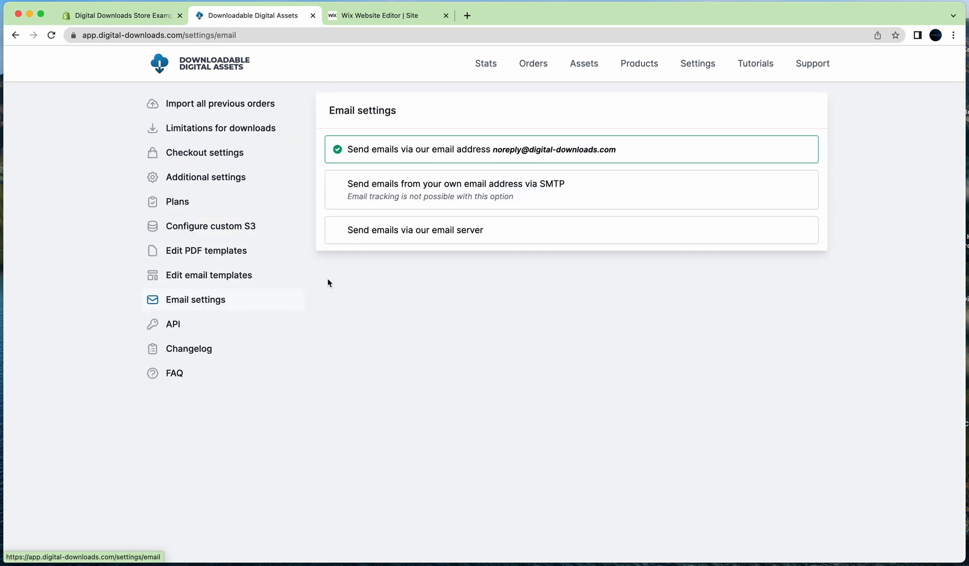
{"action": "mouse_move", "coordinate": [224, 310]}
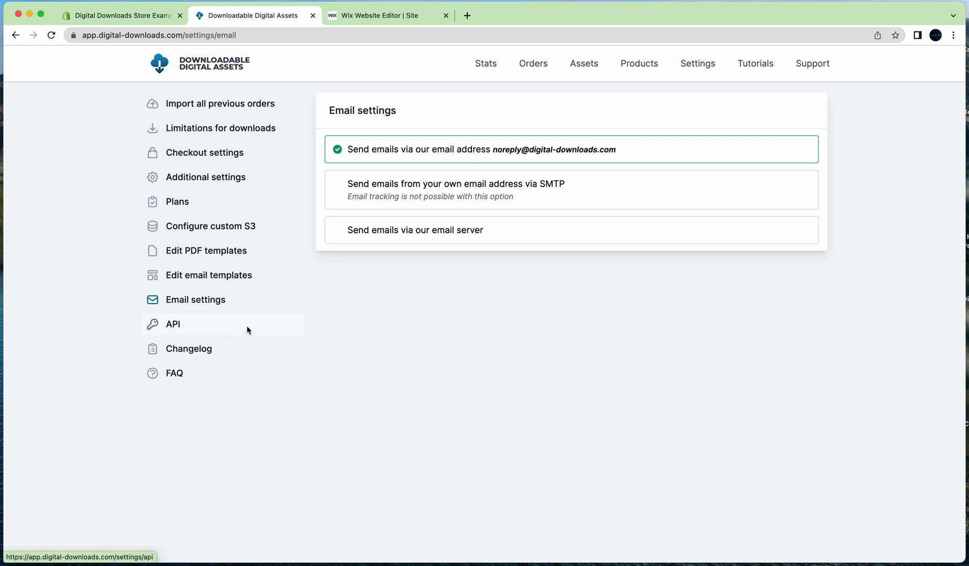
{"action": "mouse_move", "coordinate": [263, 324]}
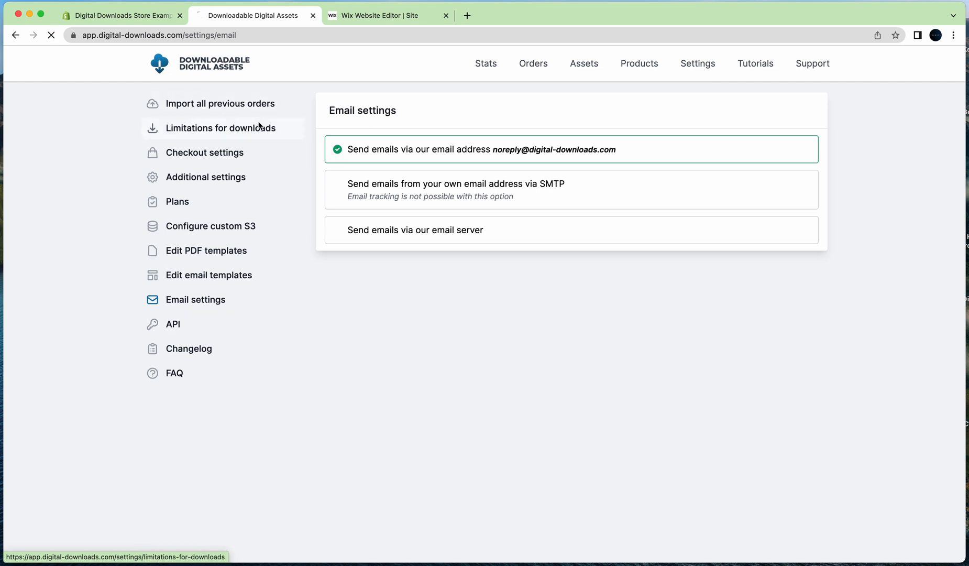
{"action": "left_click", "coordinate": [583, 63]}
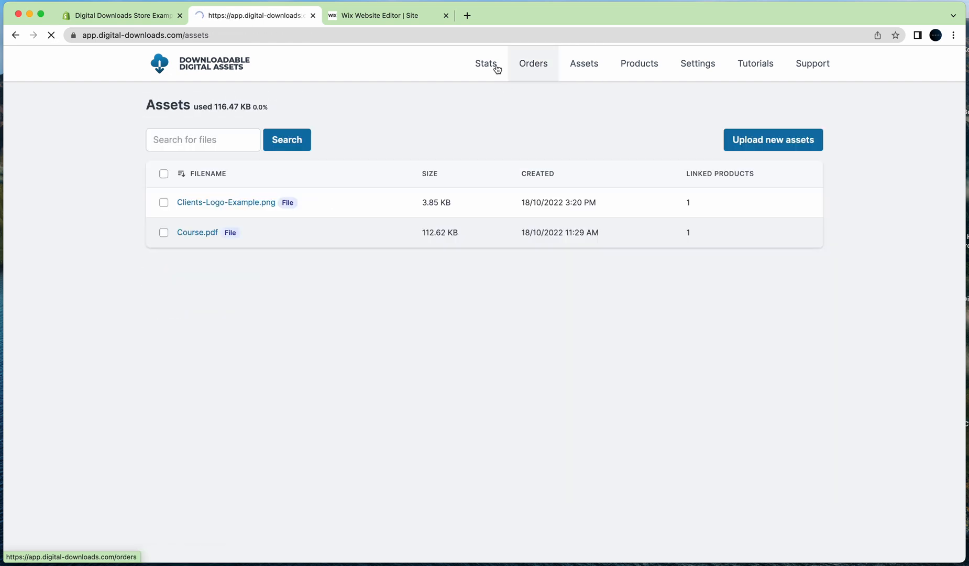